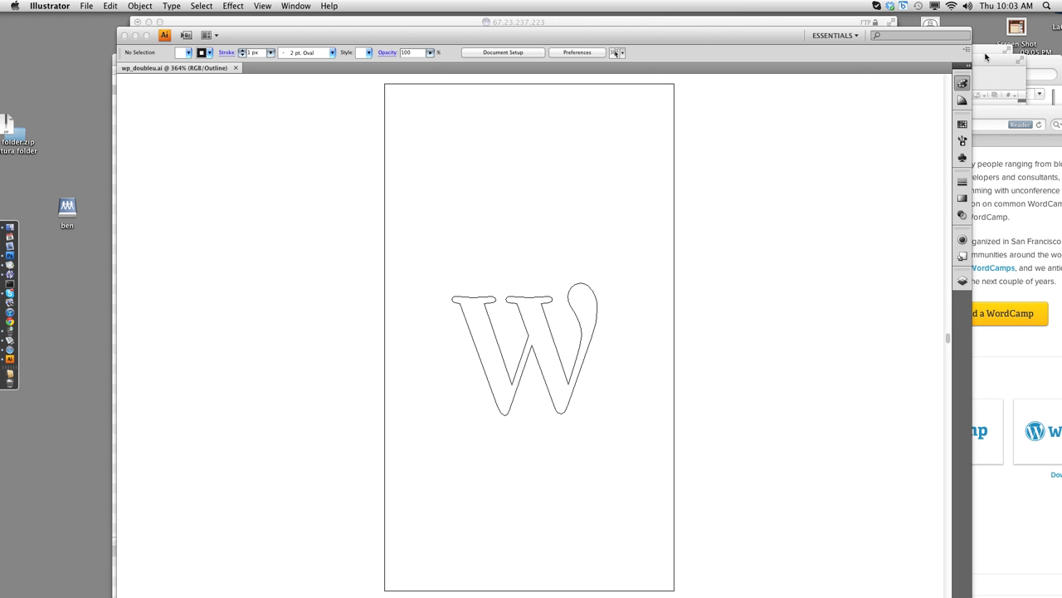
mouse_move(989, 56)
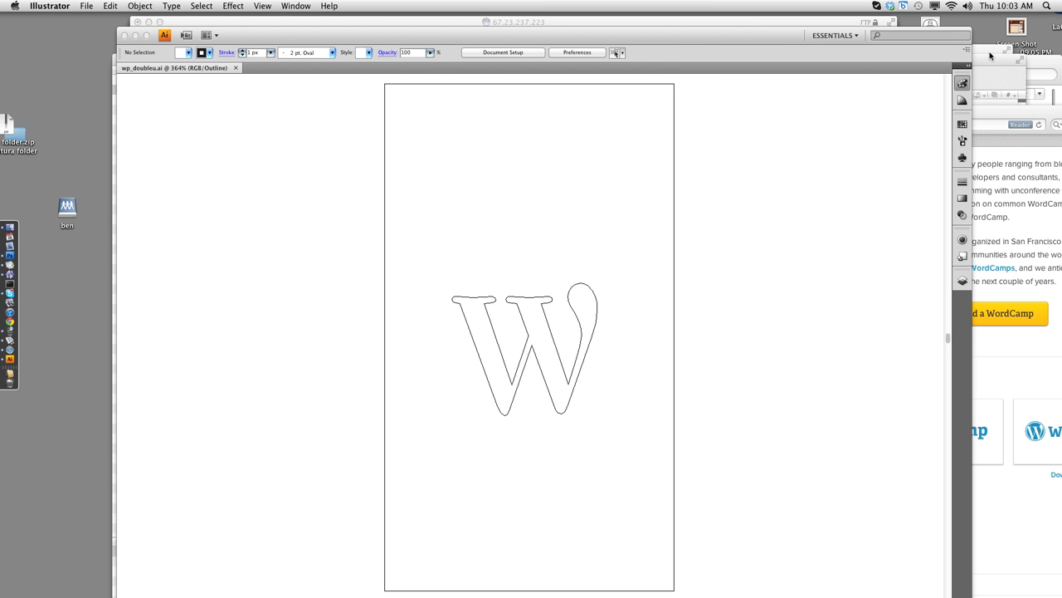
mouse_move(886, 88)
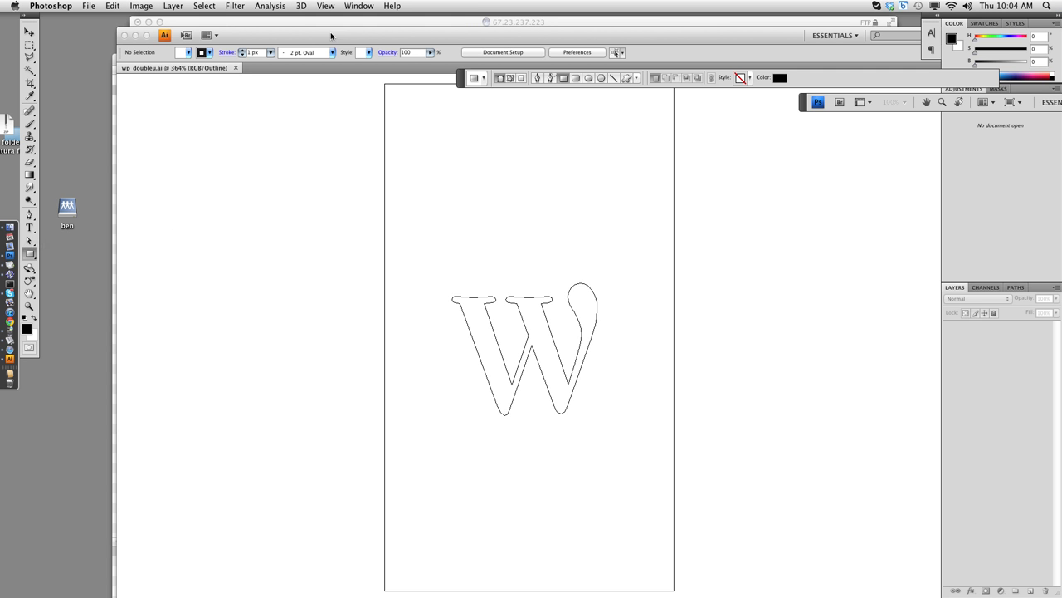
Create a new blank 640×480 document and nudge its window toward the middle
click(88, 6)
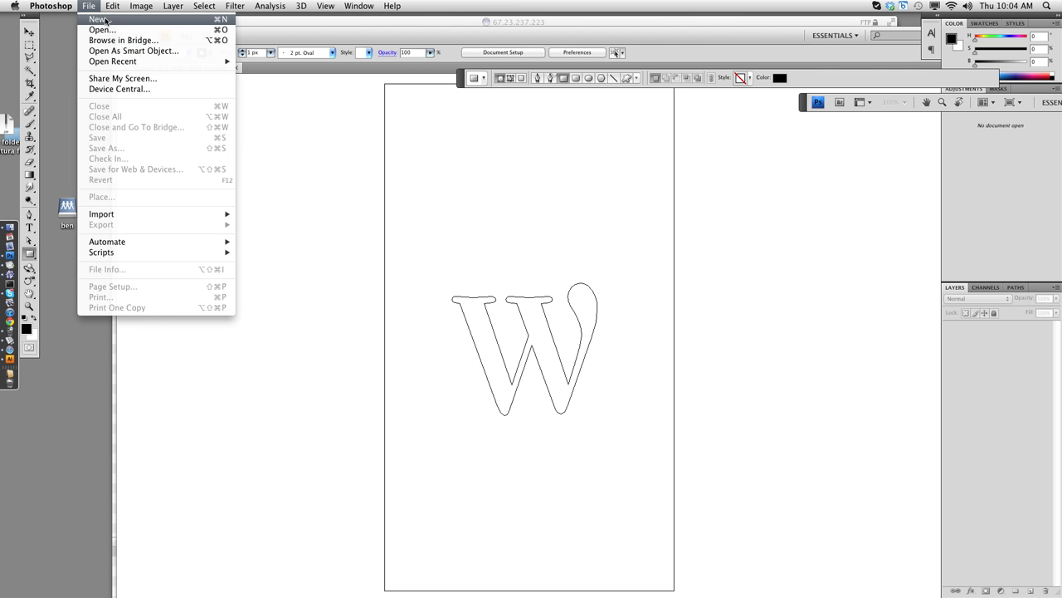
click(96, 19)
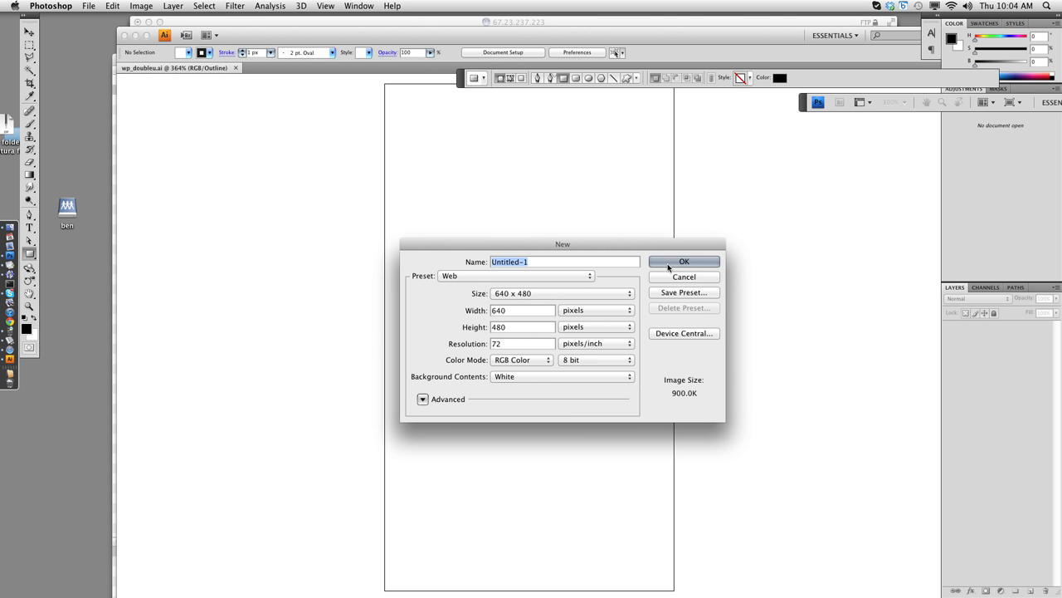
click(684, 263)
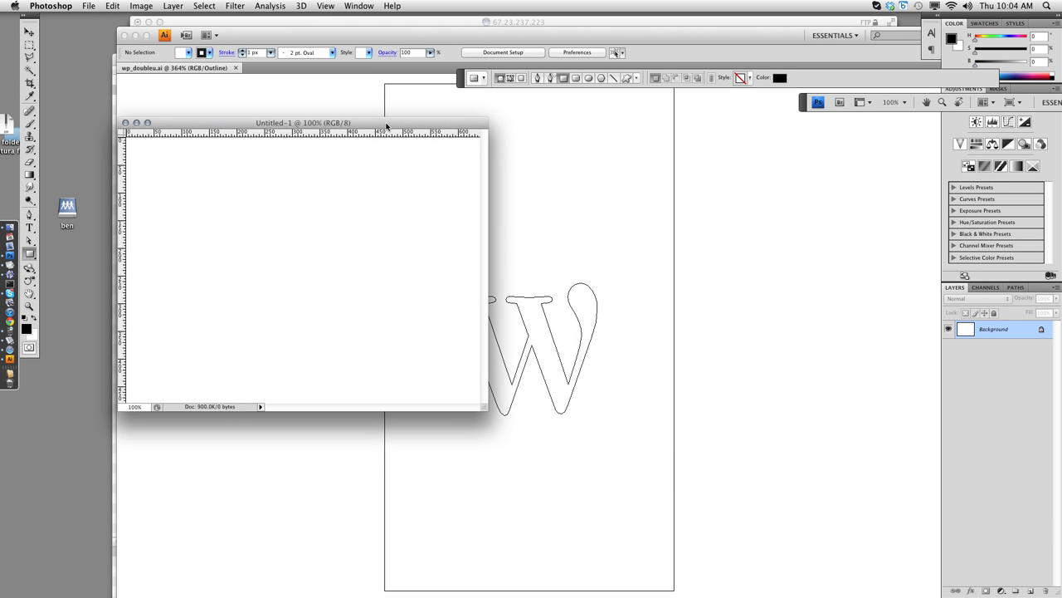
drag(302, 123, 365, 120)
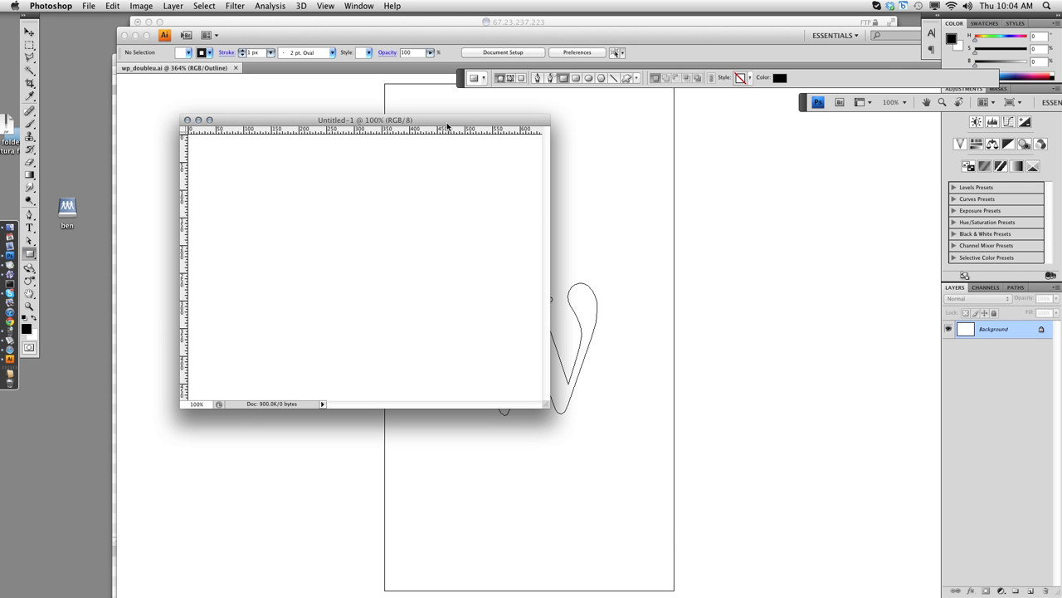
Review the General preferences and dismiss them with OK
click(578, 52)
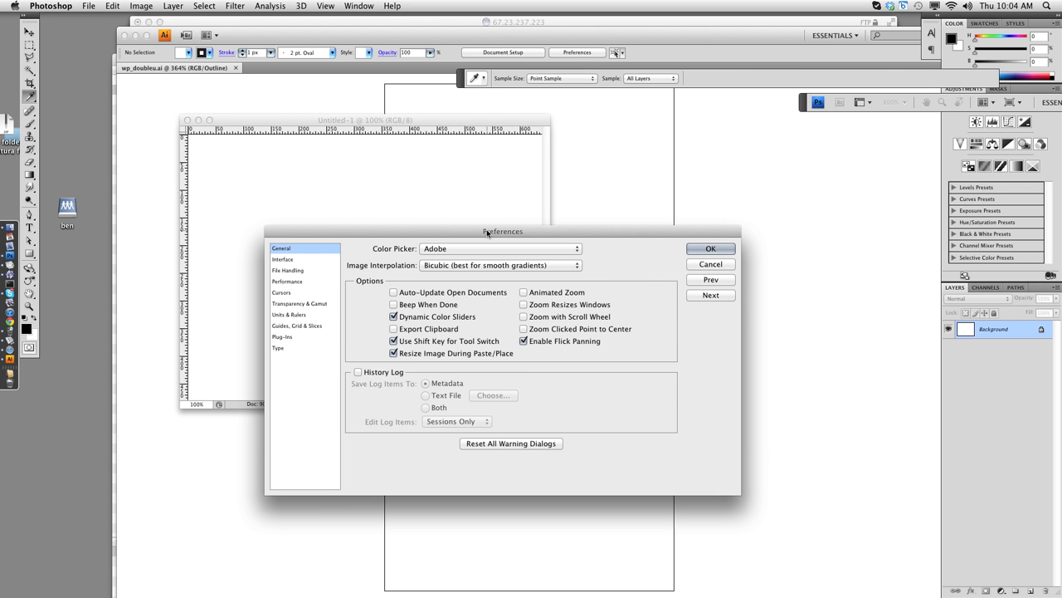
click(292, 162)
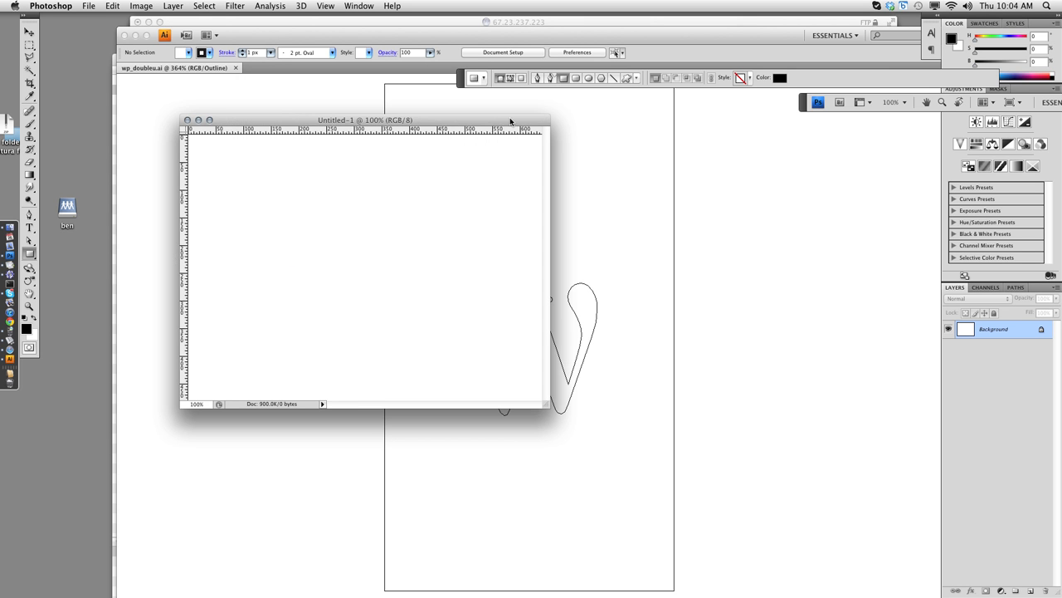
Add a second window showing the same document for a magnified view
drag(365, 119, 262, 123)
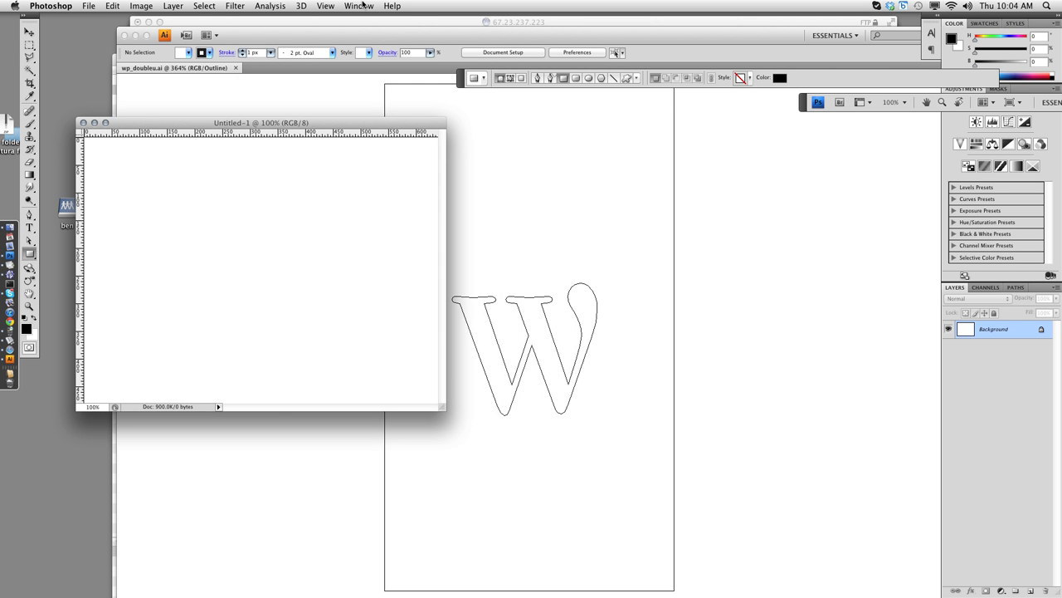
click(358, 7)
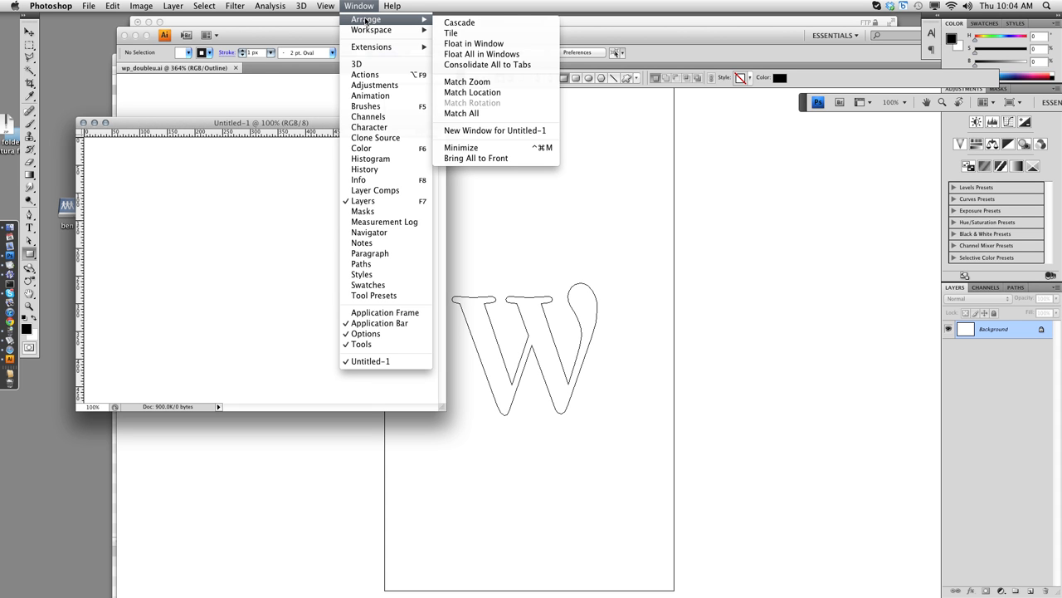
mouse_move(495, 129)
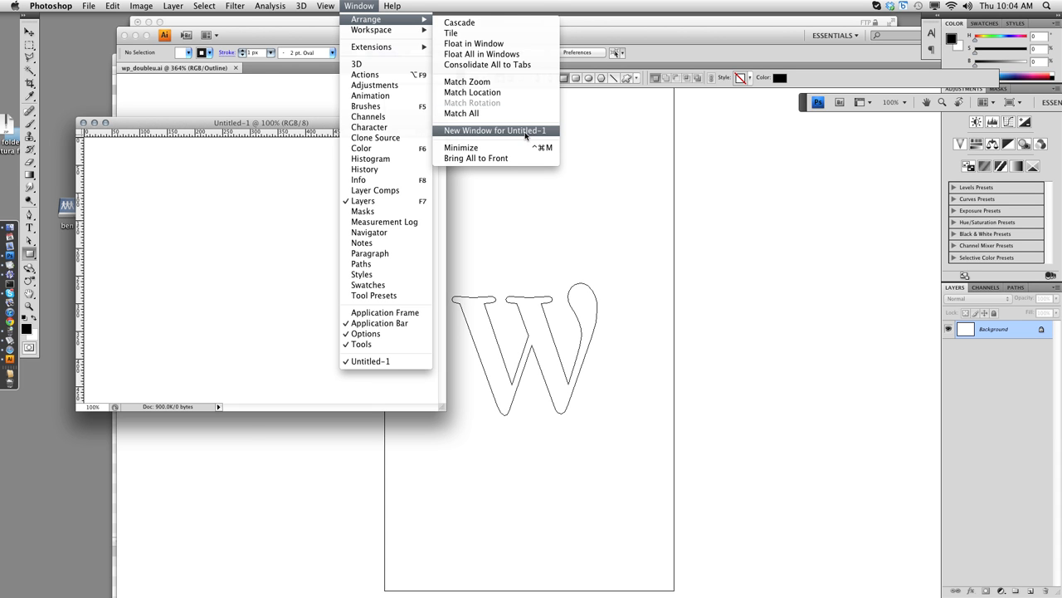
click(495, 130)
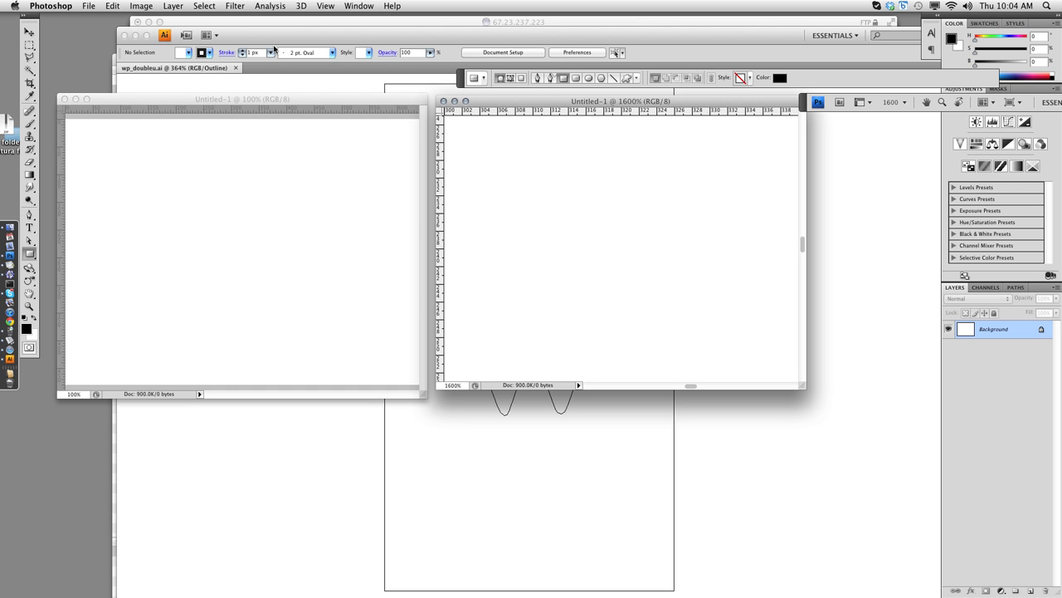
Show the pixel grid in the magnified view and draw a small black test rectangle
click(325, 7)
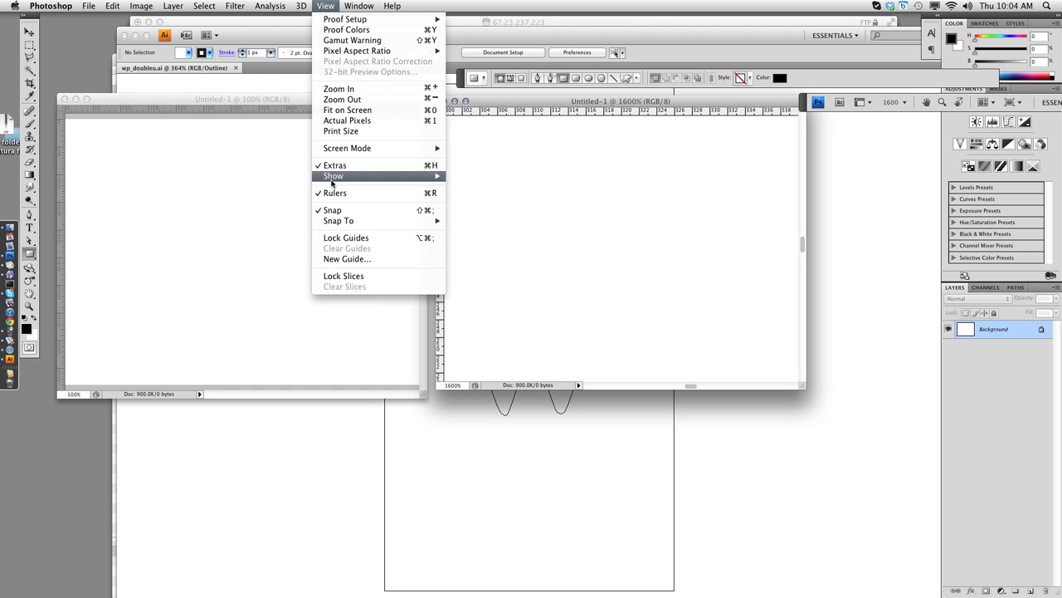
click(332, 176)
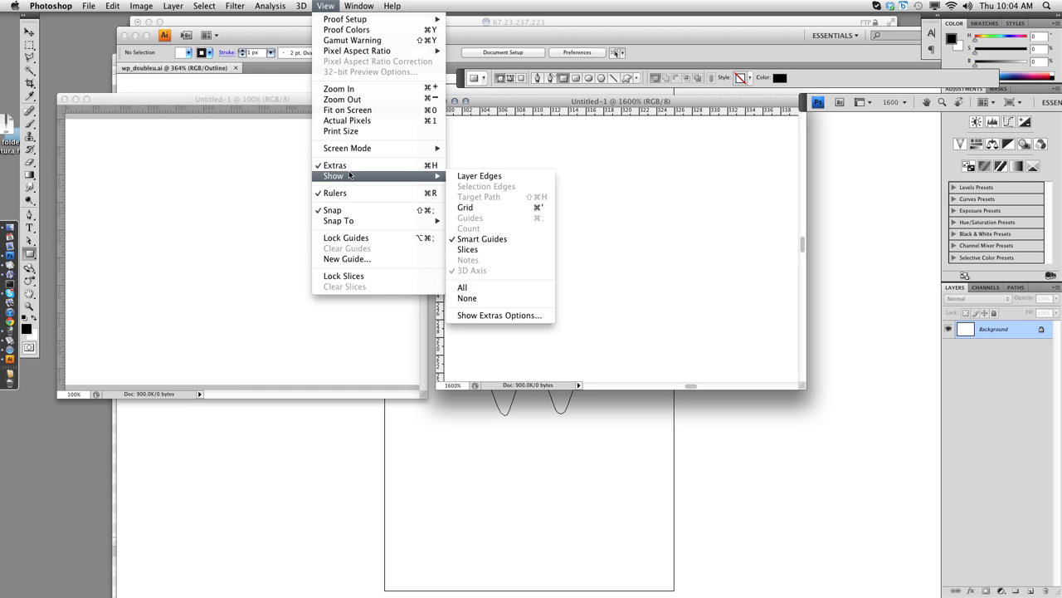
mouse_move(482, 239)
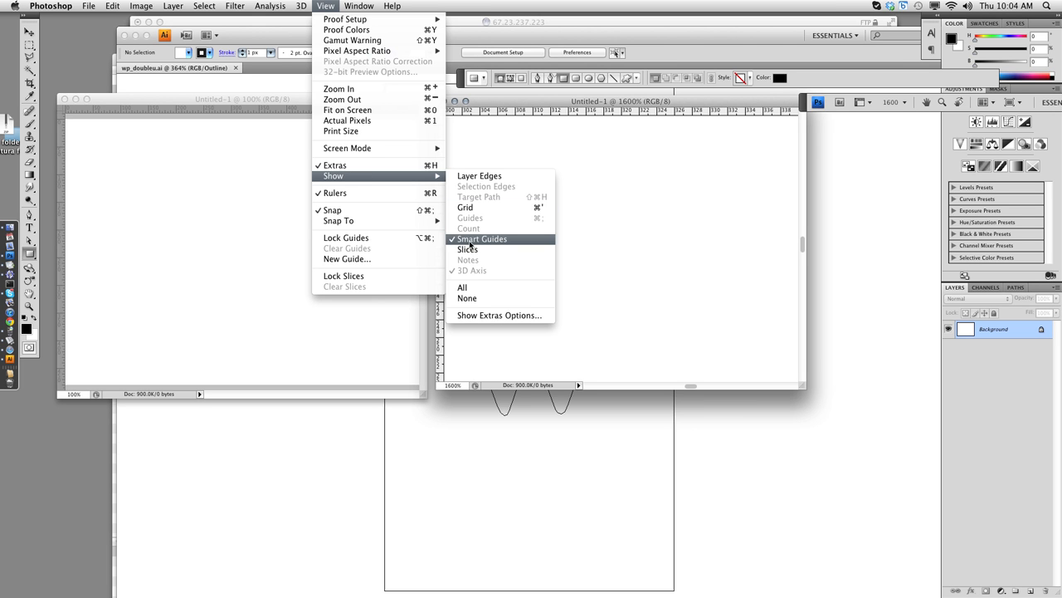
mouse_move(465, 208)
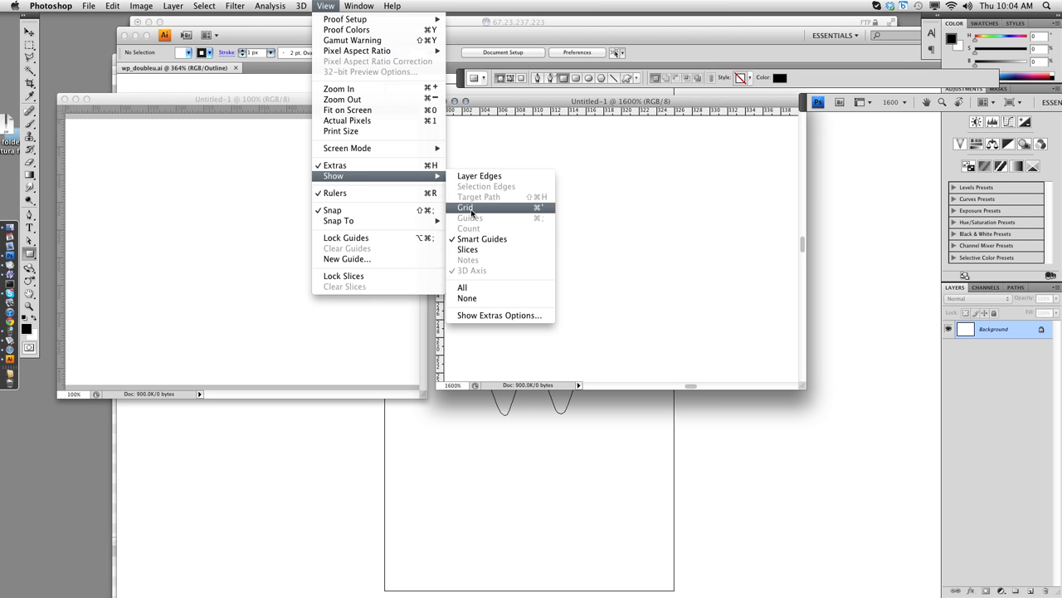
click(464, 207)
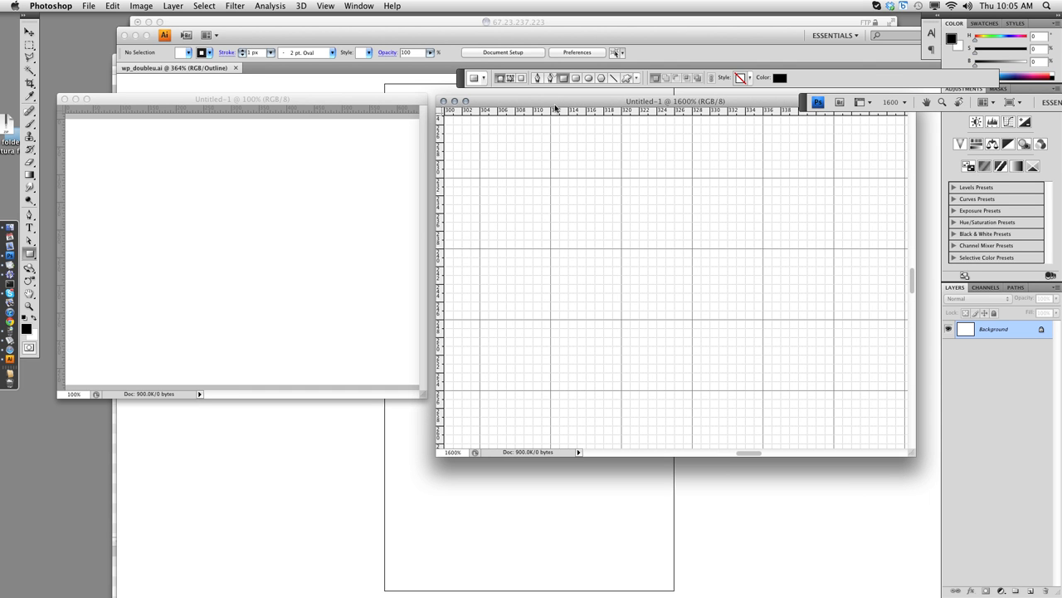
mouse_move(213, 259)
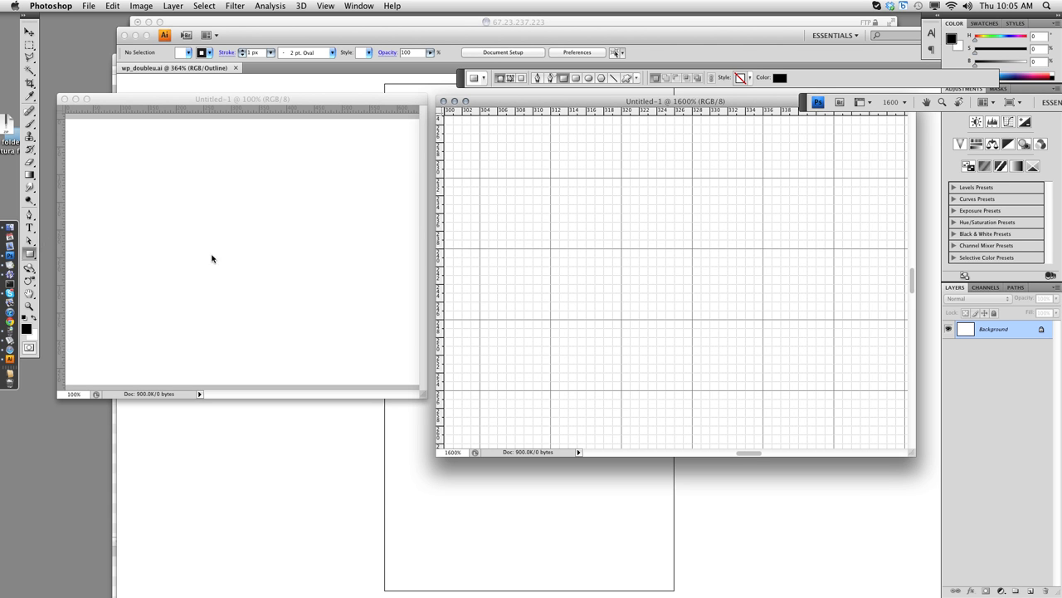
mouse_move(186, 191)
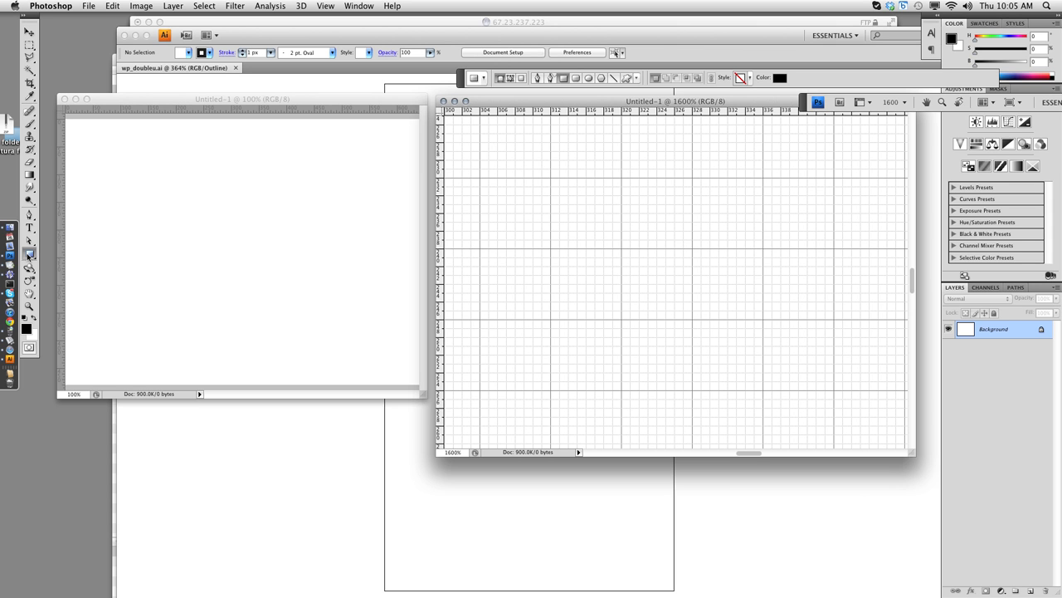
drag(561, 206, 594, 241)
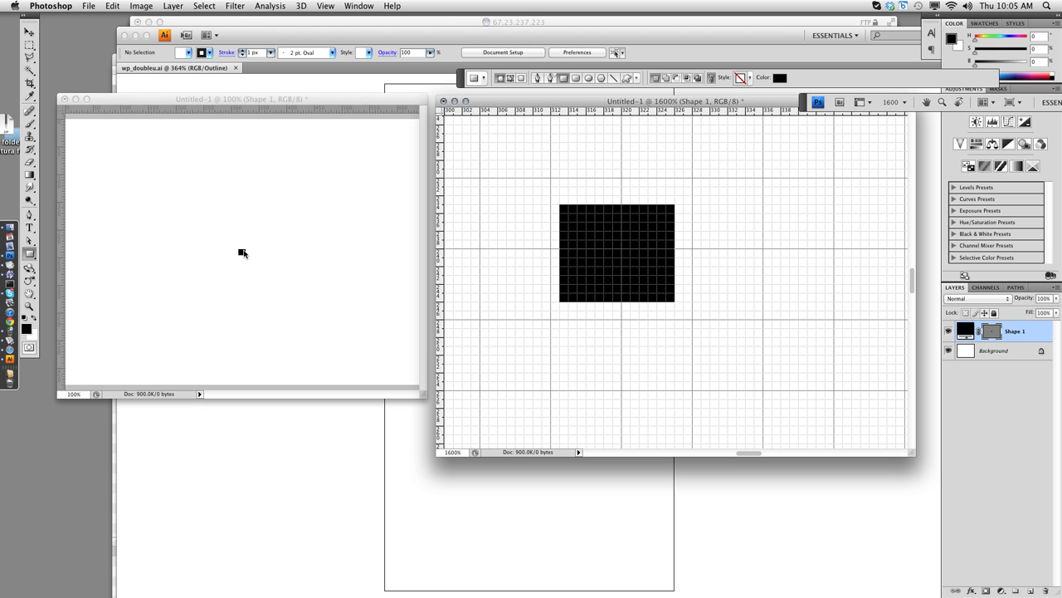
mouse_move(604, 239)
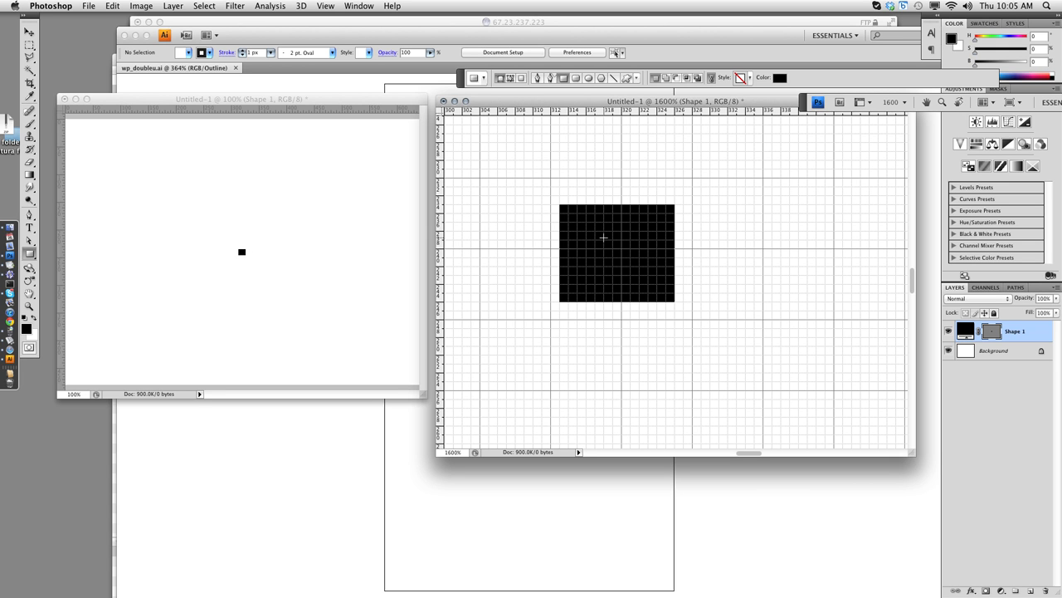
mouse_move(604, 239)
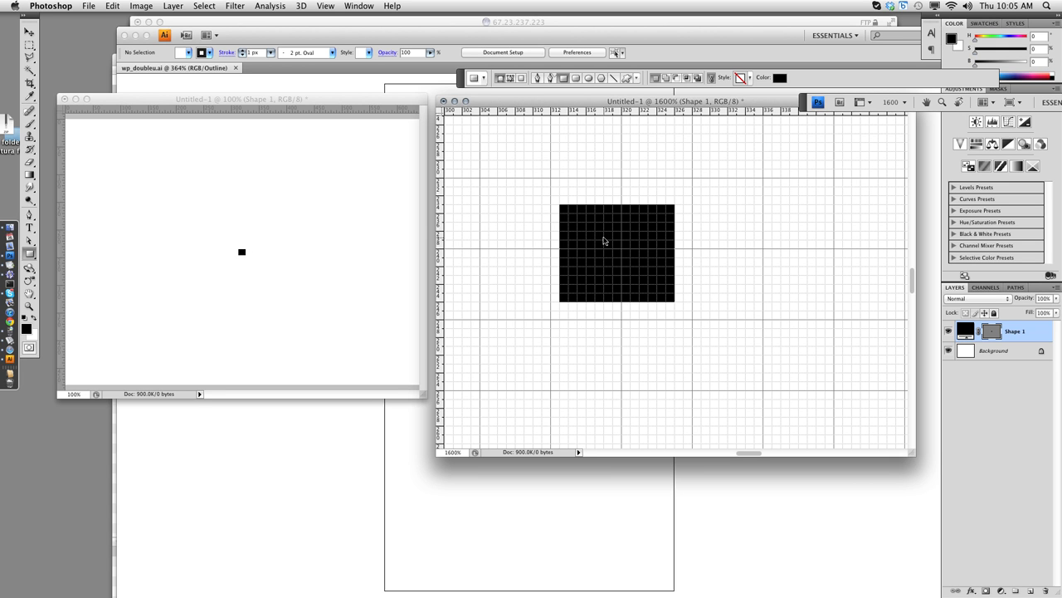
click(326, 7)
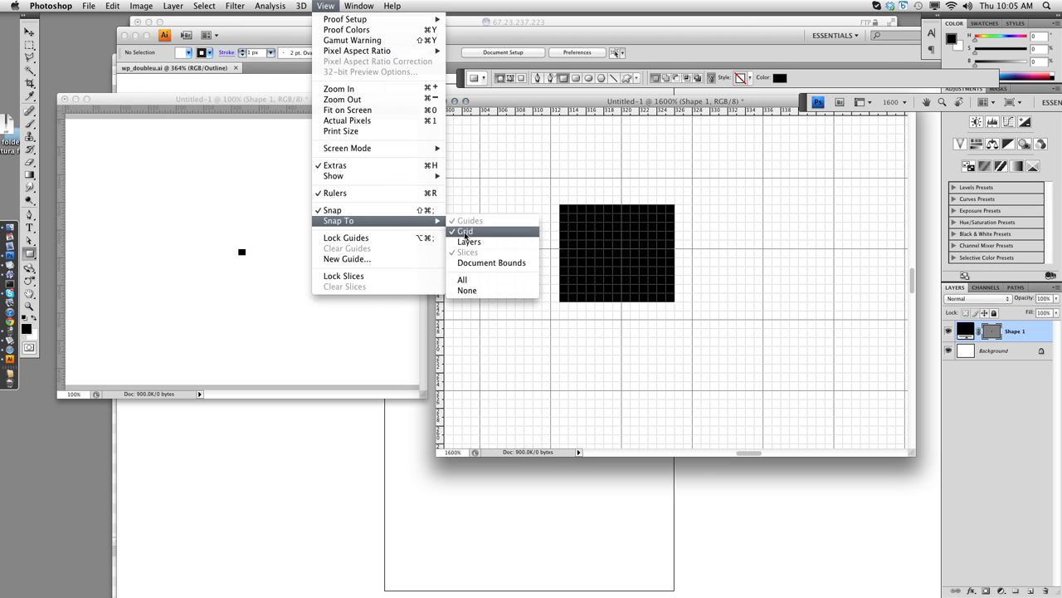
mouse_move(473, 235)
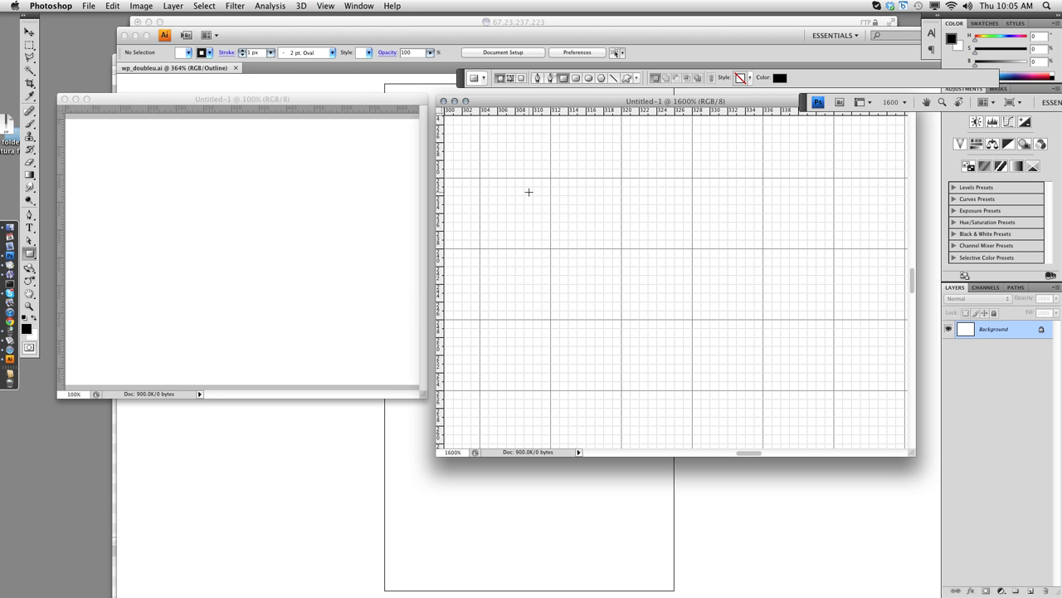
mouse_move(581, 192)
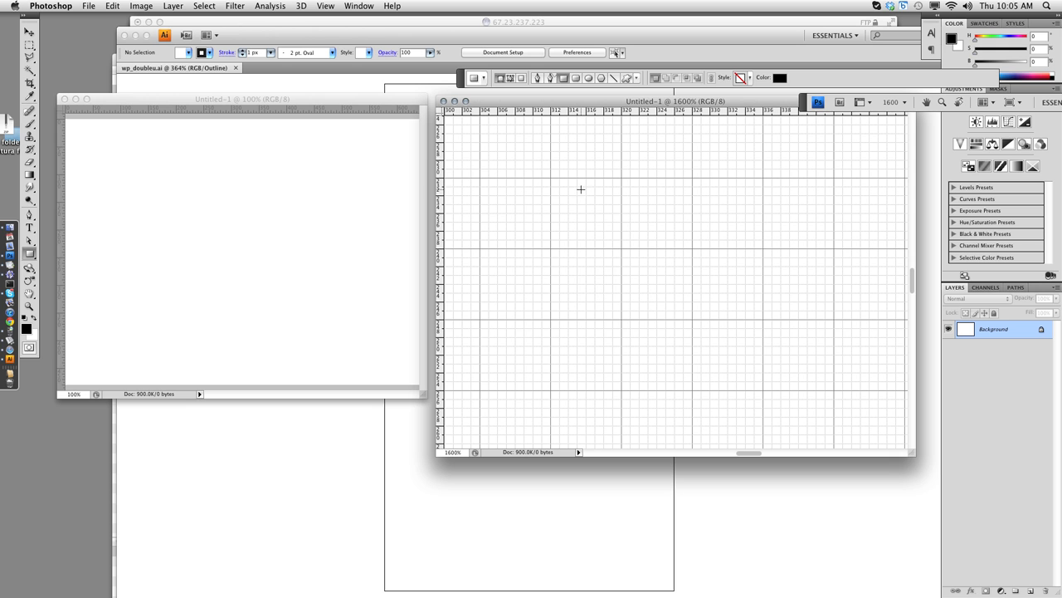
mouse_move(591, 166)
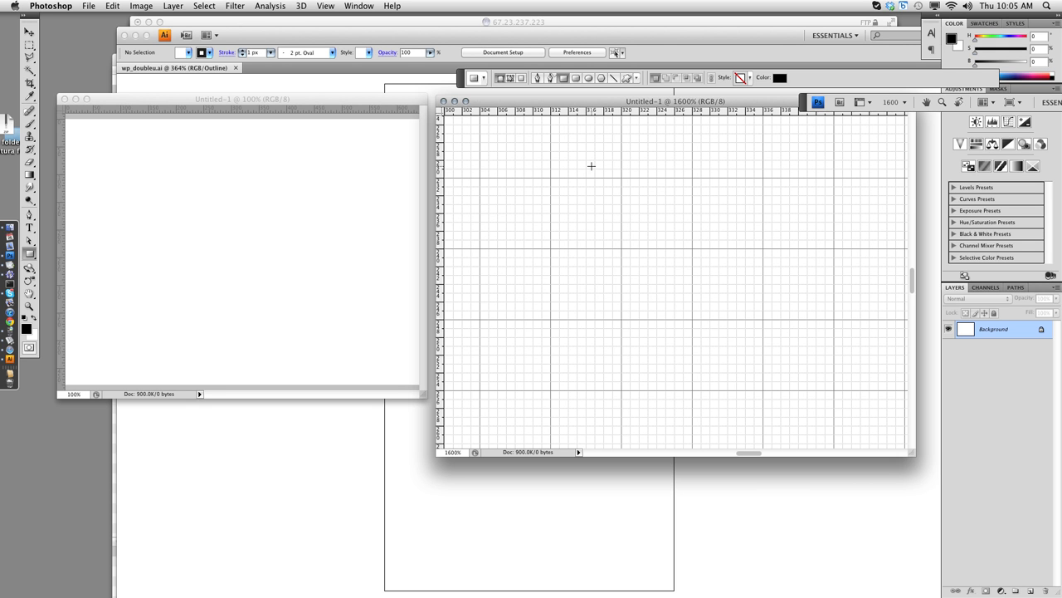
mouse_move(588, 182)
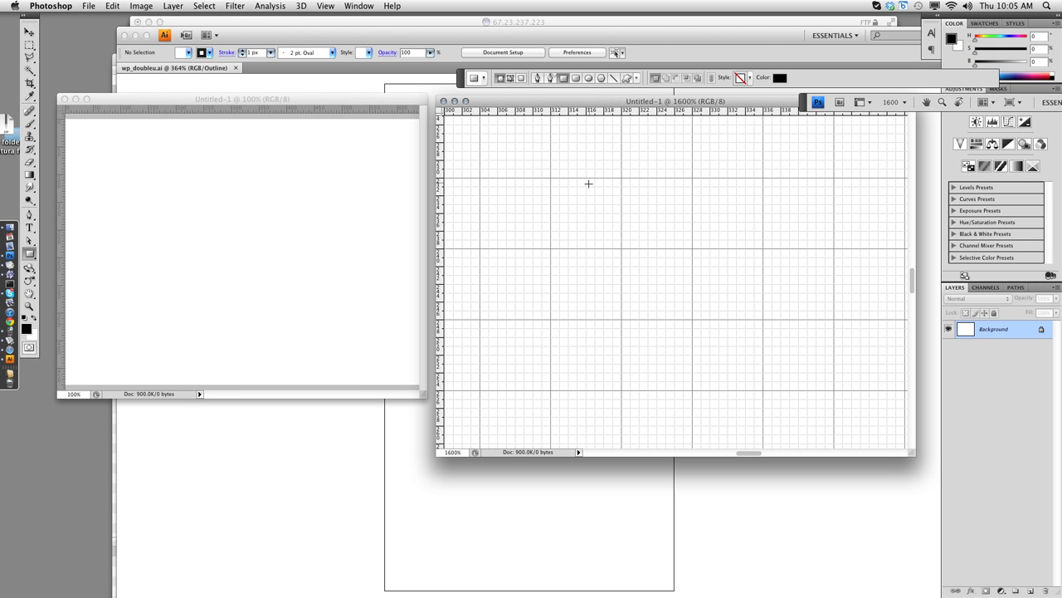
mouse_move(219, 159)
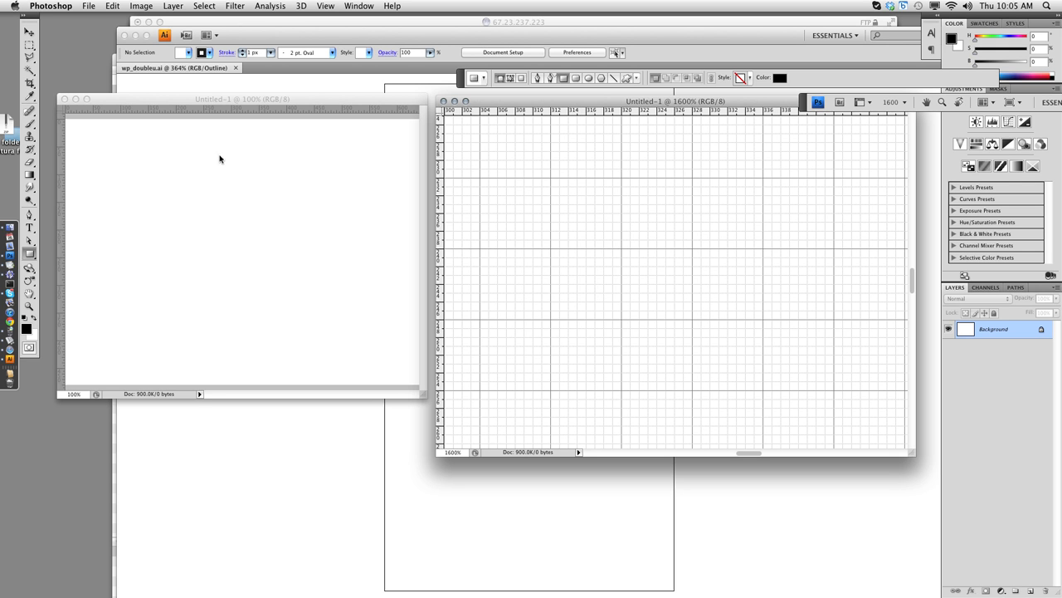
mouse_move(584, 179)
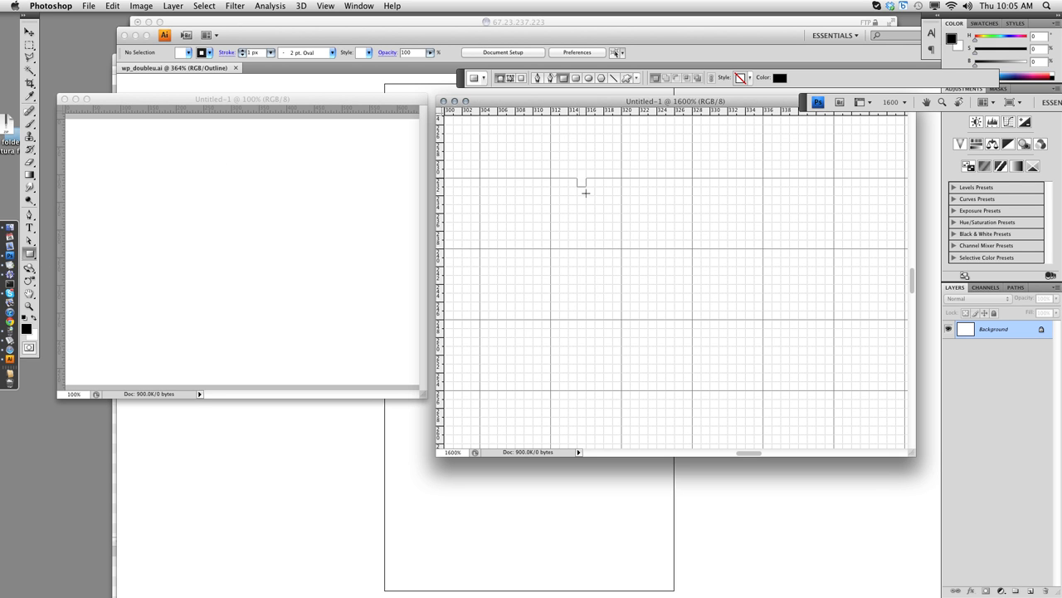
Draw the small black ticket rectangle and cut a round notch into its edge
drag(584, 181, 668, 302)
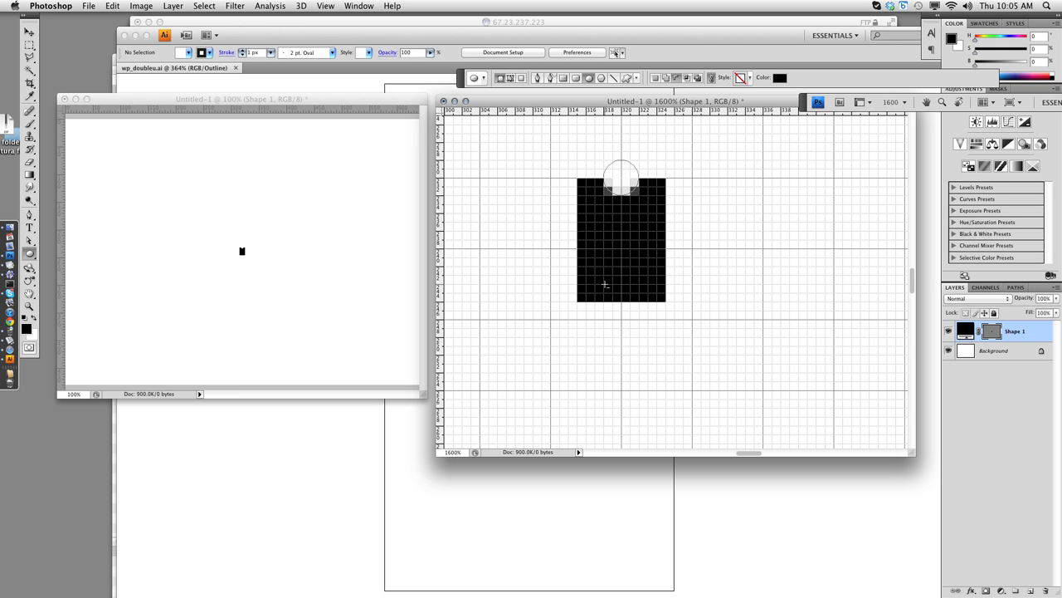
drag(620, 174, 621, 302)
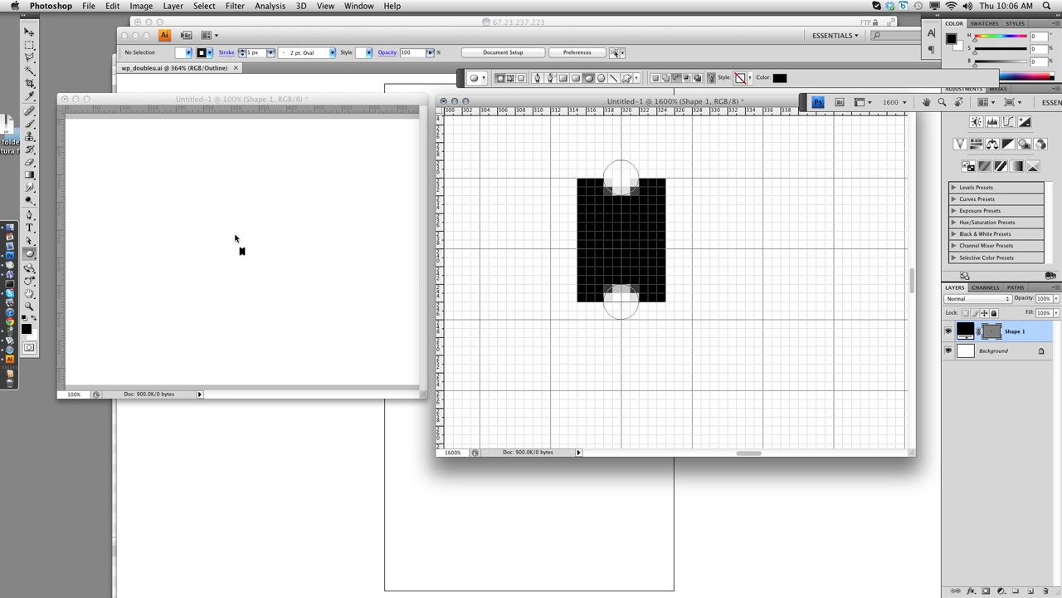
mouse_move(242, 254)
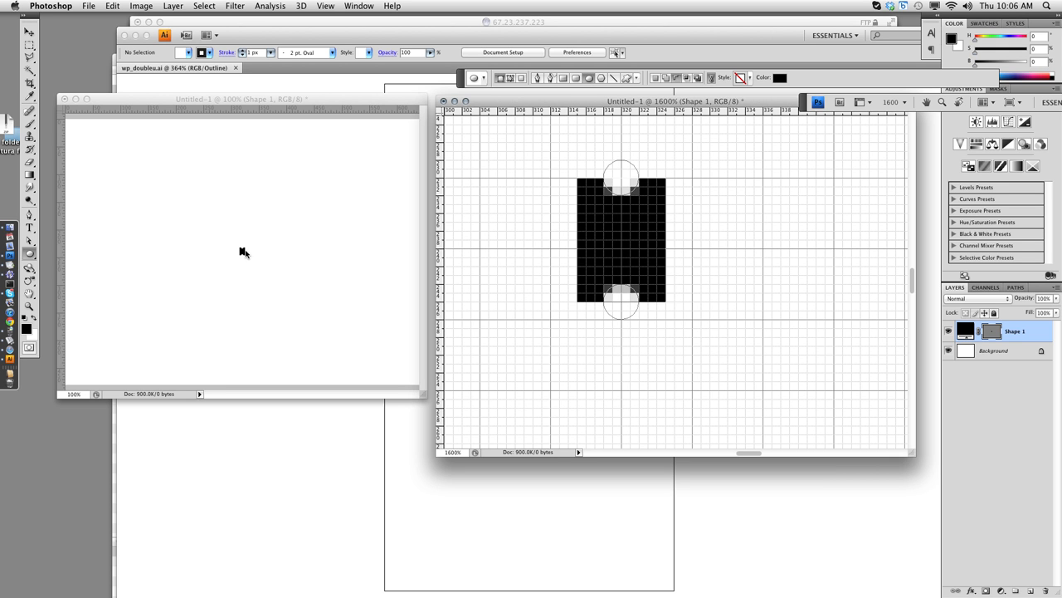
mouse_move(612, 223)
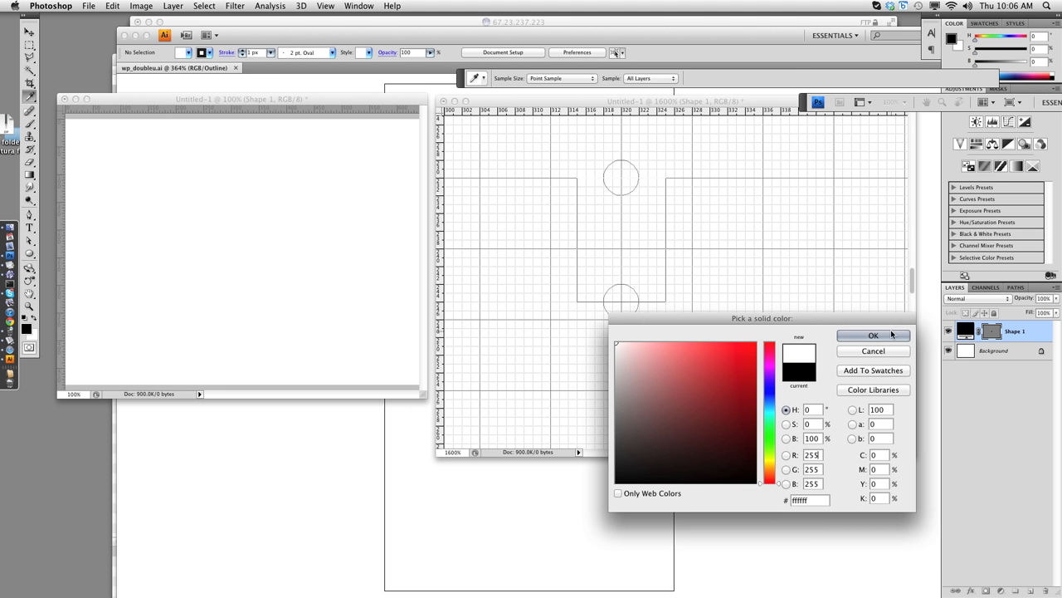
Fill the ticket white and give it an inside gray outline stroke
click(873, 335)
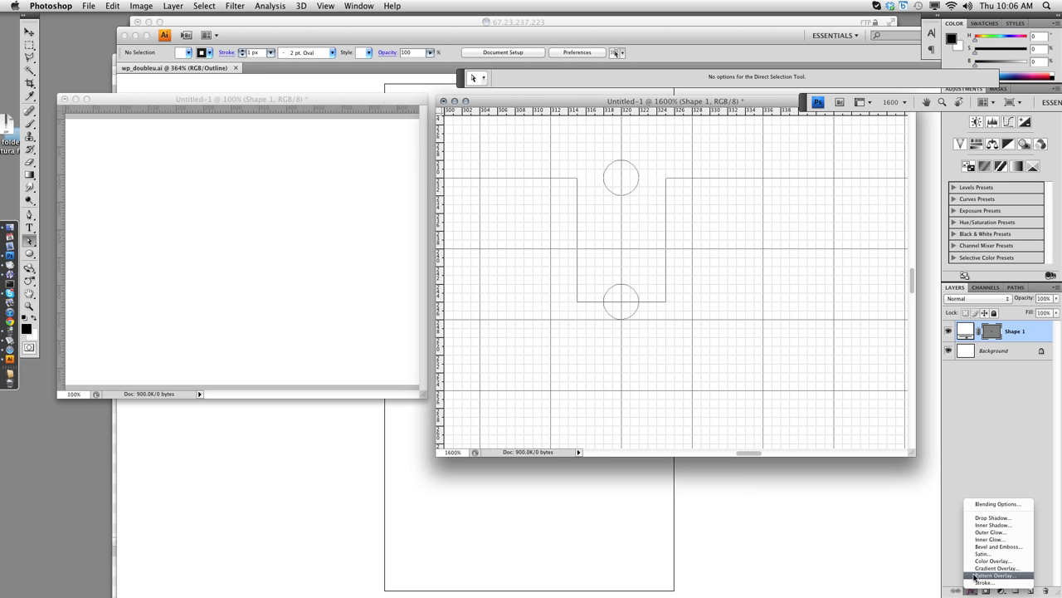
mouse_move(982, 554)
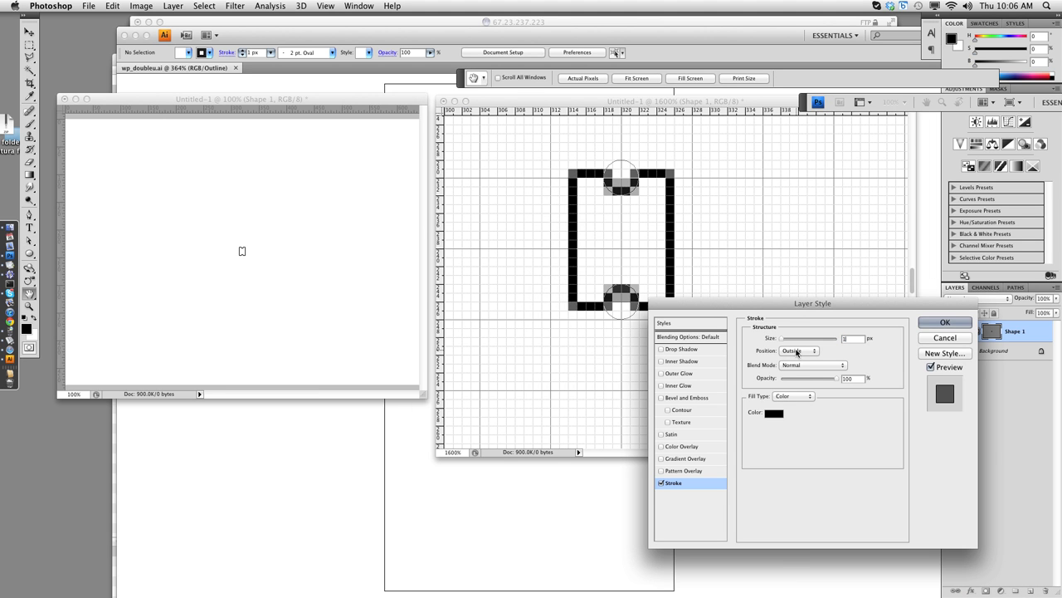
click(800, 351)
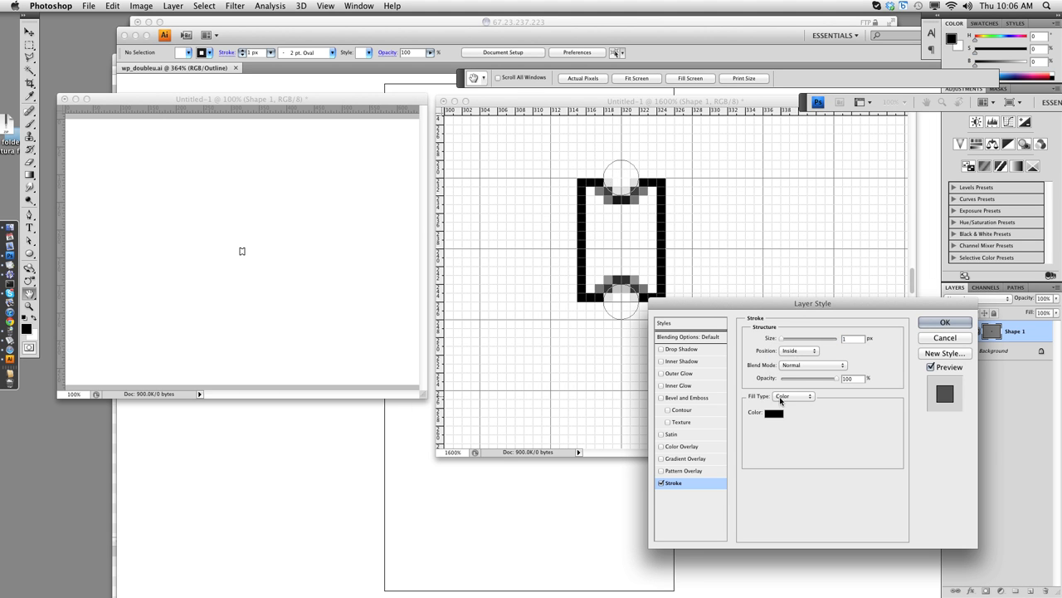
click(773, 412)
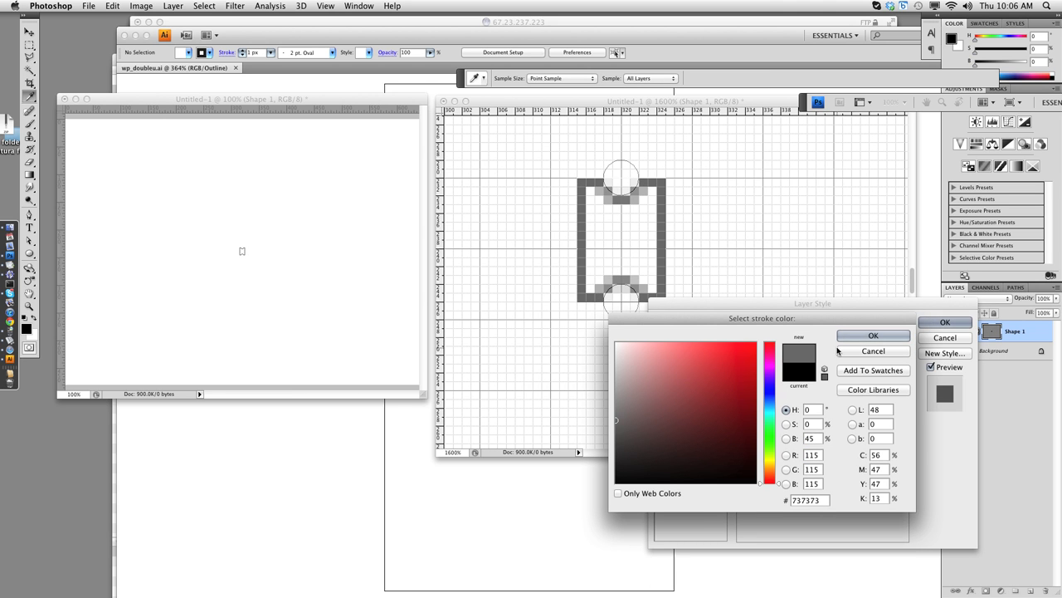
click(873, 335)
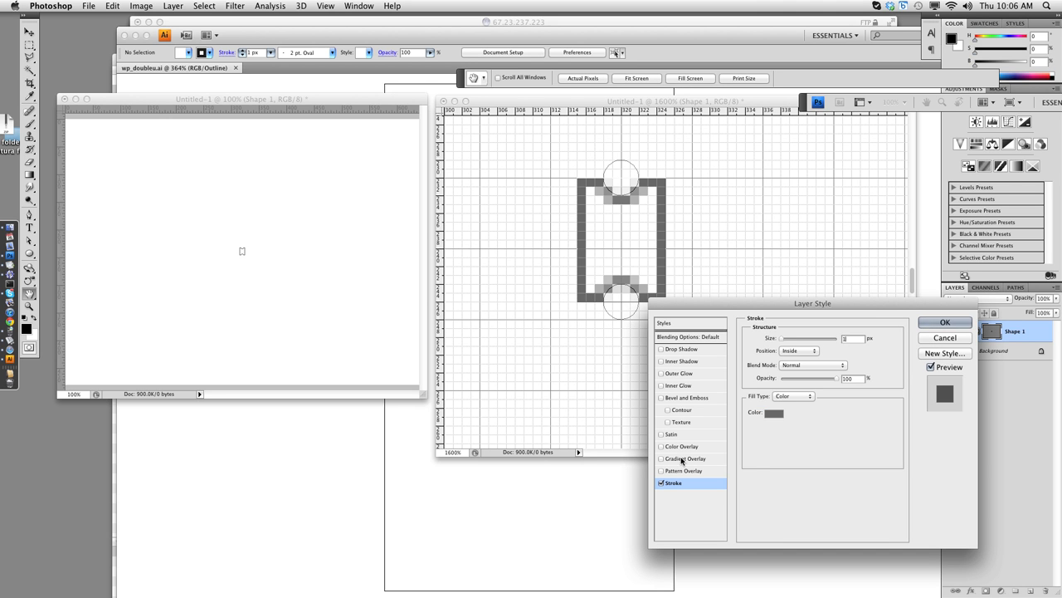
Add a subtle gradient overlay and a Normal-mode inner glow to the ticket
click(660, 458)
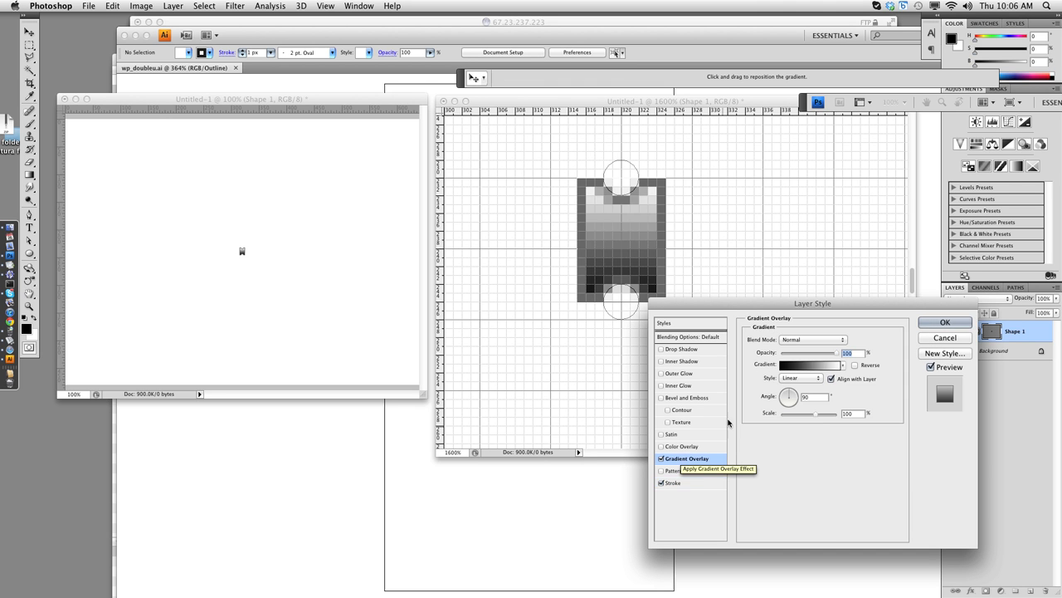
click(857, 365)
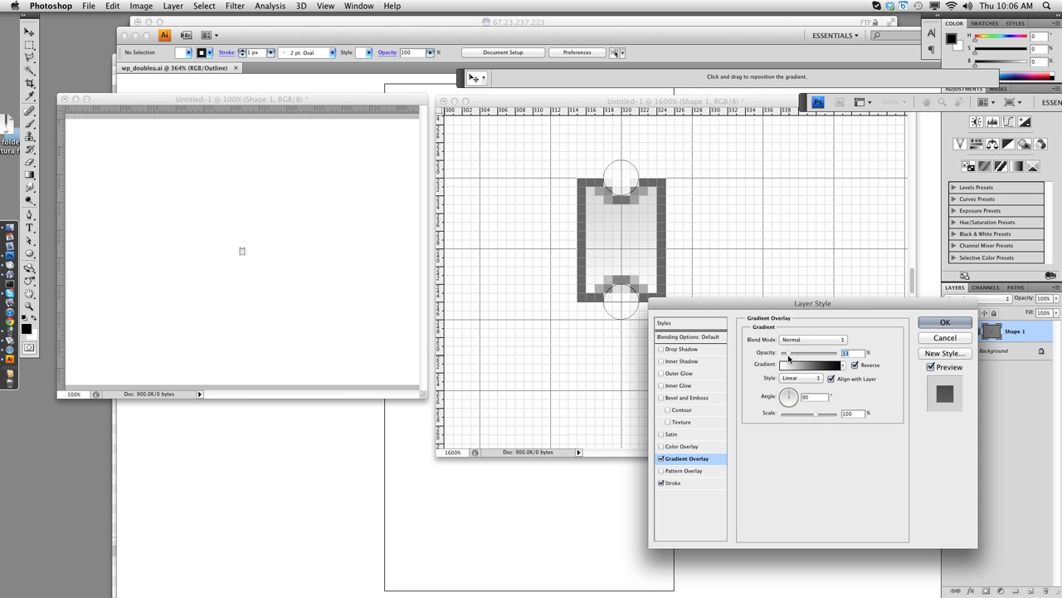
mouse_move(678, 386)
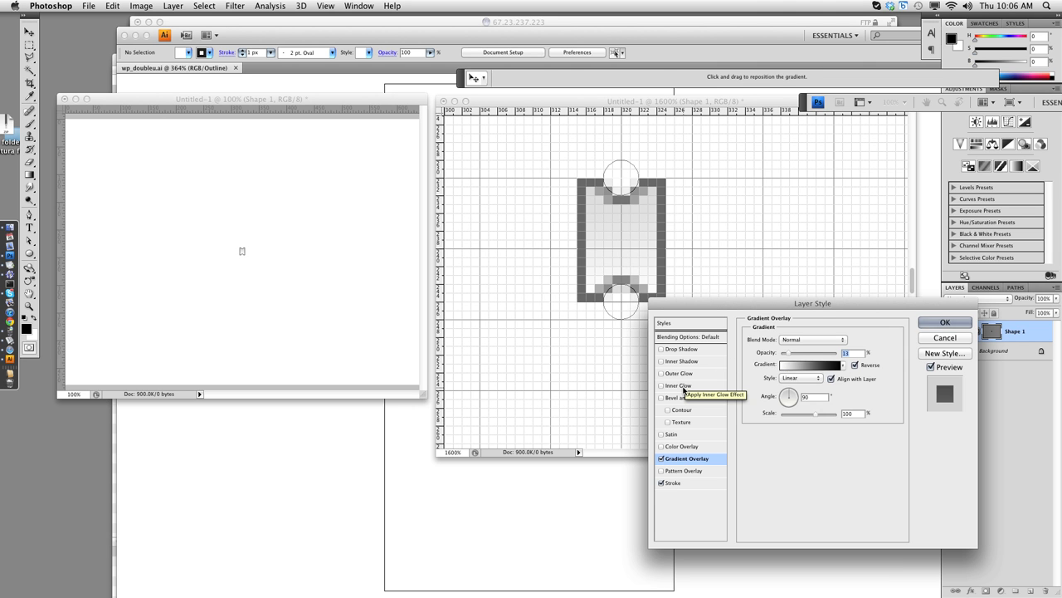
click(679, 385)
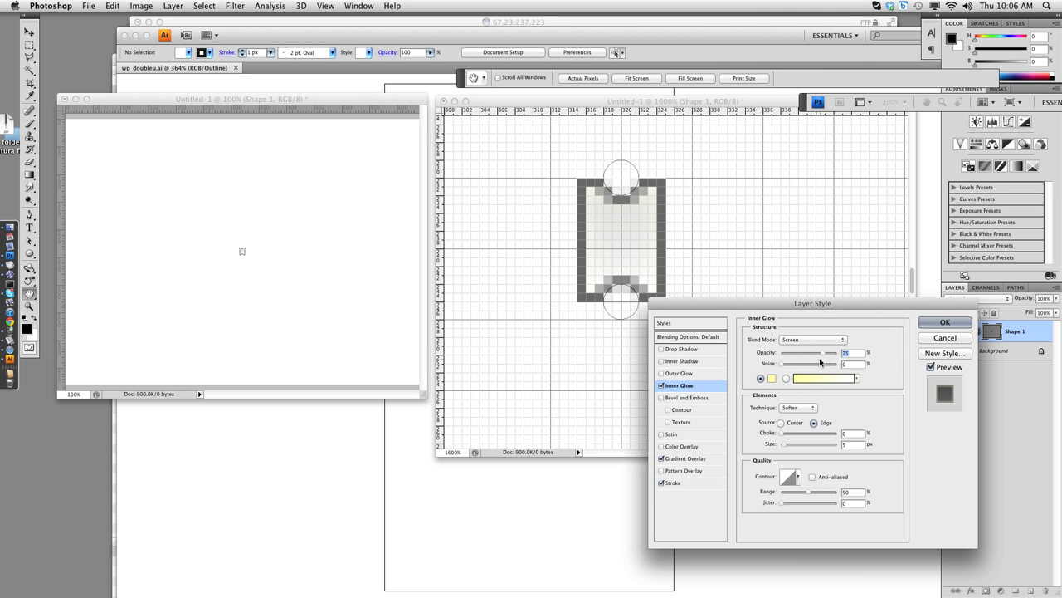
click(823, 379)
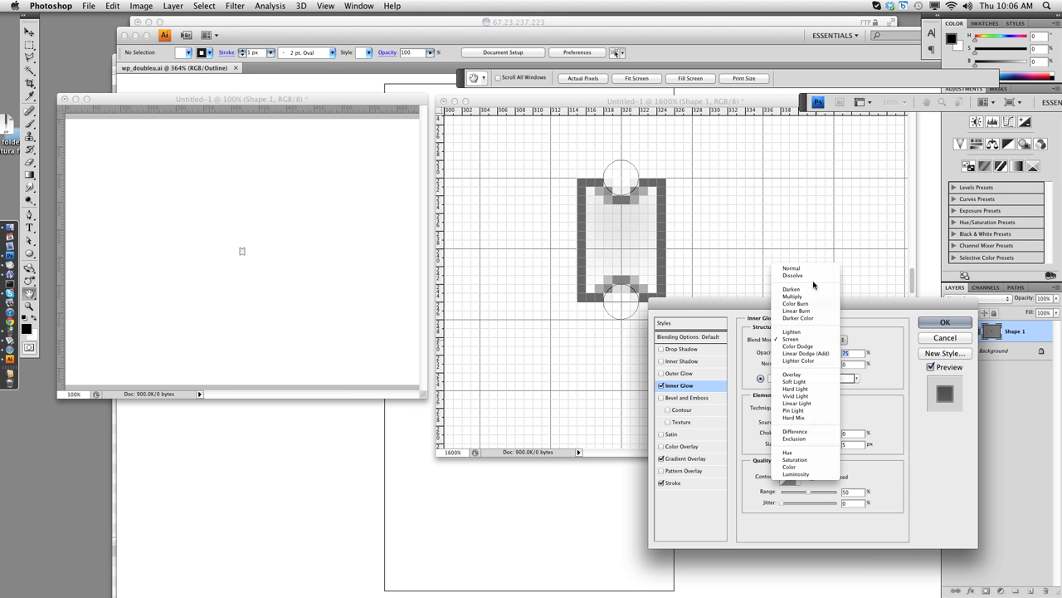
click(791, 269)
text(100)
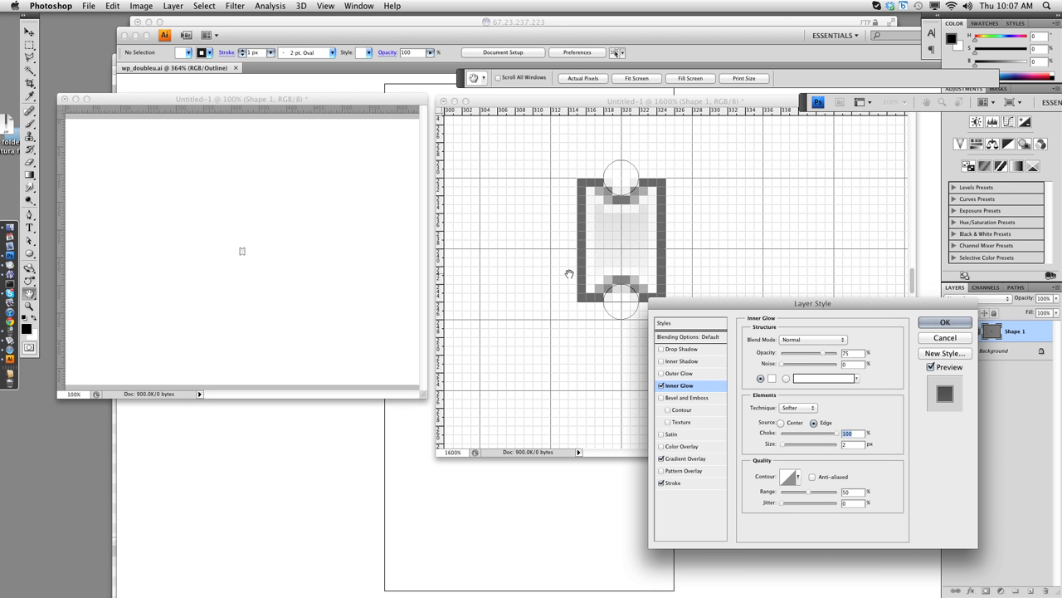
mouse_move(814, 339)
text(100)
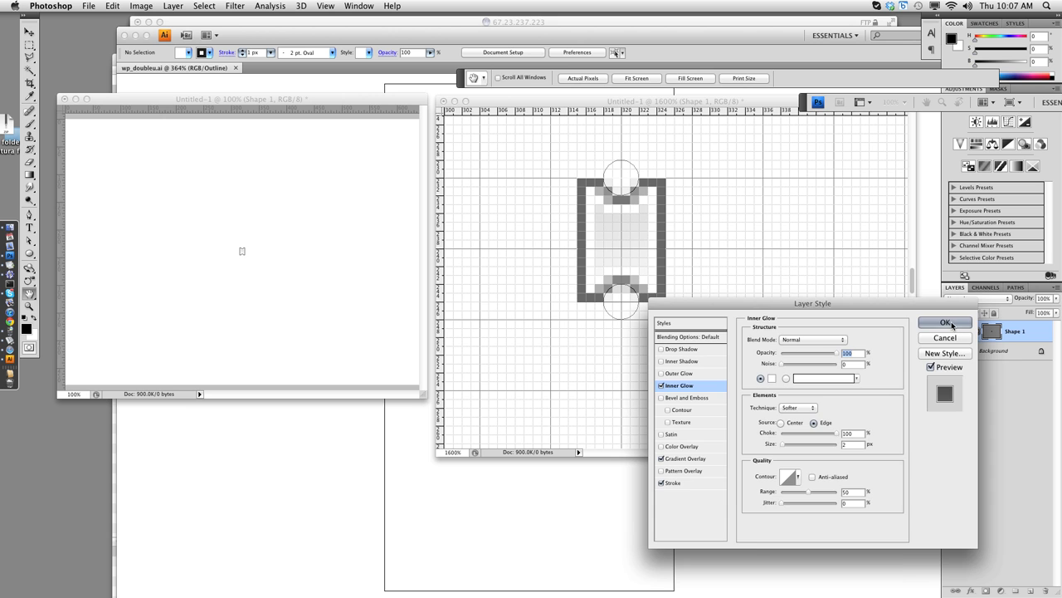
Commit the layer style so the outline, gradient and glow are applied
click(946, 322)
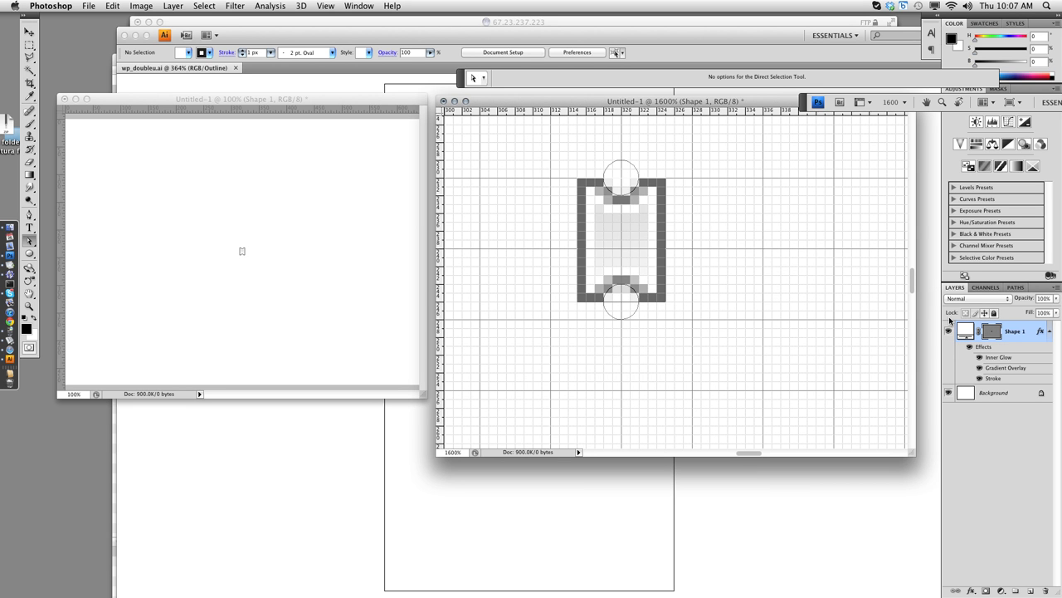
mouse_move(567, 177)
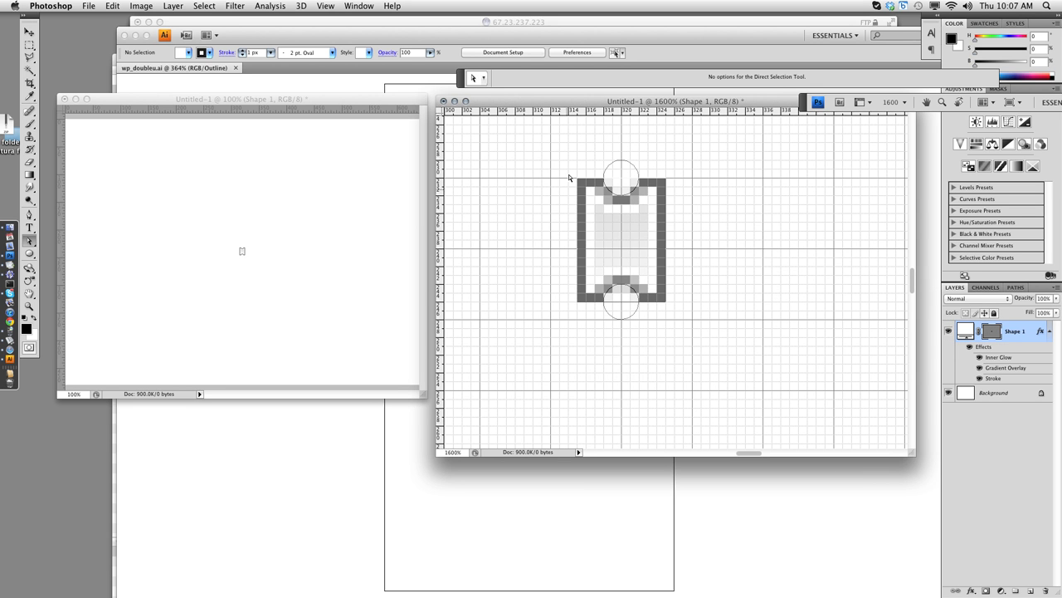
mouse_move(667, 226)
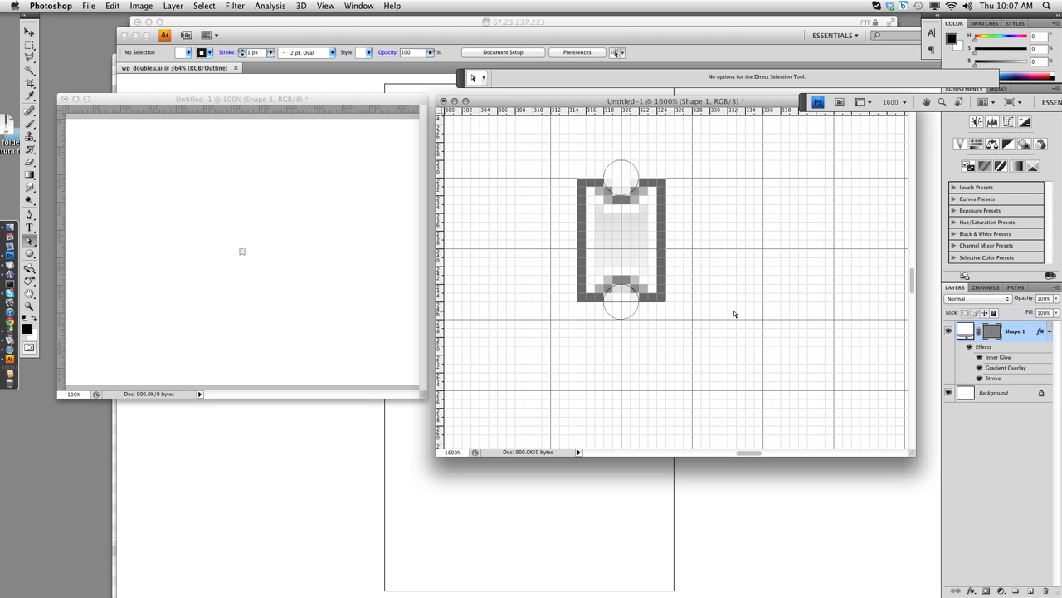
mouse_move(711, 299)
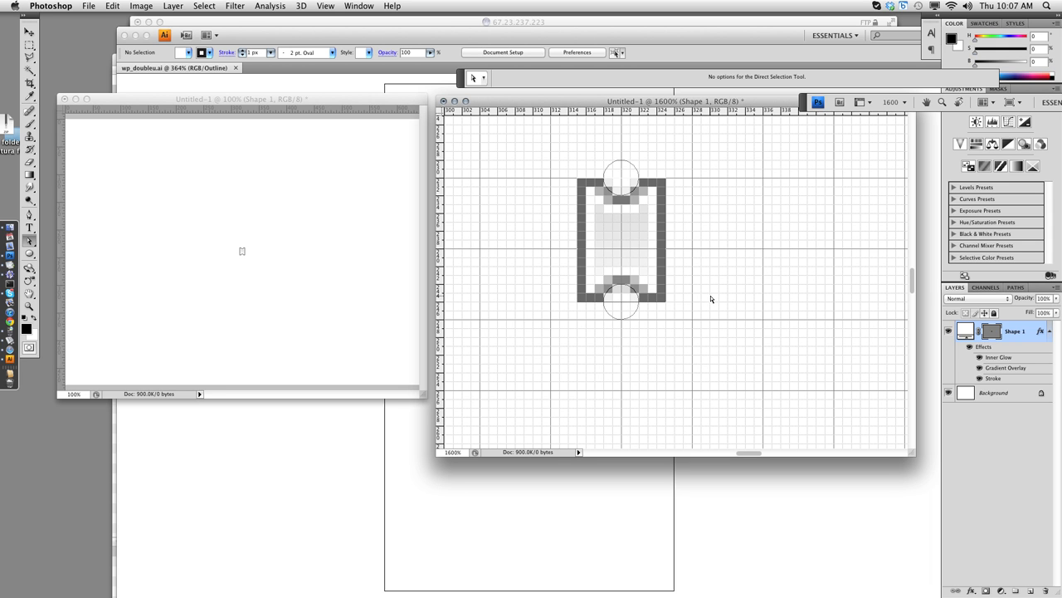
mouse_move(618, 249)
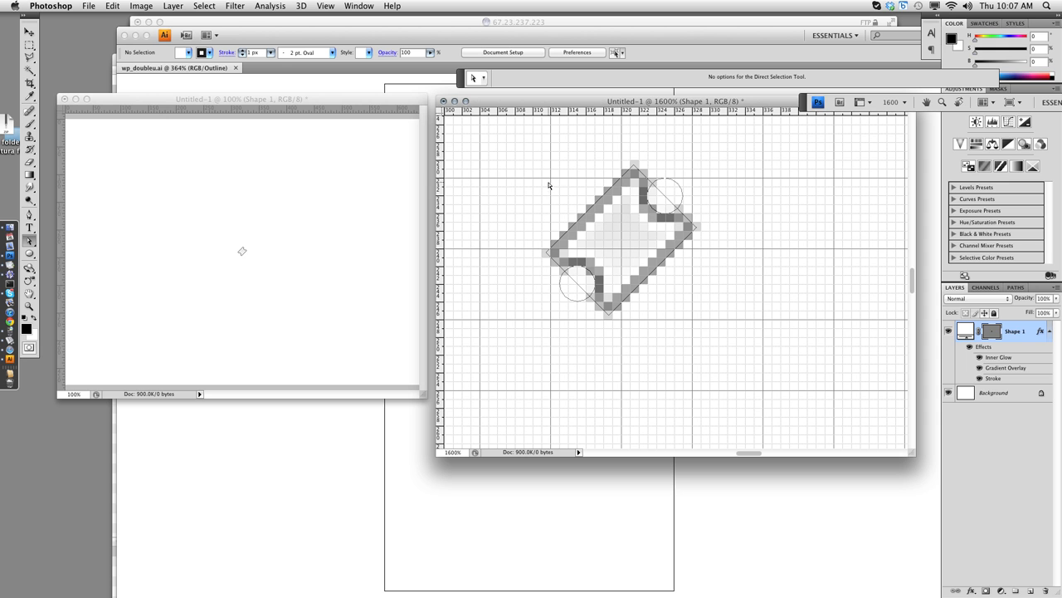
mouse_move(567, 171)
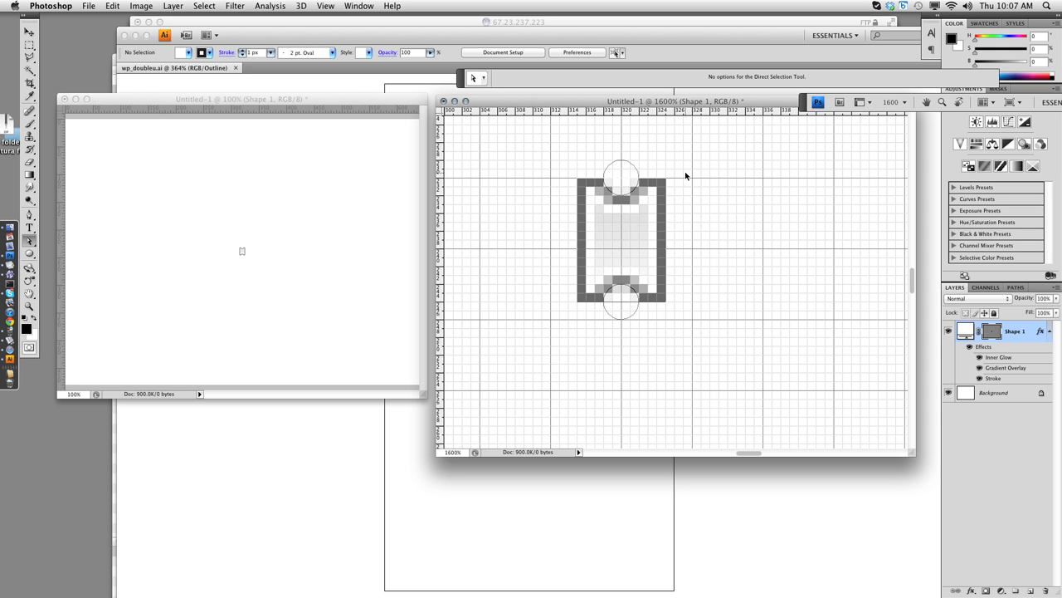
mouse_move(677, 145)
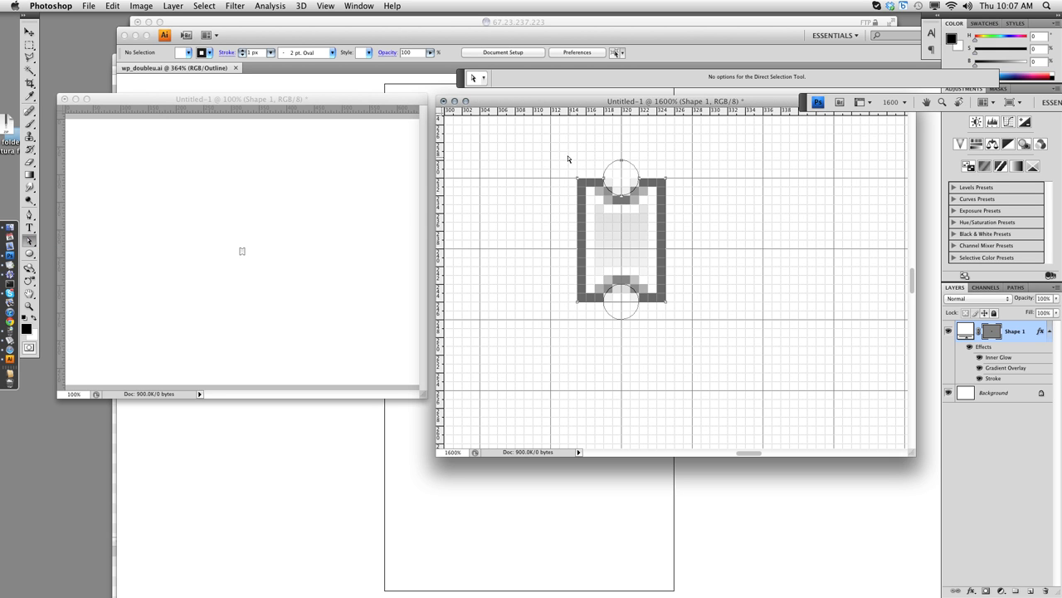
mouse_move(618, 161)
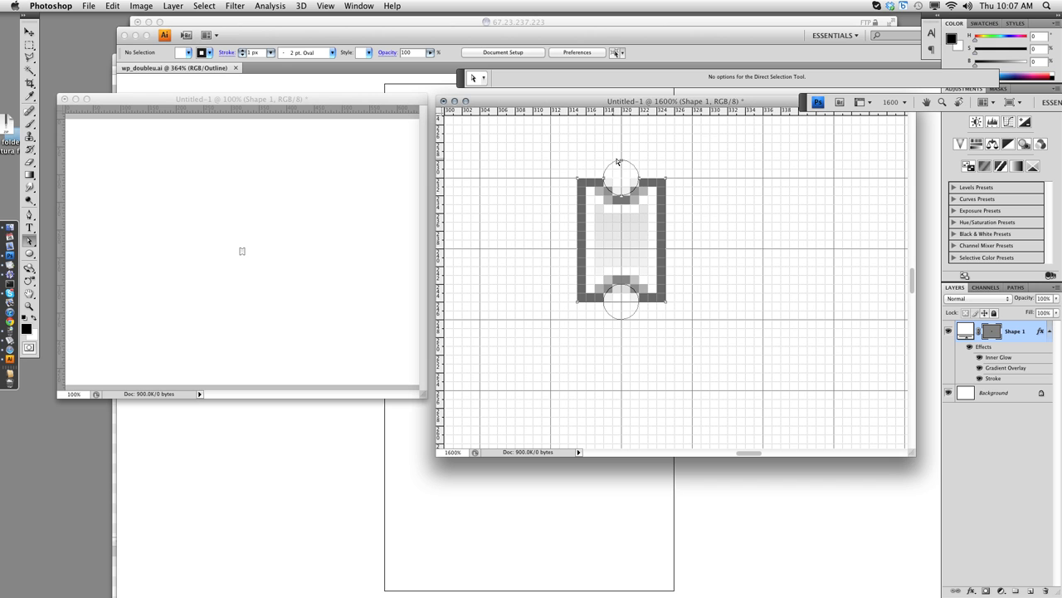
mouse_move(579, 183)
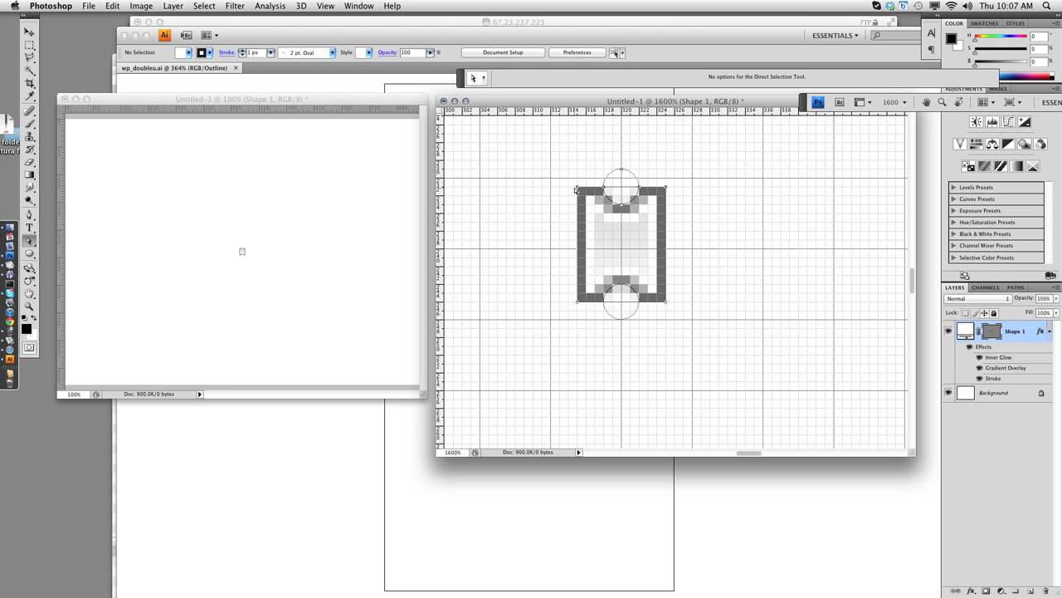
mouse_move(689, 194)
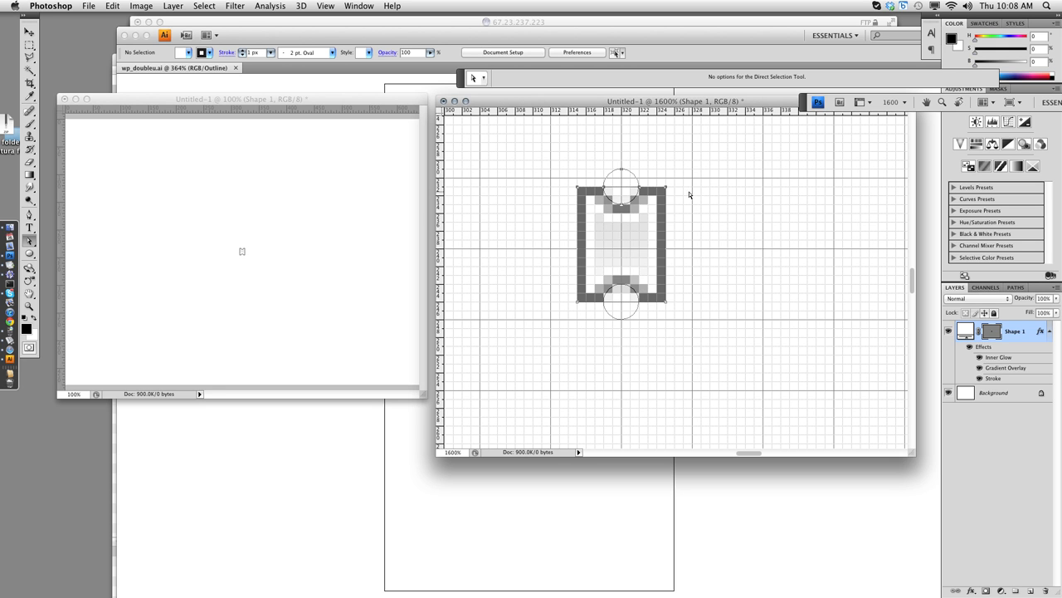
mouse_move(676, 242)
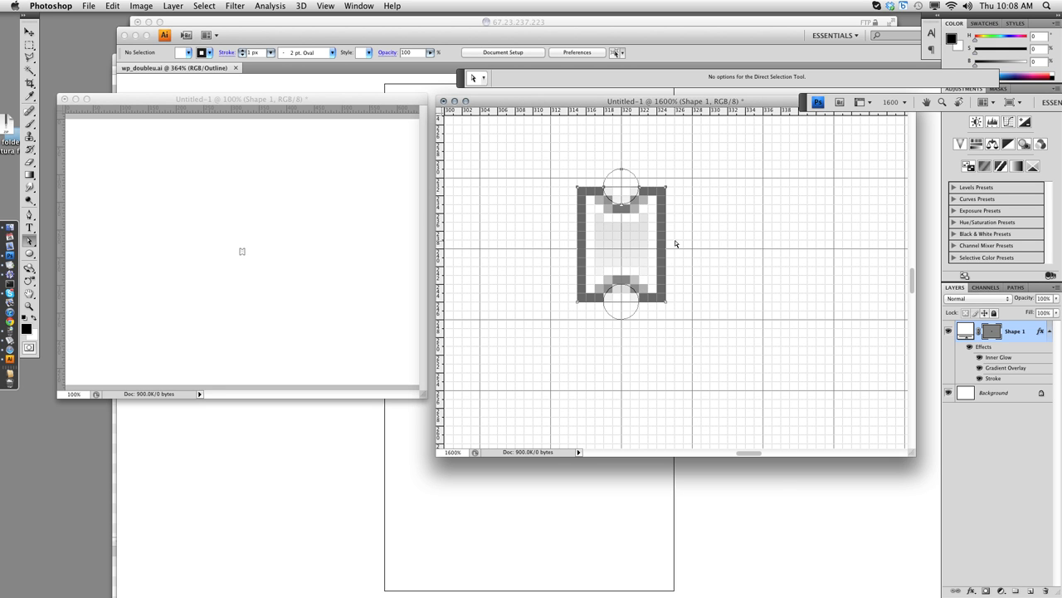
mouse_move(695, 186)
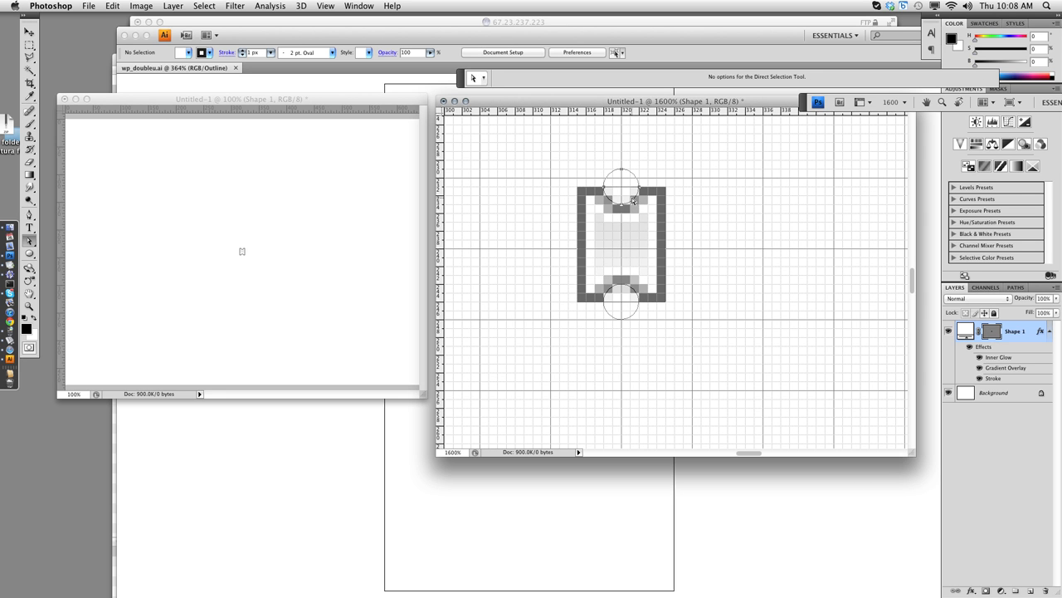
mouse_move(631, 186)
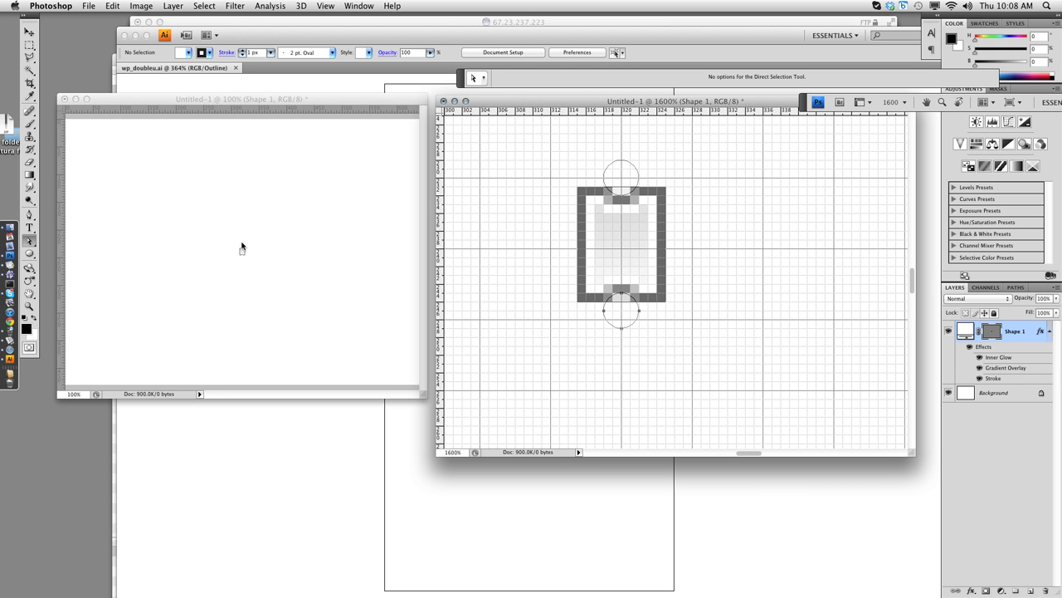
mouse_move(249, 259)
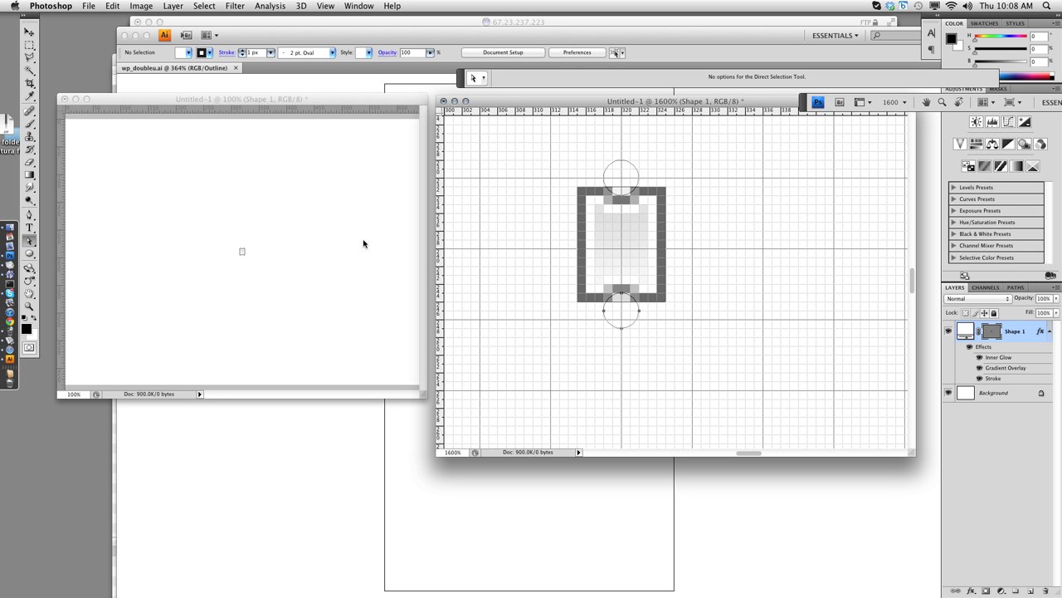
mouse_move(639, 333)
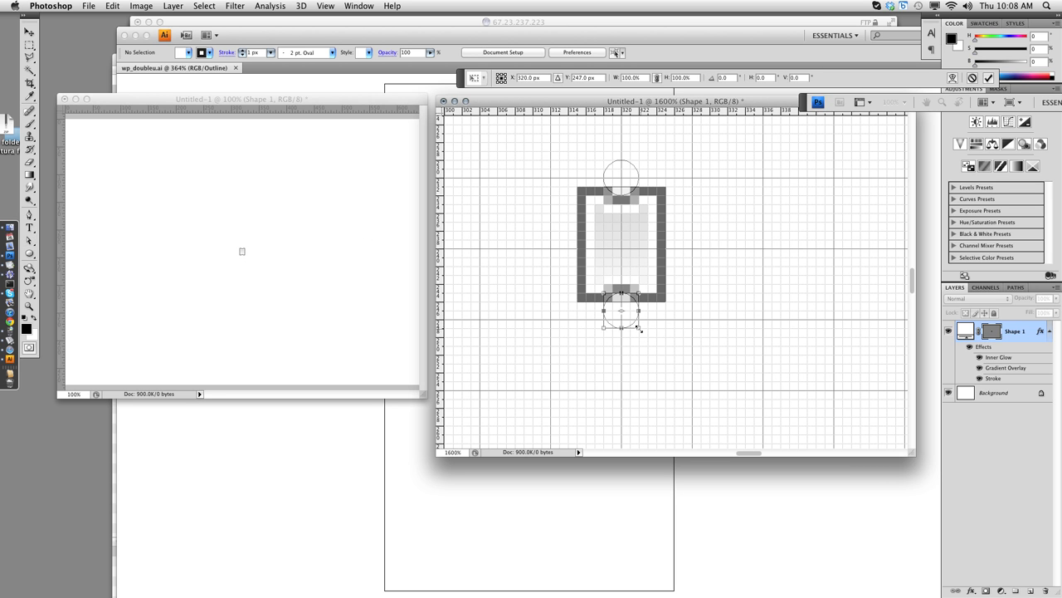
Move the bottom and top notch circles onto the ticket's edges
drag(639, 328, 631, 319)
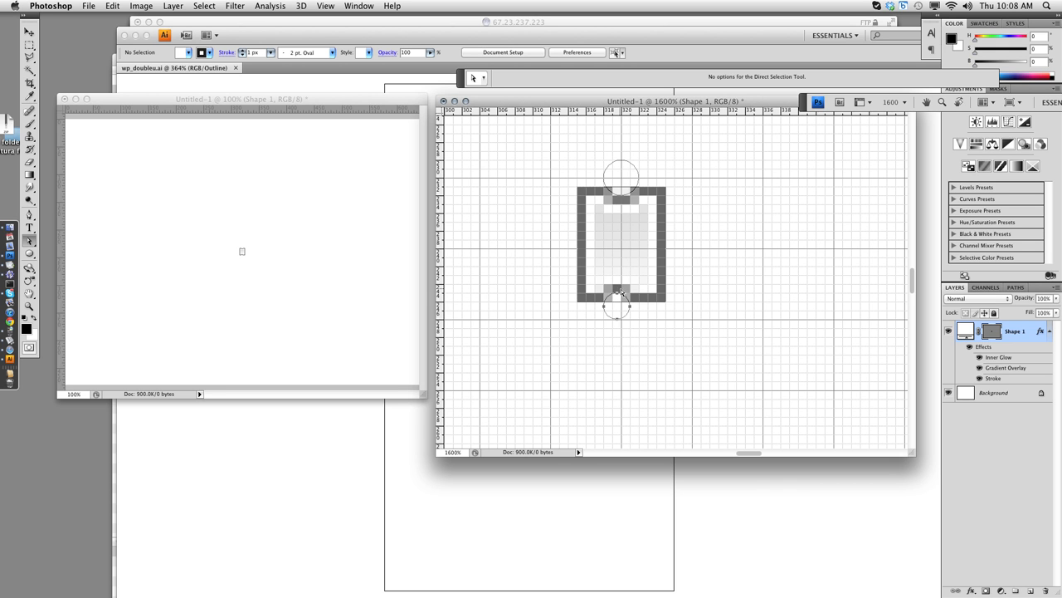
mouse_move(622, 305)
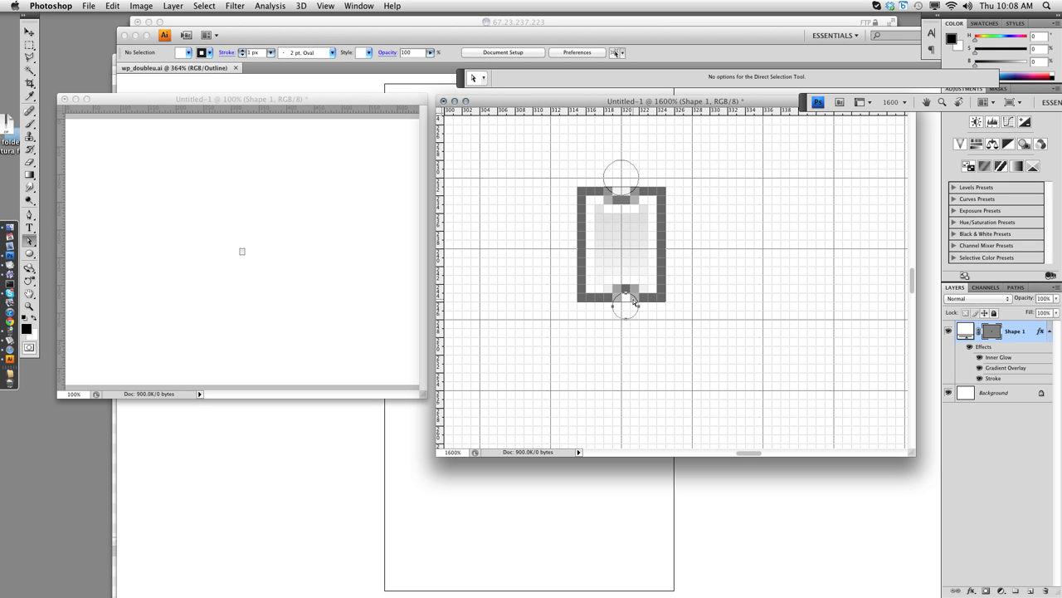
mouse_move(634, 295)
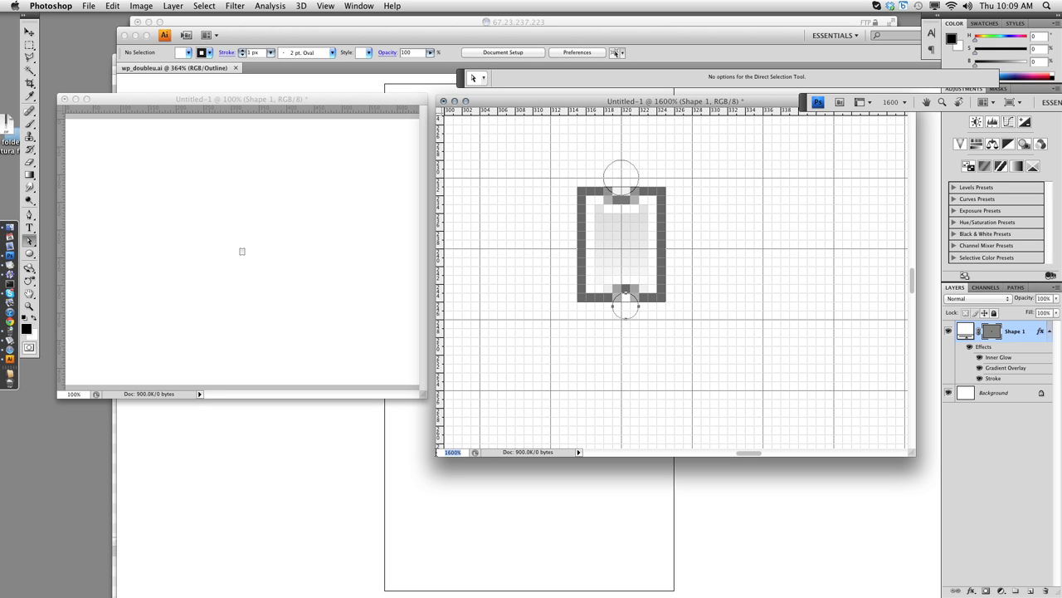
mouse_move(634, 315)
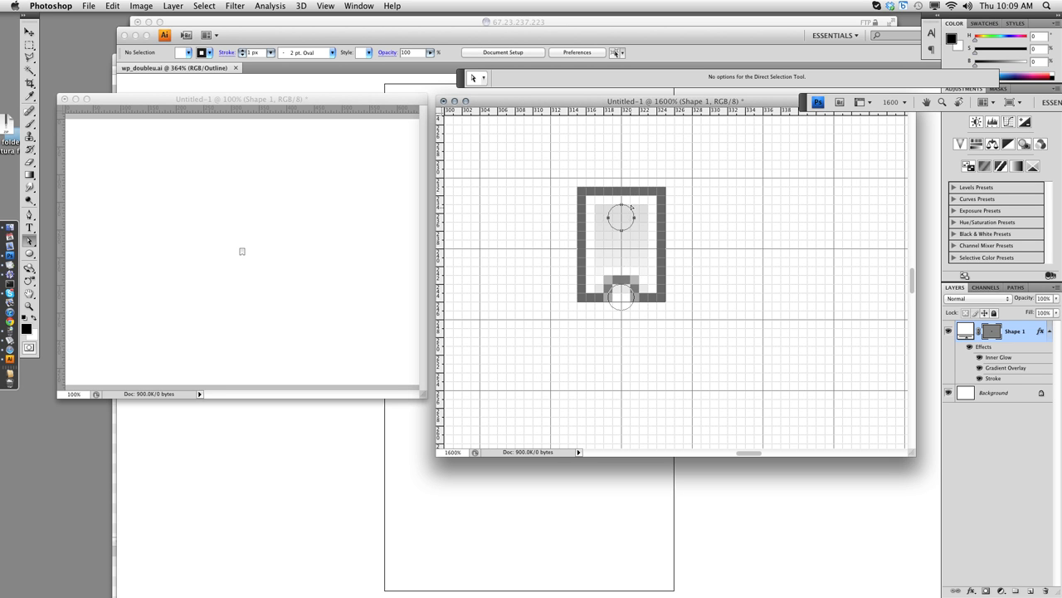
drag(621, 219, 620, 199)
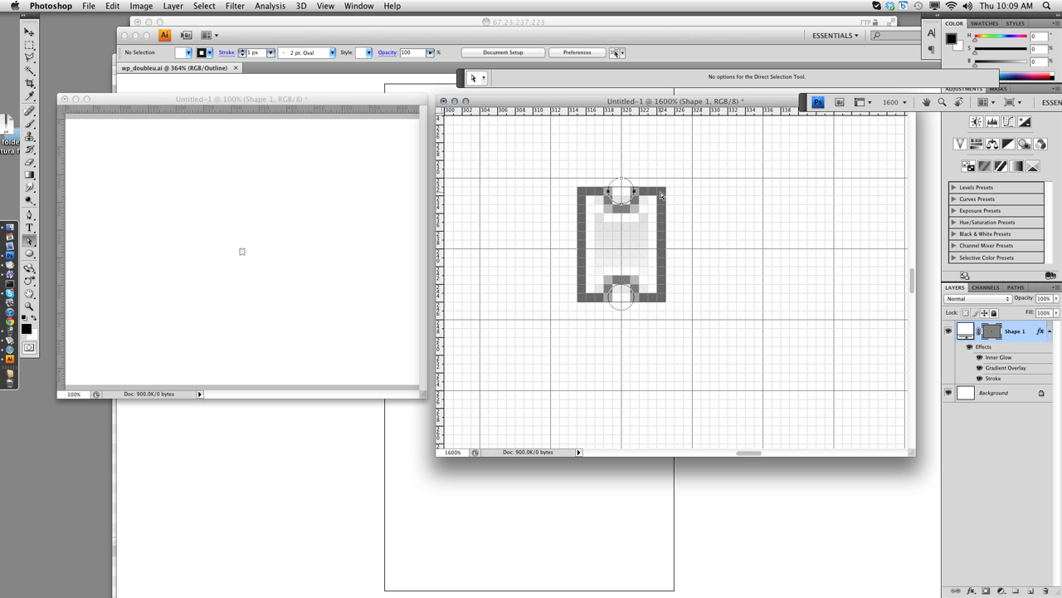
mouse_move(666, 203)
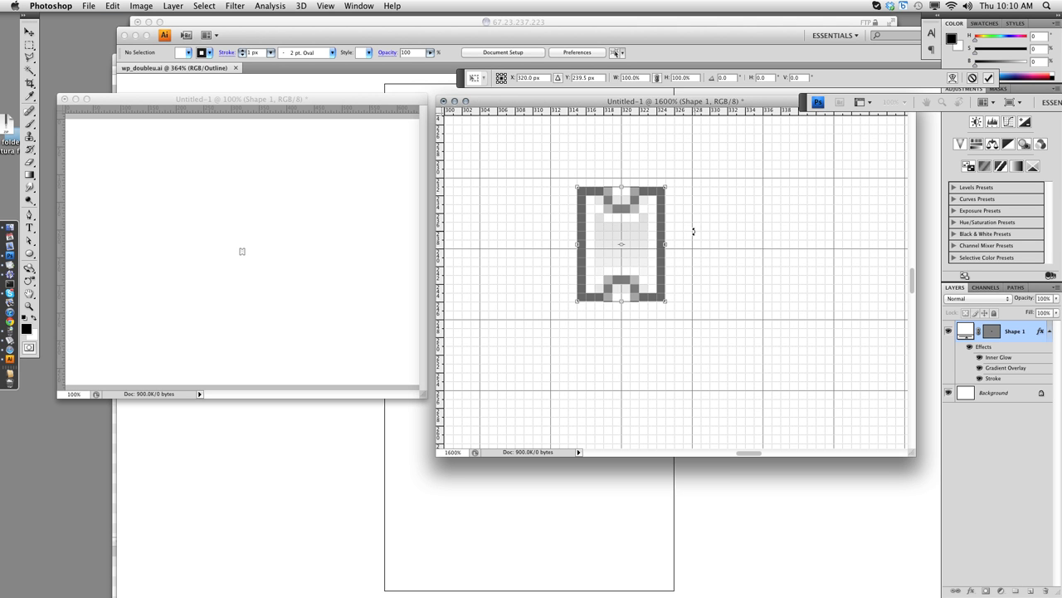
mouse_move(706, 266)
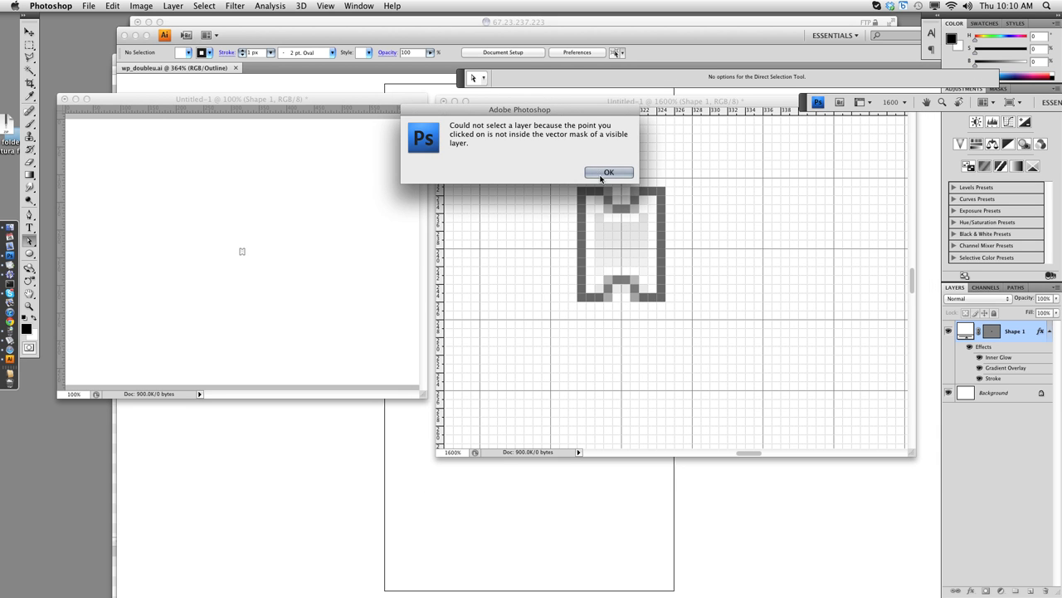
Dismiss the cannot-select-layer warning
click(608, 171)
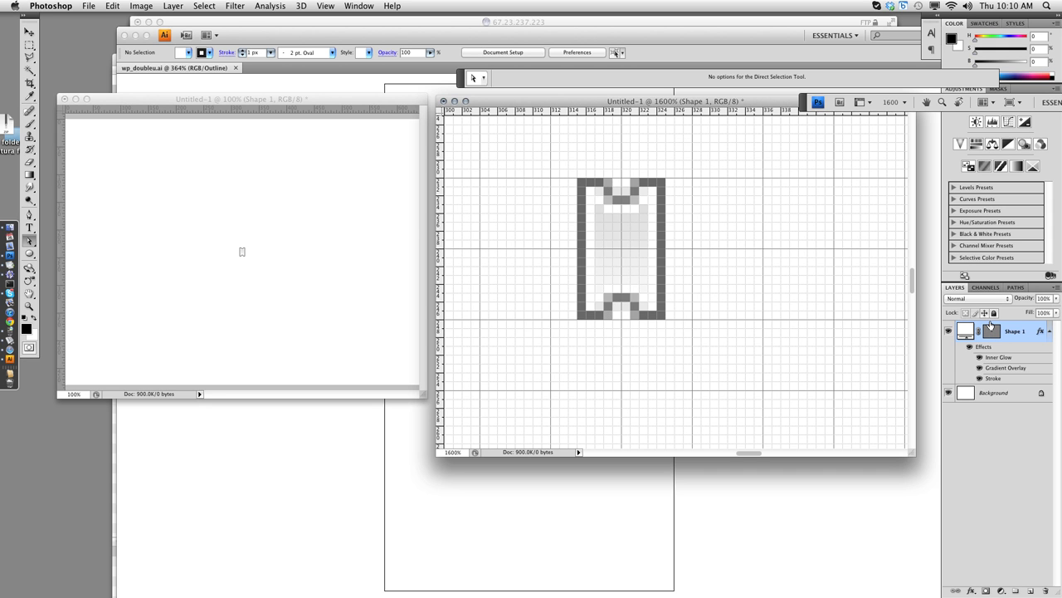
mouse_move(1043, 379)
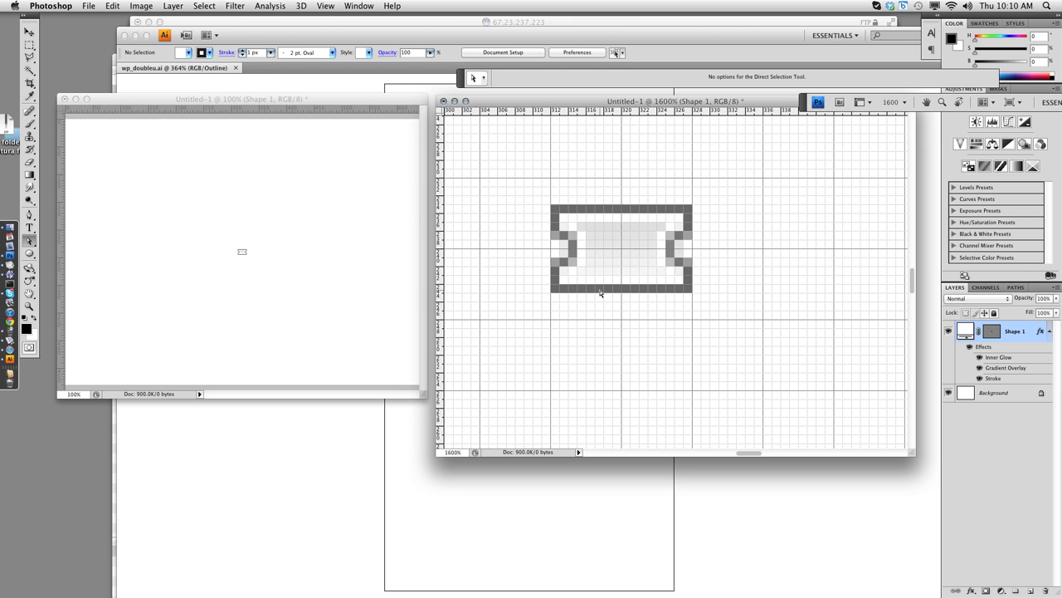
mouse_move(1034, 347)
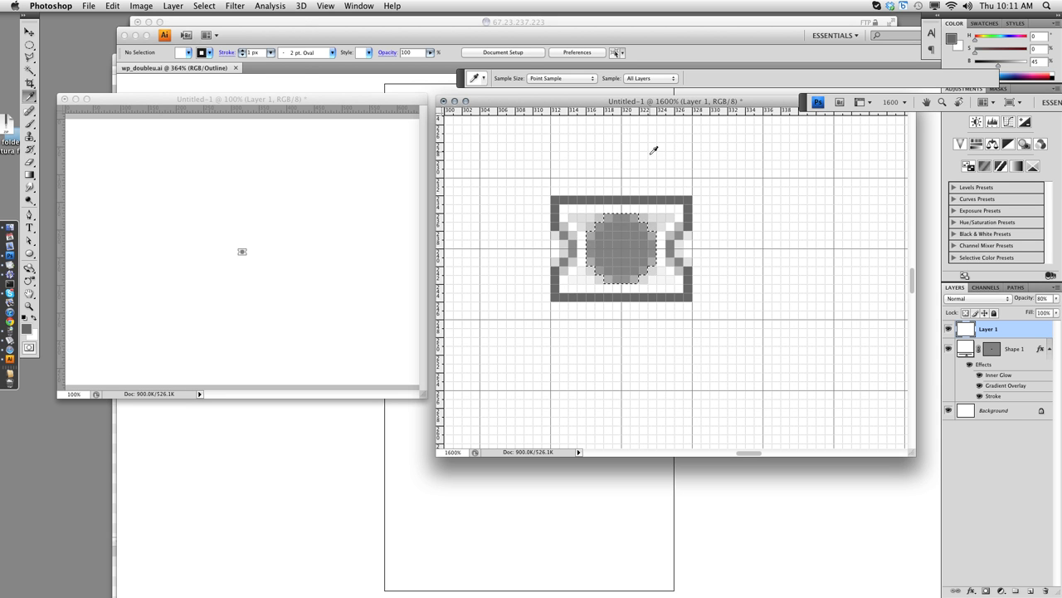
Contract the circle's selection by 2 pixels to leave a thin ring
click(204, 6)
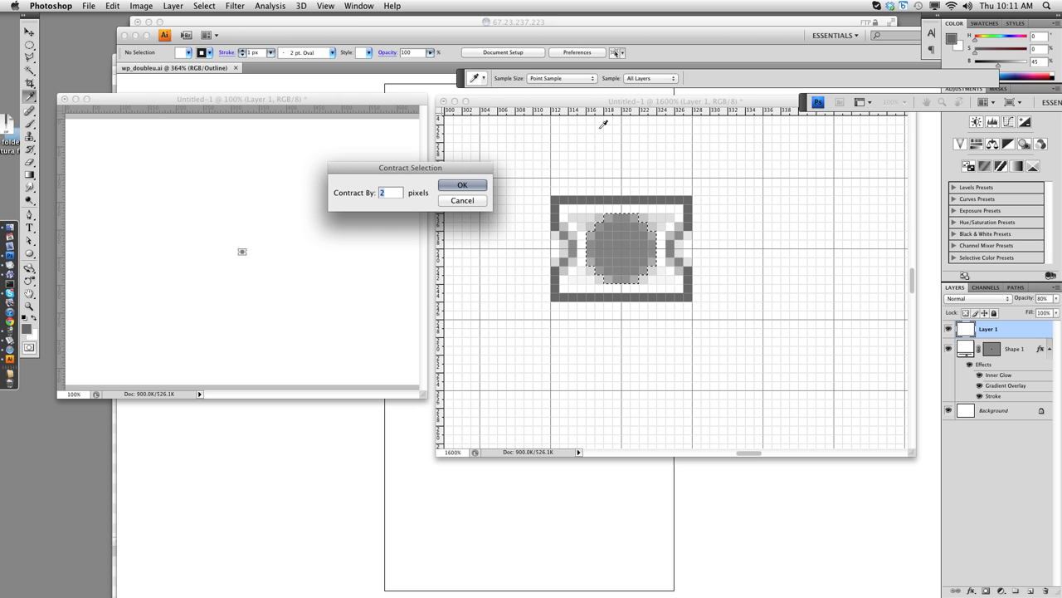
click(462, 184)
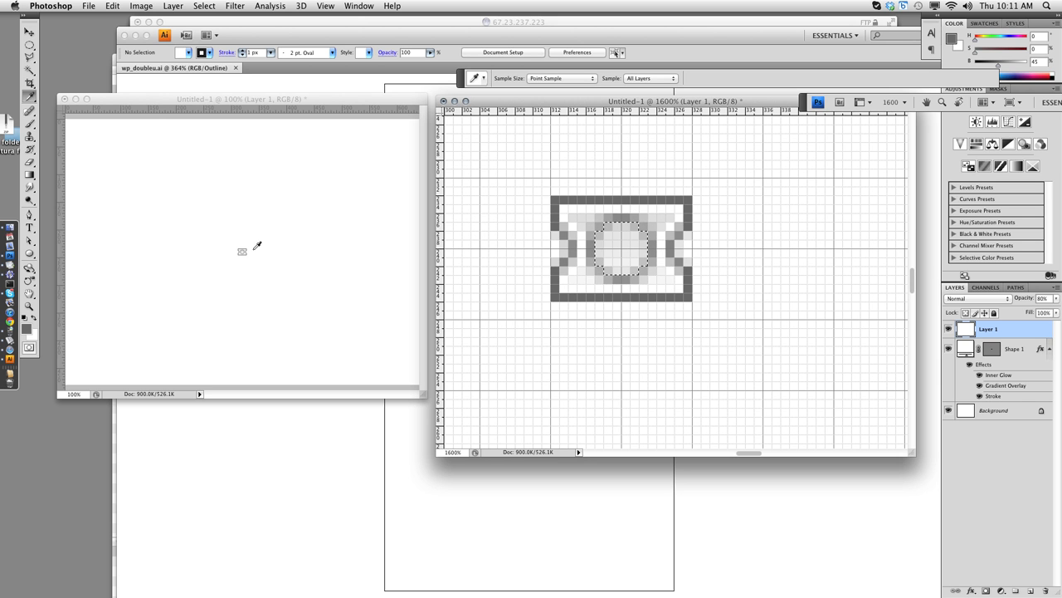
mouse_move(337, 474)
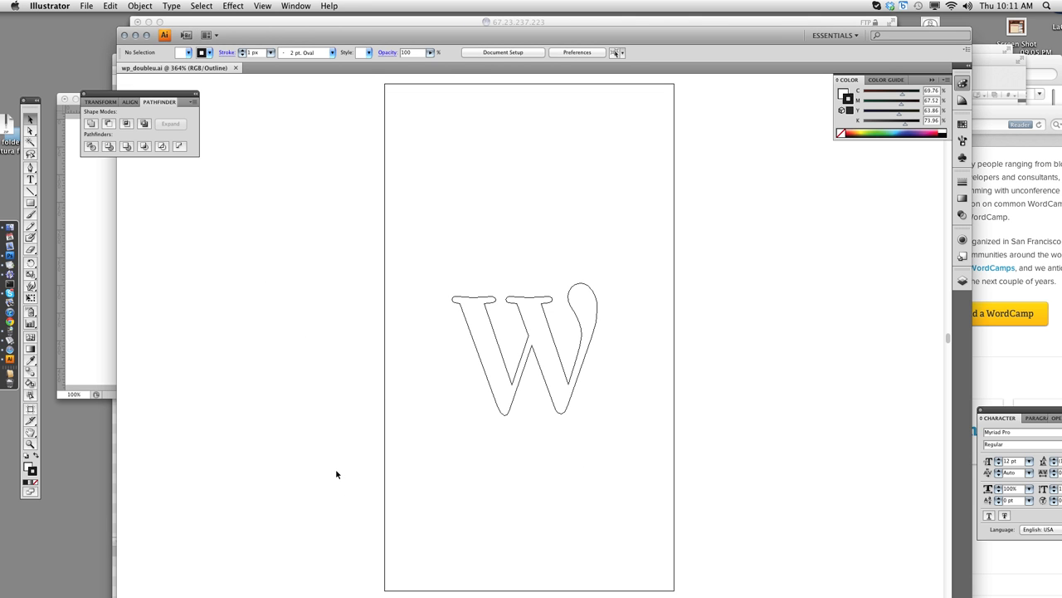
Select the outlined W in Illustrator to bring it over to the ticket
click(528, 349)
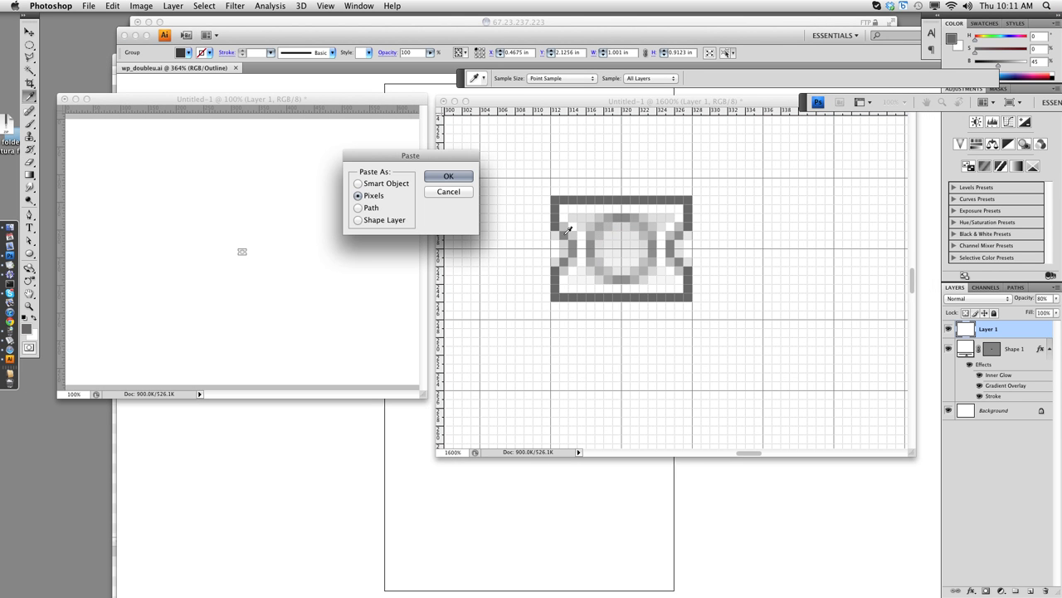
Paste the W as a shape layer and shrink it into the central ring
click(359, 219)
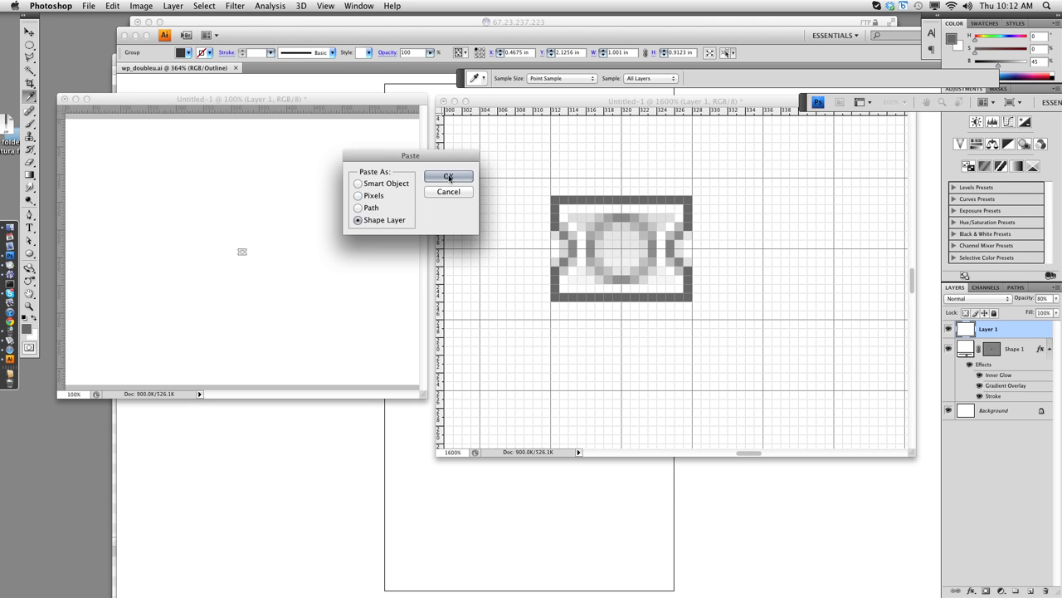
click(448, 176)
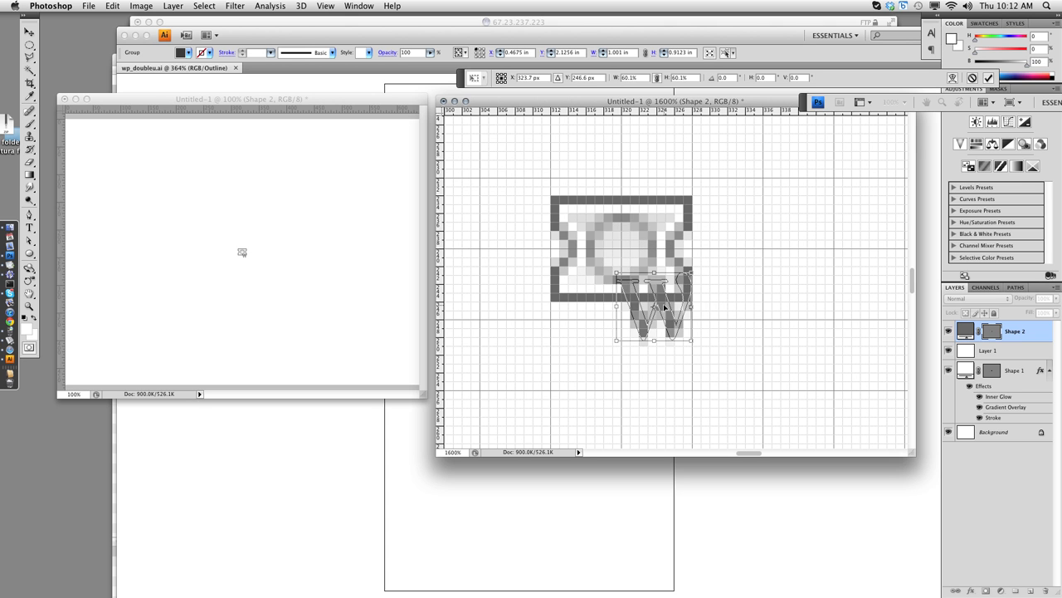
drag(654, 312, 622, 249)
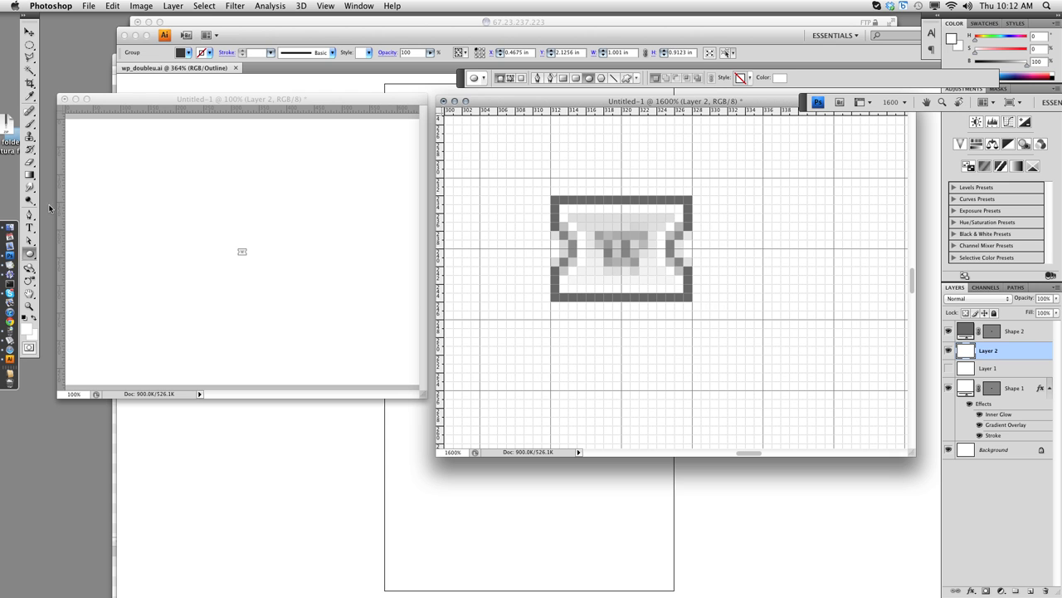
mouse_move(592, 216)
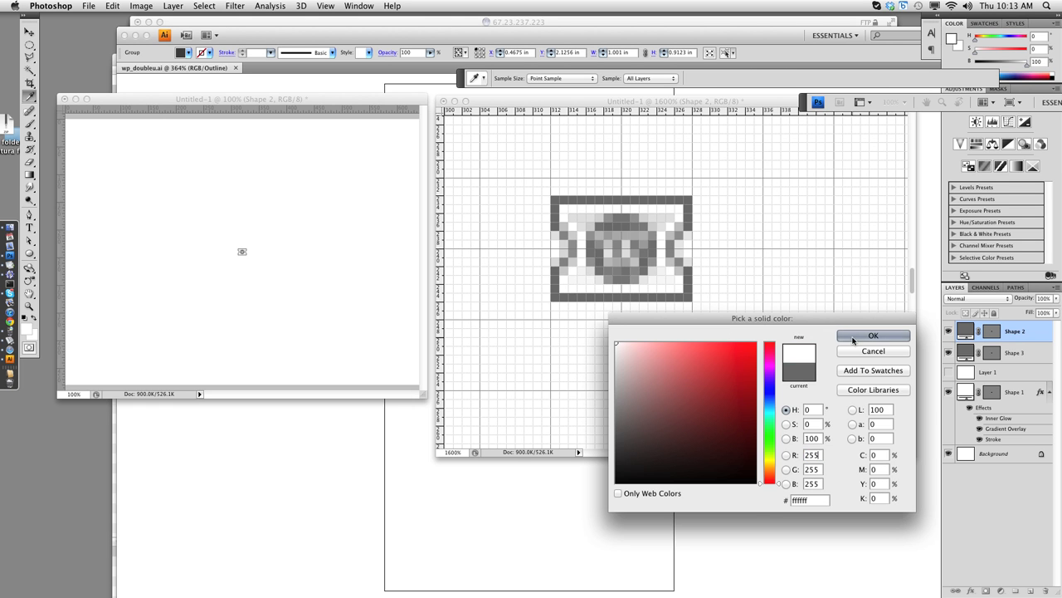
Confirm white as the W's fill colour and enlarge it to fill the circle
click(873, 335)
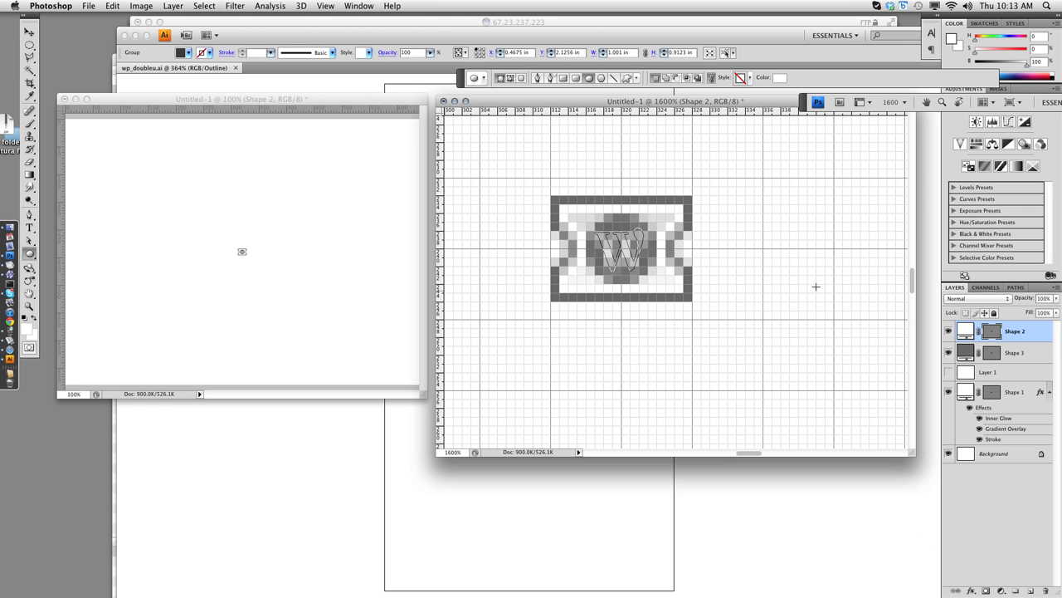
mouse_move(702, 231)
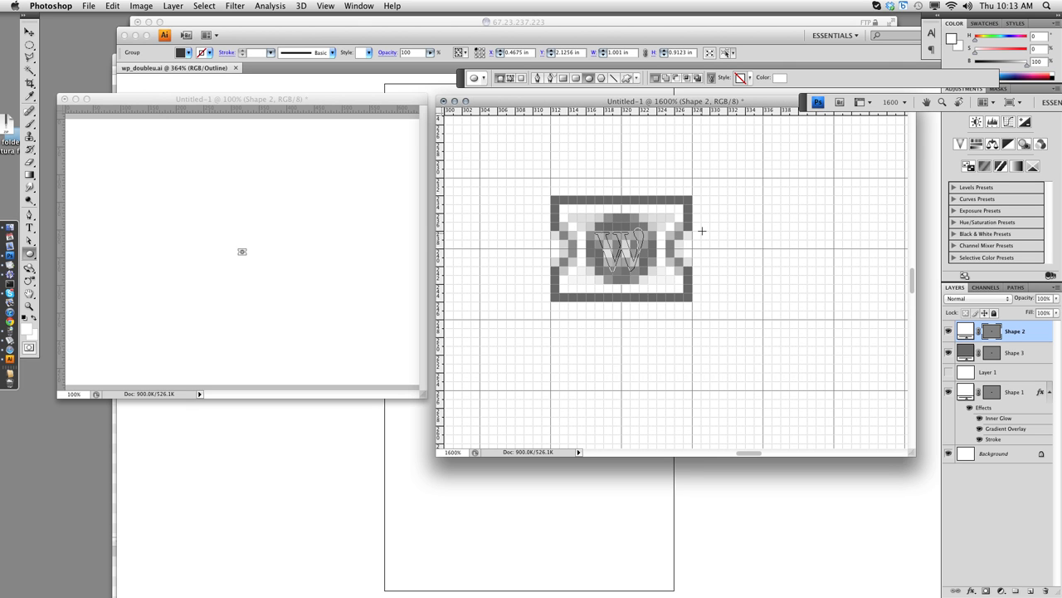
mouse_move(640, 276)
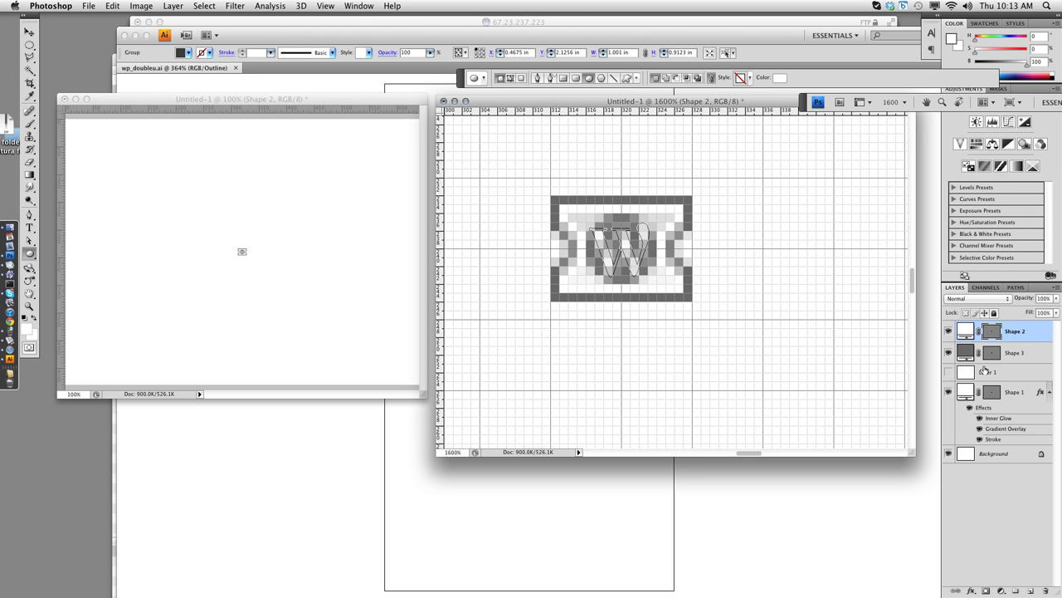
click(1016, 352)
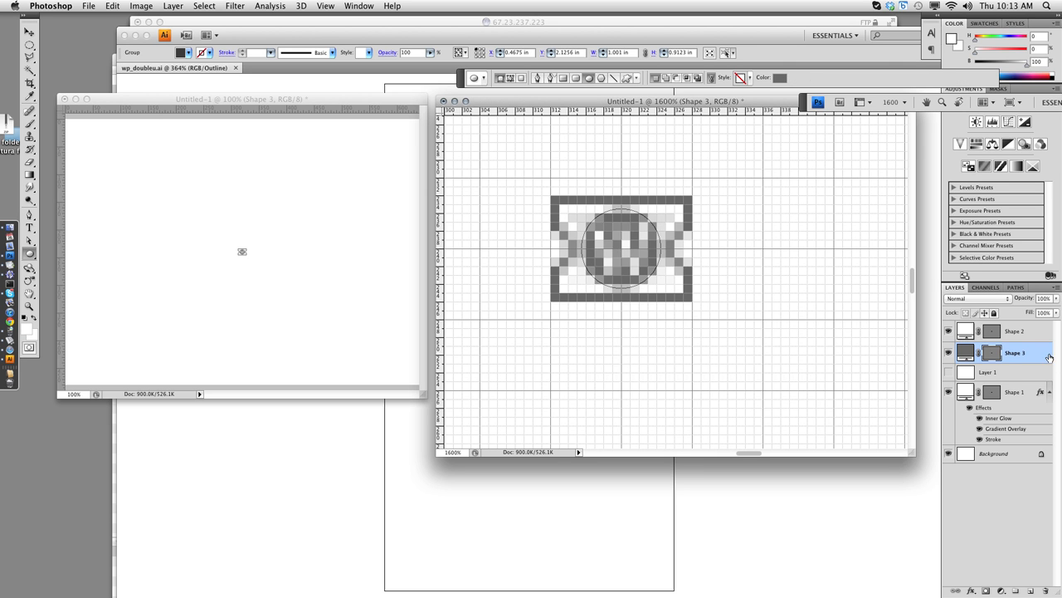
click(1016, 392)
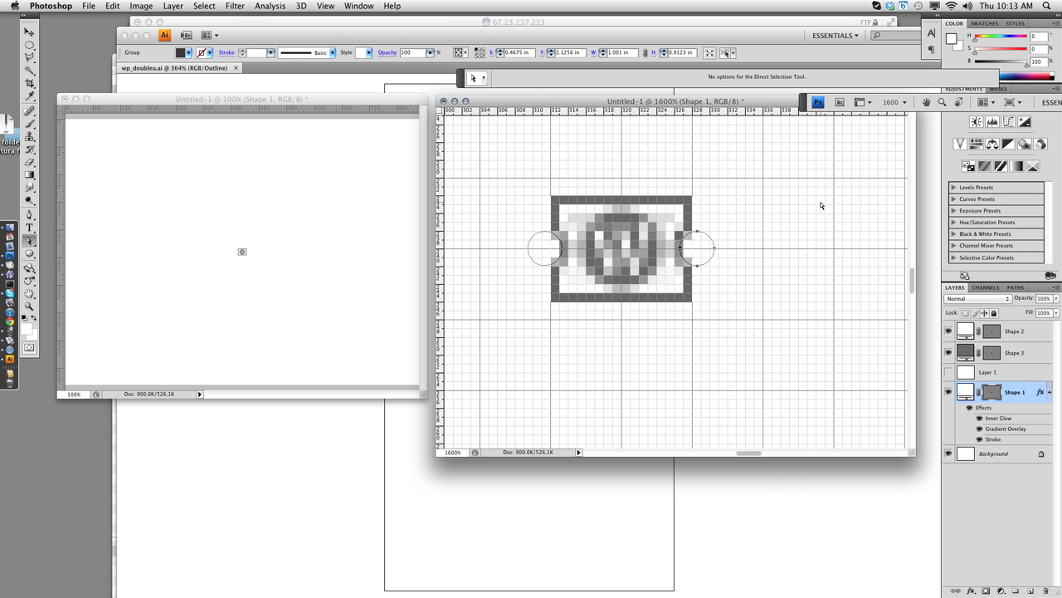
Select the W shape layer so its outline path shows for pixel-grid adjustment
click(992, 332)
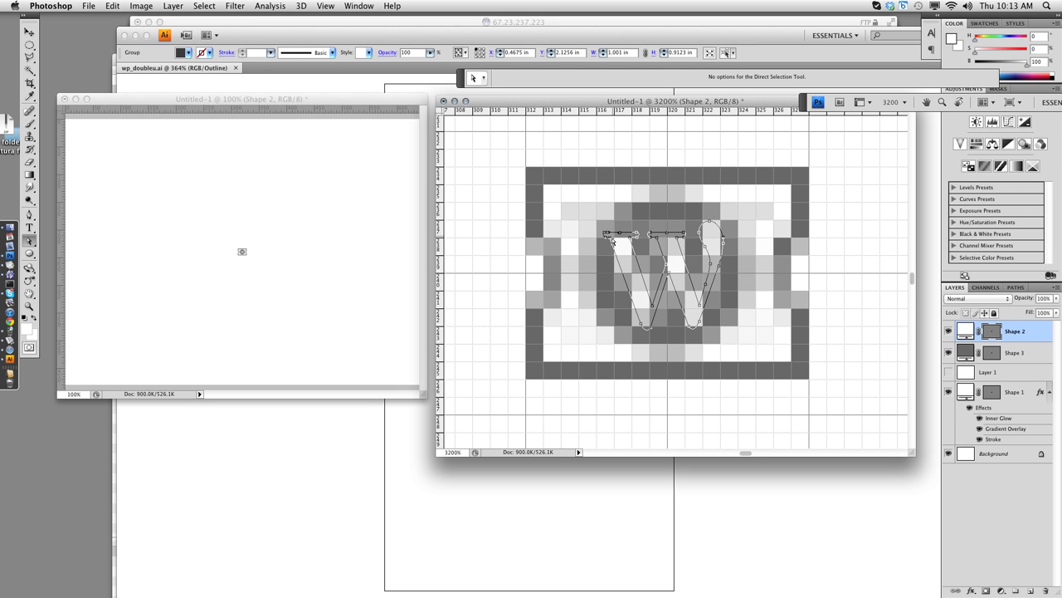
mouse_move(644, 335)
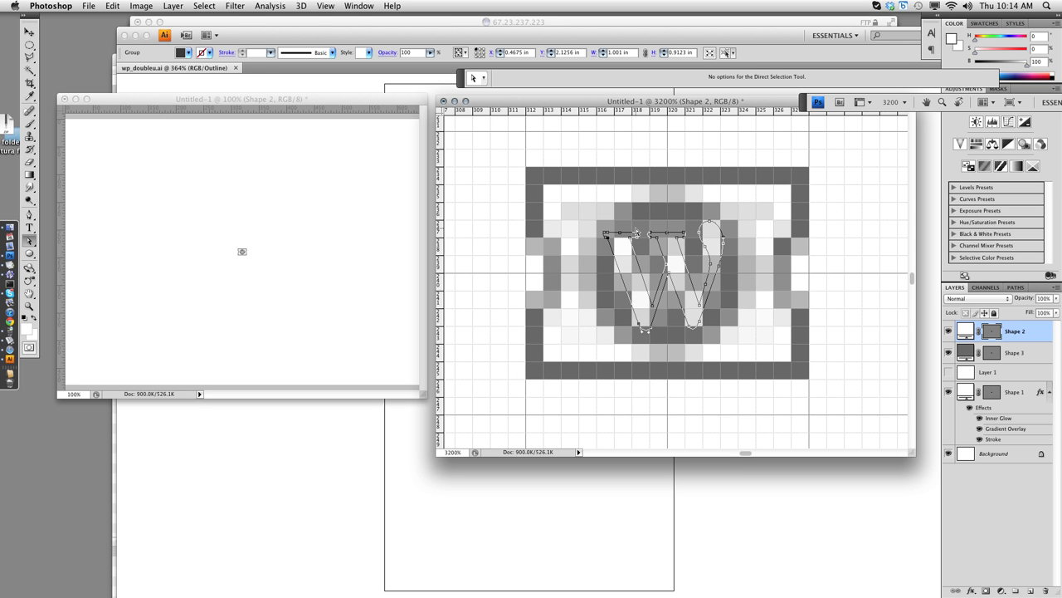
mouse_move(242, 252)
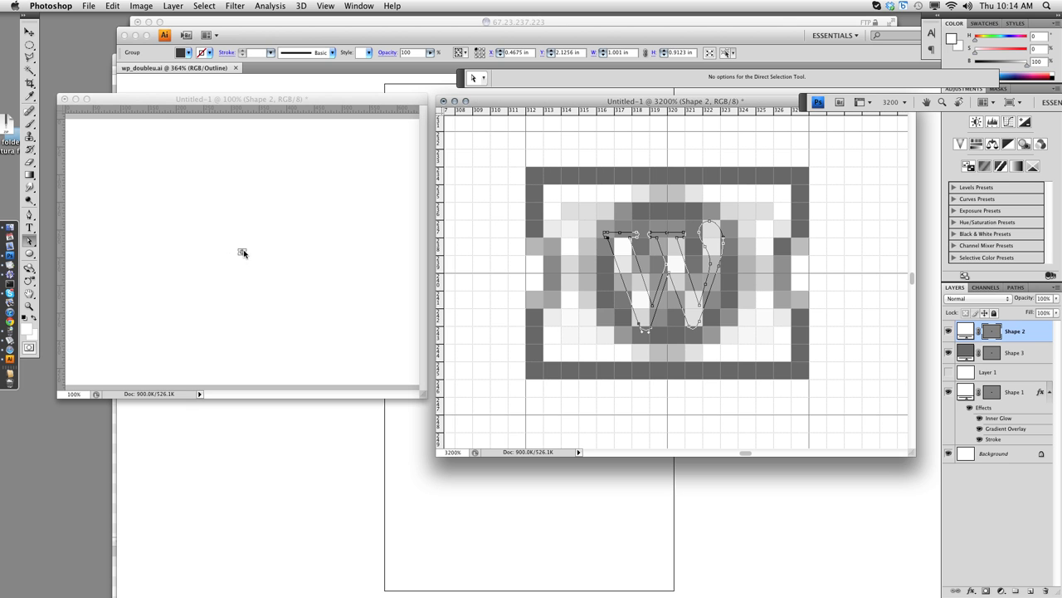
mouse_move(647, 267)
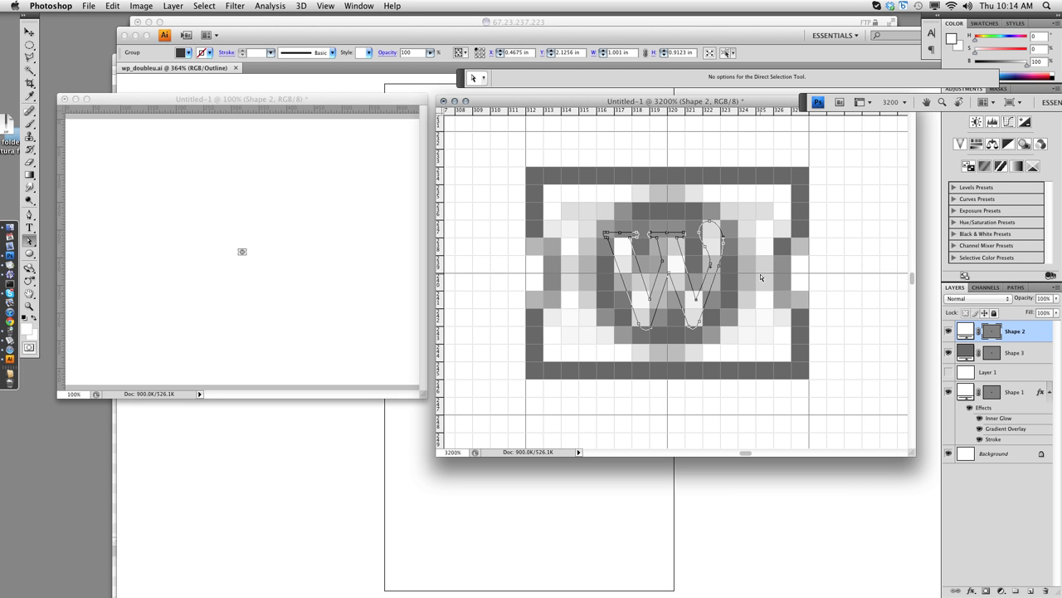
mouse_move(777, 248)
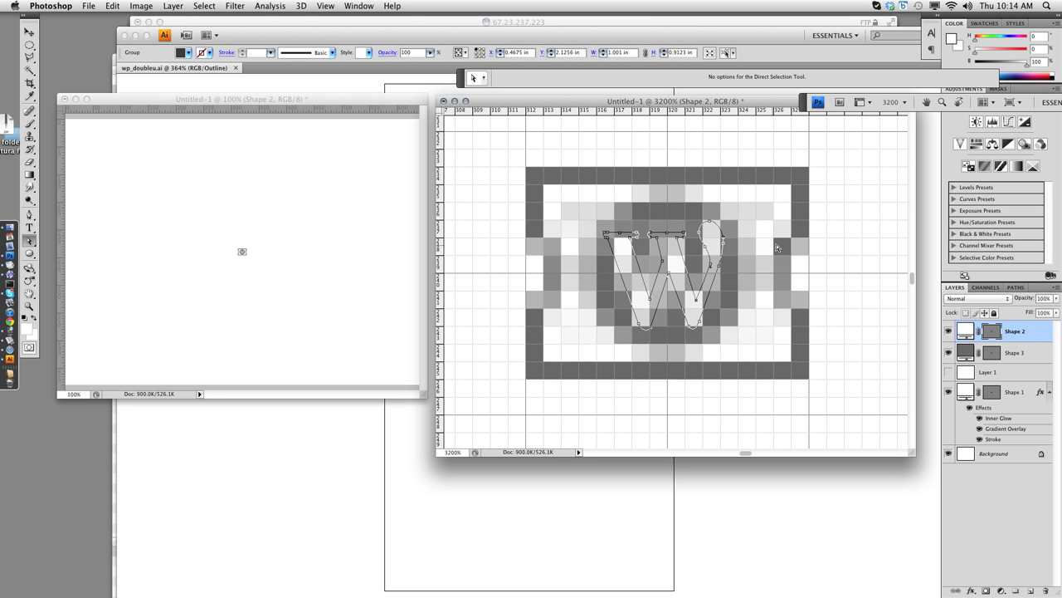
mouse_move(747, 212)
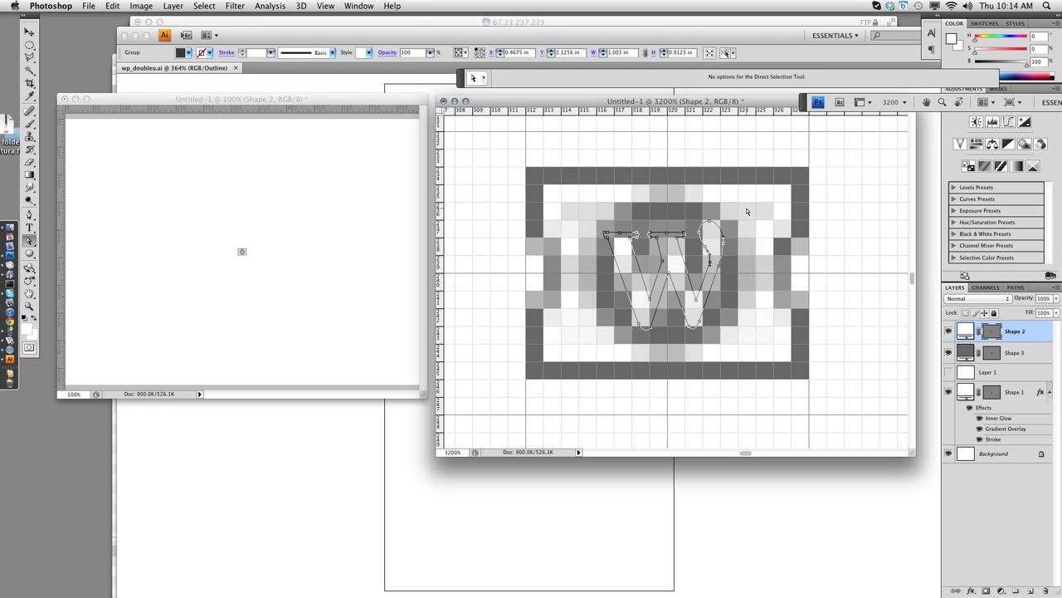
mouse_move(839, 264)
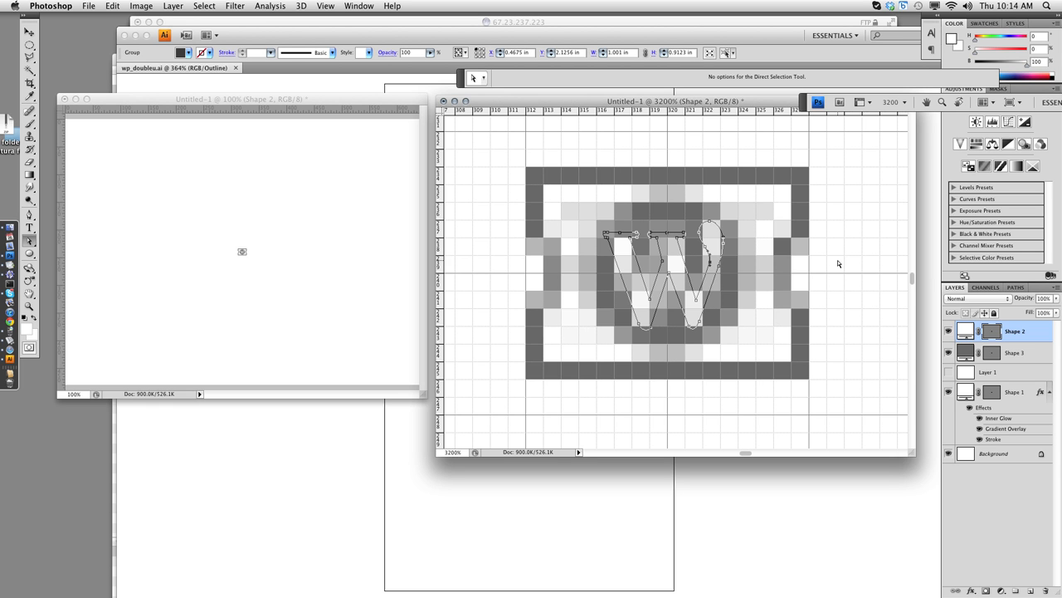
mouse_move(708, 142)
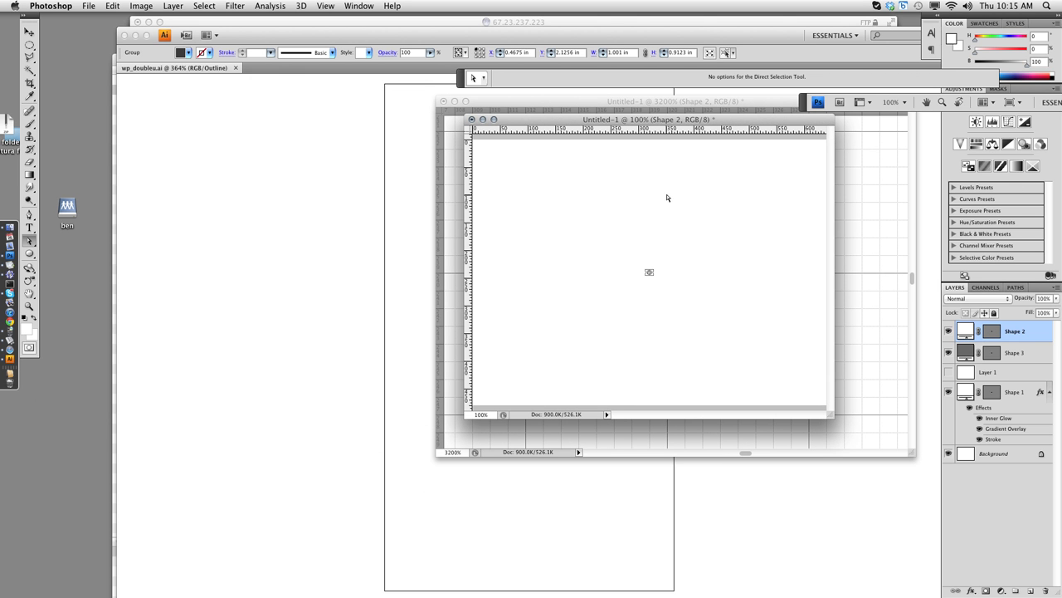
mouse_move(657, 307)
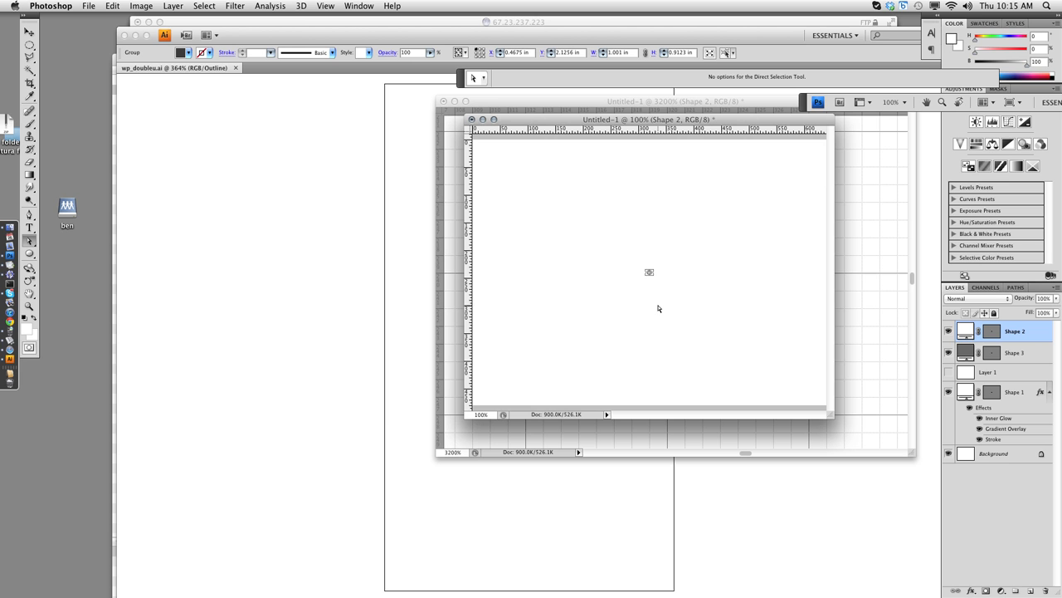
mouse_move(661, 314)
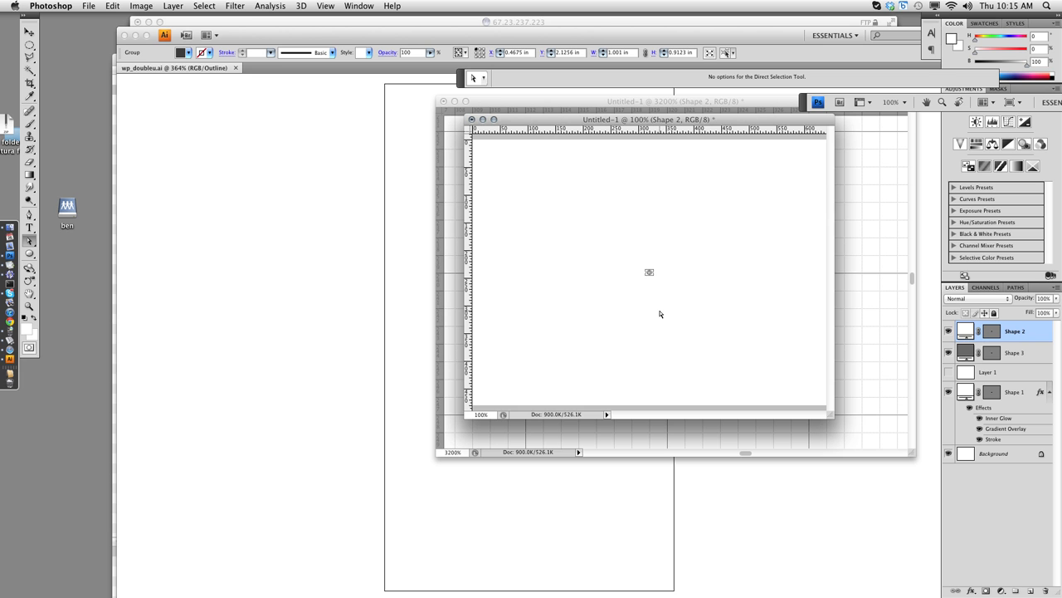
Move the 100% preview window to the left of the 3200% zoomed view
drag(647, 120, 451, 133)
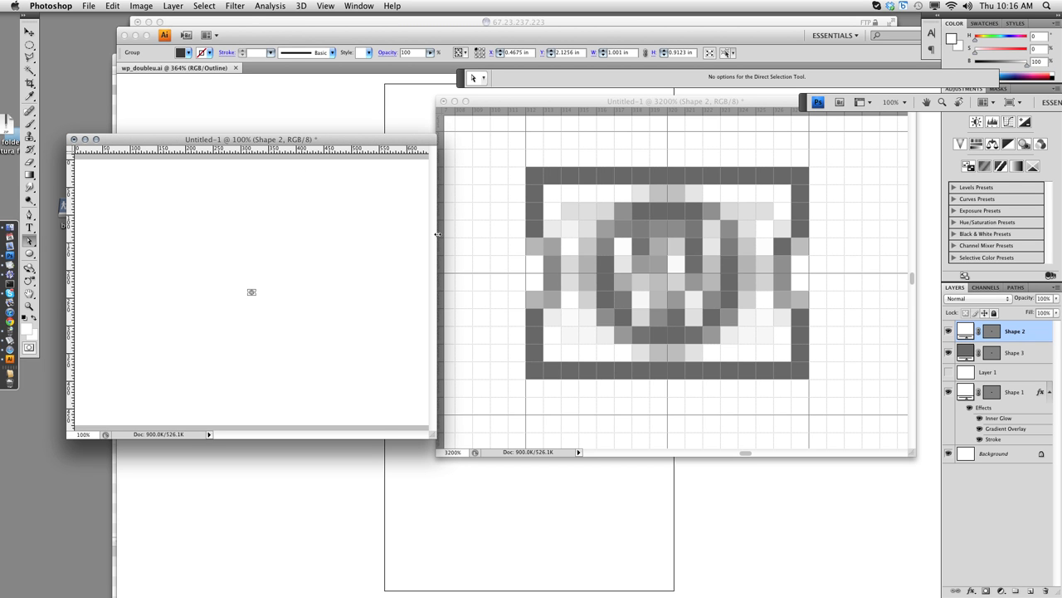
mouse_move(511, 259)
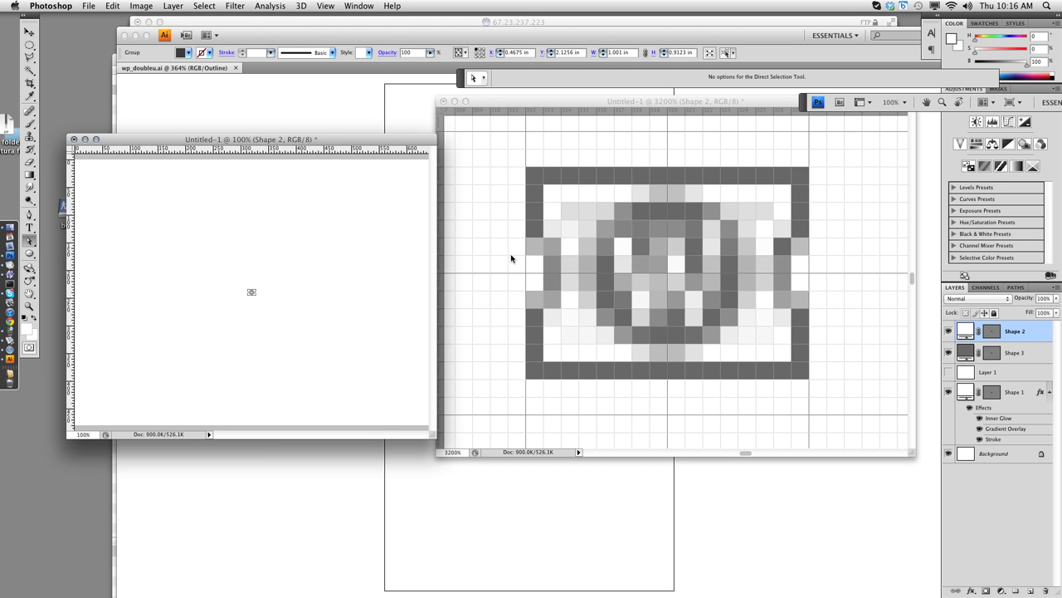
mouse_move(540, 311)
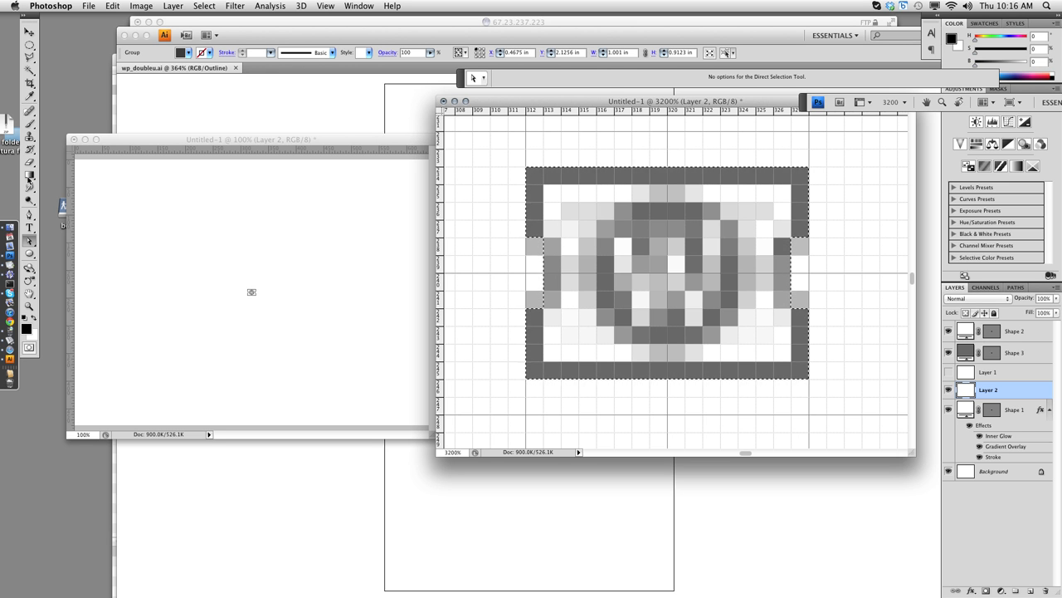
Fill a black-to-white gradient on a new layer and contract the selection by 1 pixel
click(538, 78)
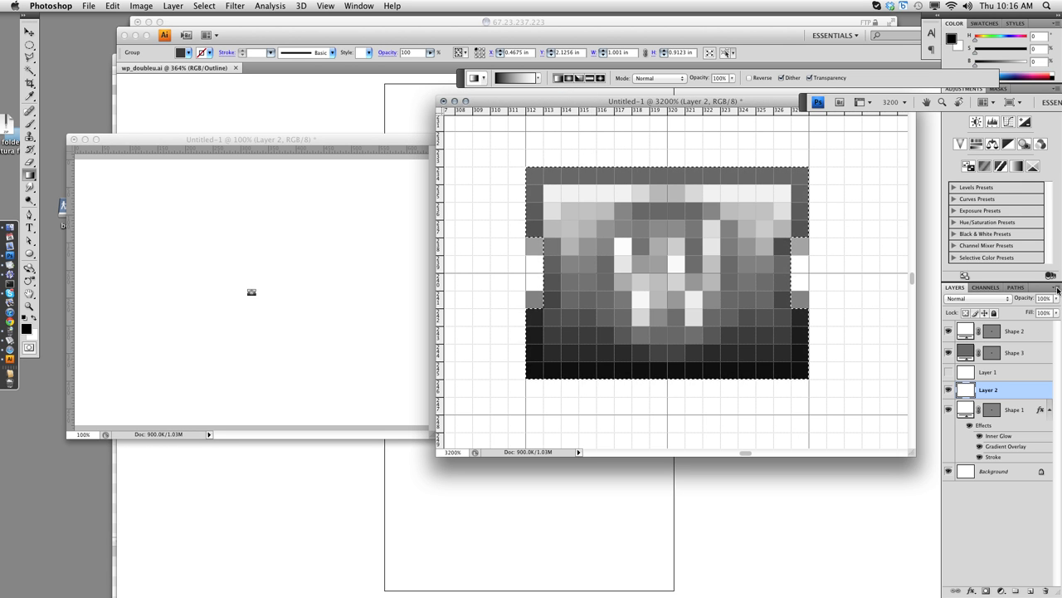
click(202, 7)
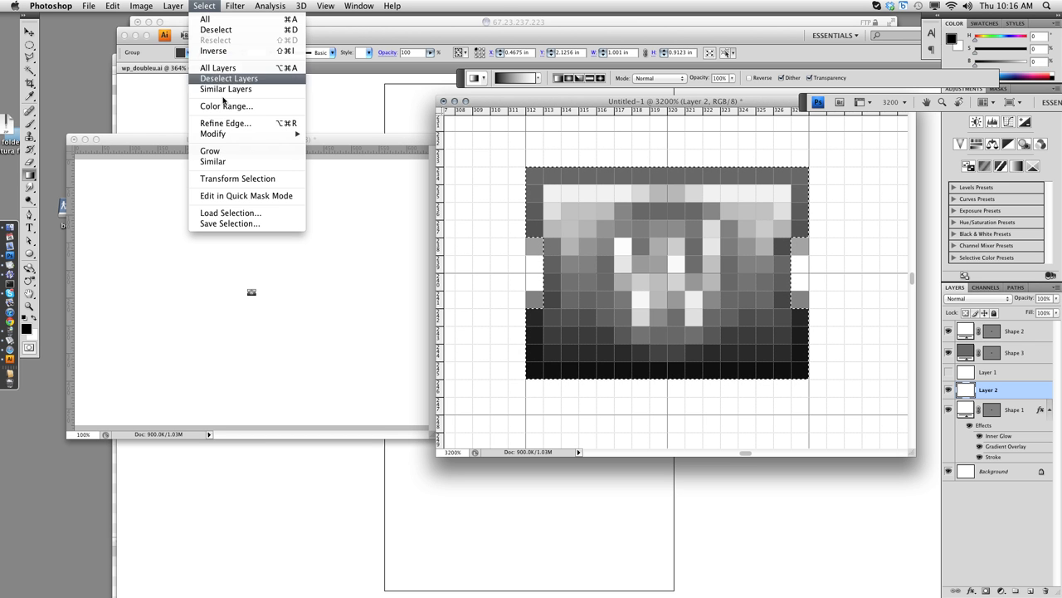
click(212, 132)
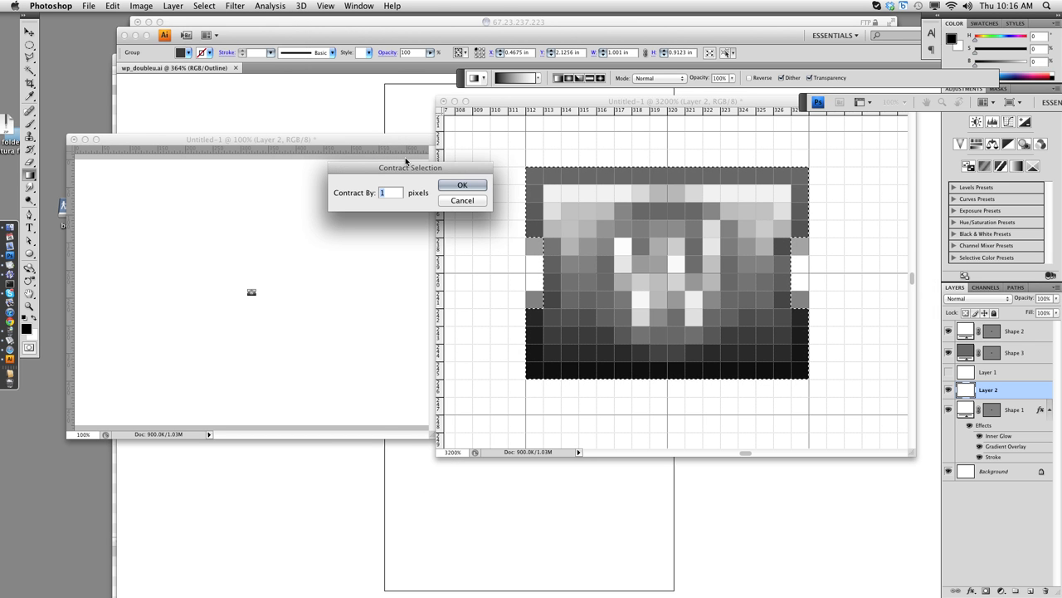
click(462, 184)
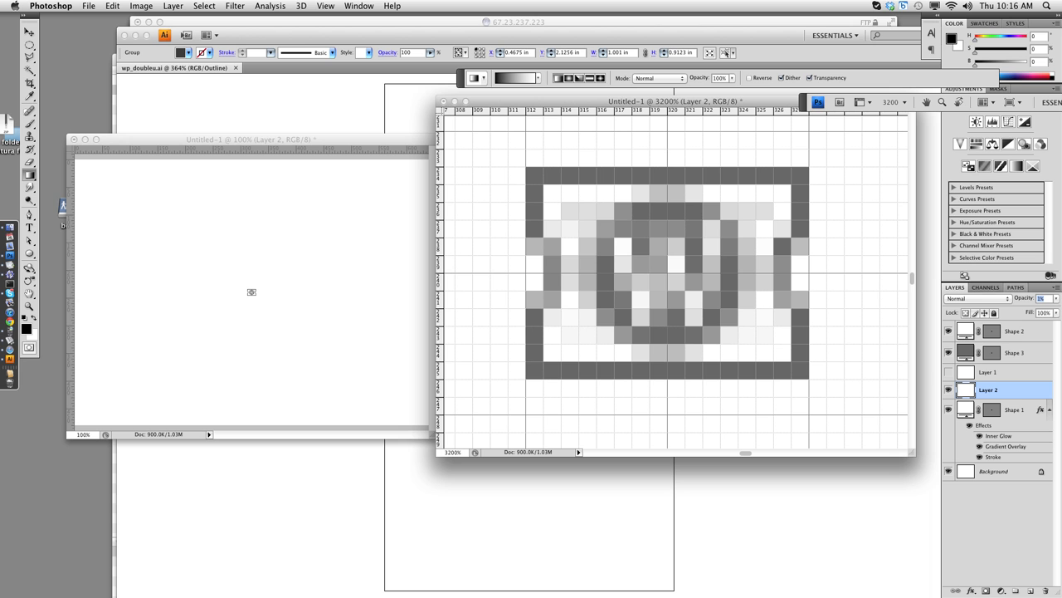
mouse_move(916, 305)
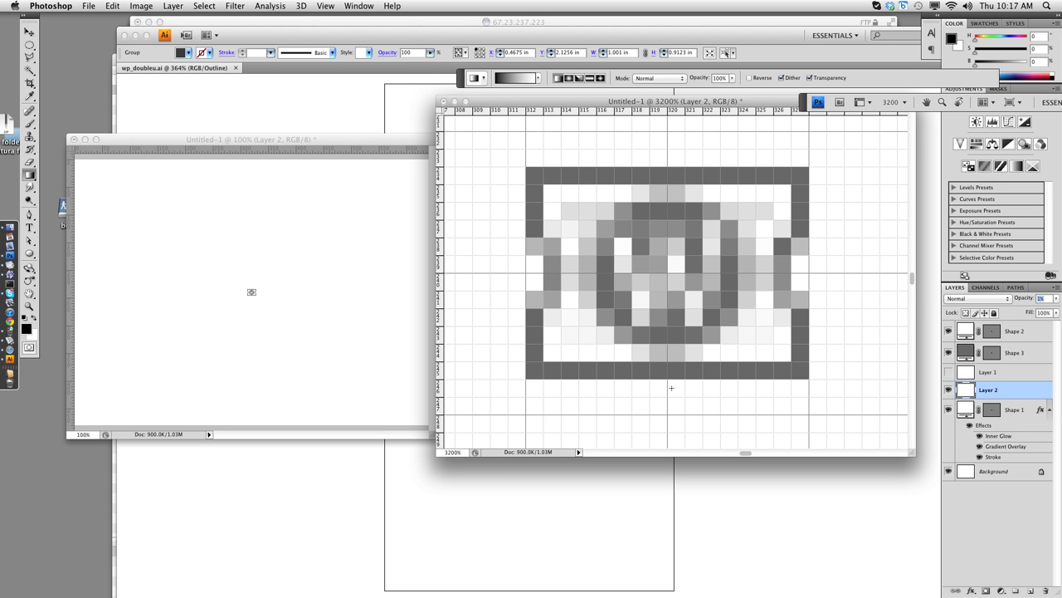
mouse_move(627, 396)
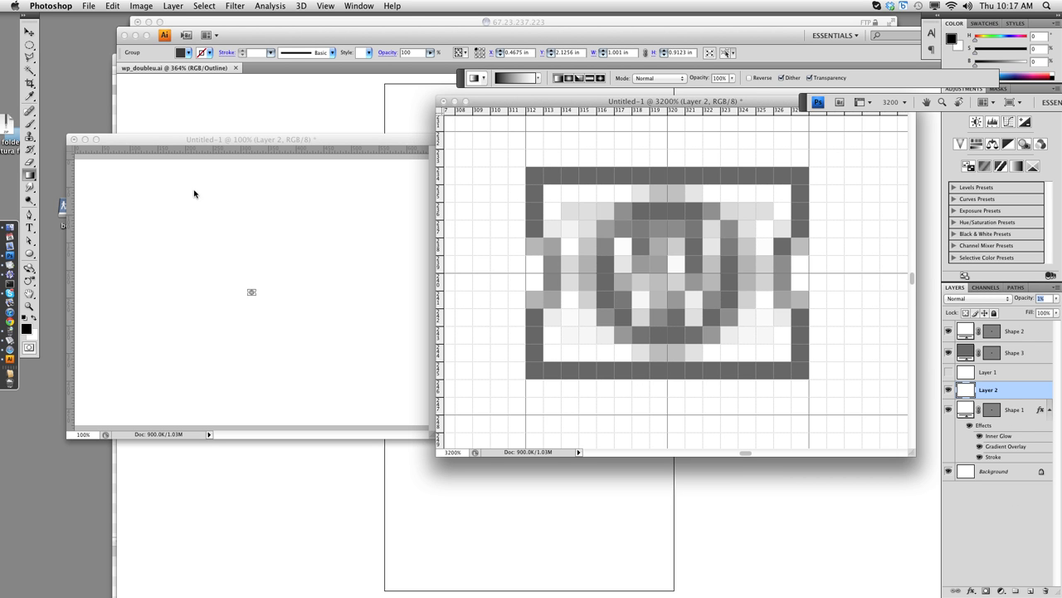
Marquee a thin strip below the ticket, fill it black and soften it with Motion Blur
click(30, 45)
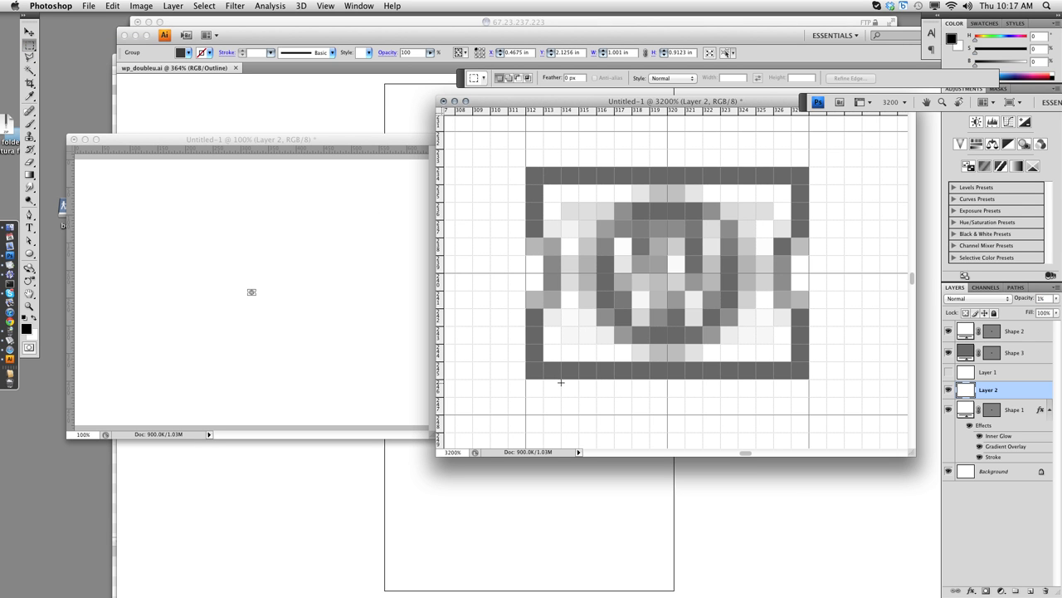
drag(561, 383, 776, 396)
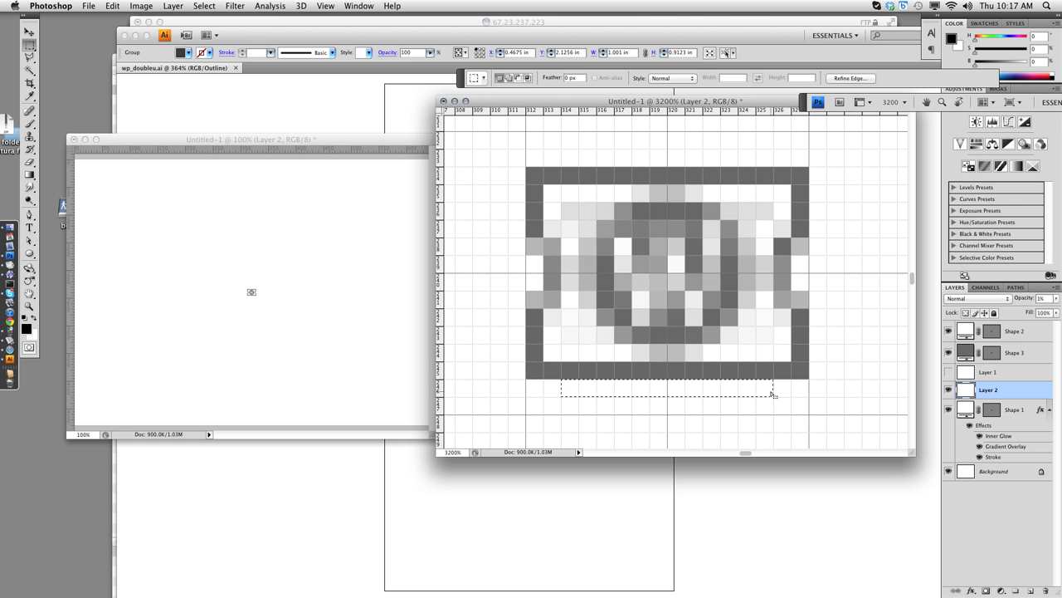
mouse_move(562, 269)
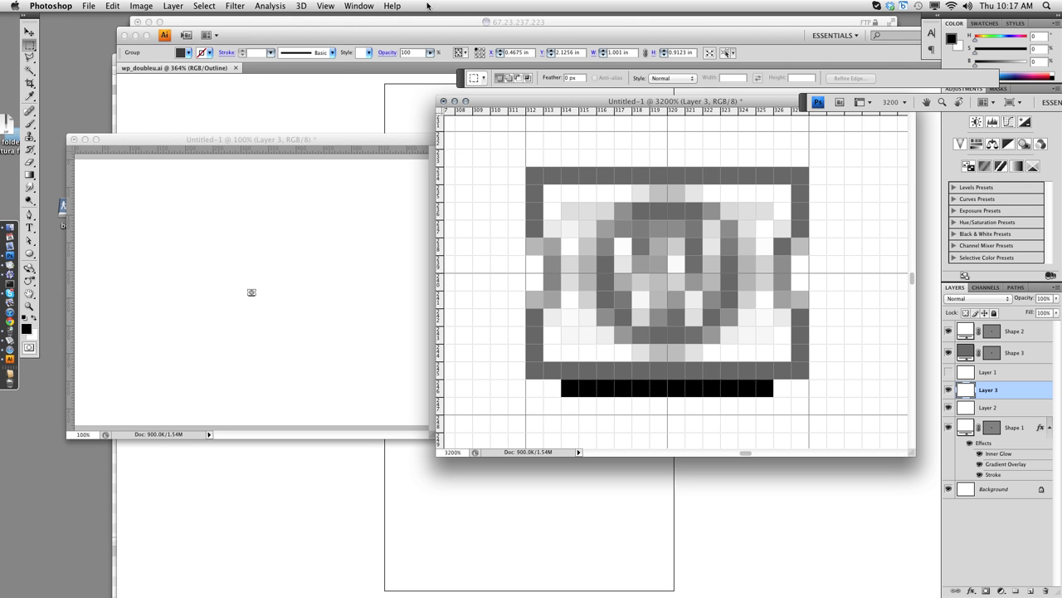
click(236, 6)
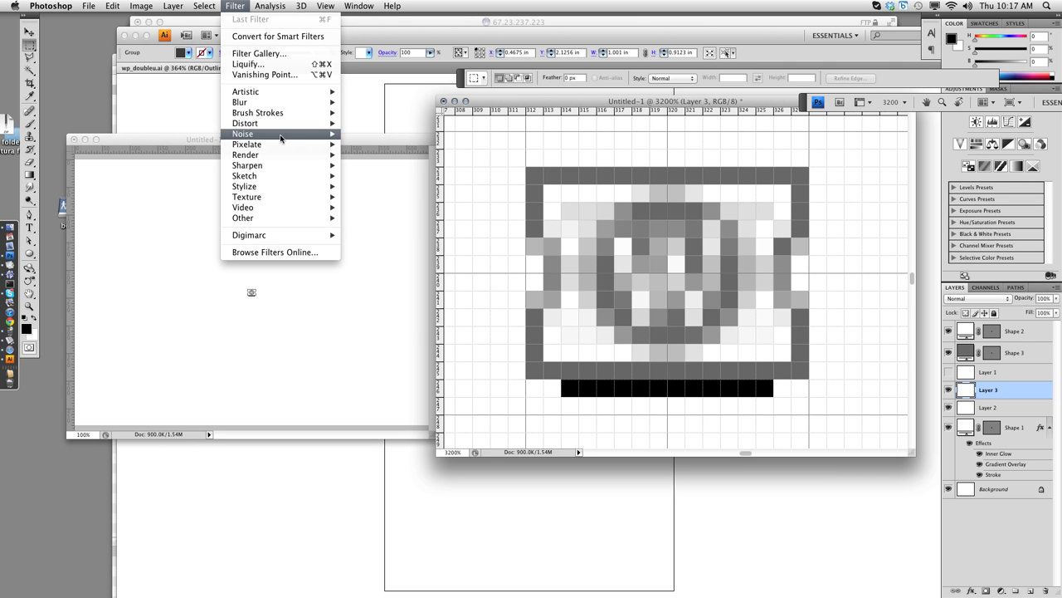
mouse_move(279, 129)
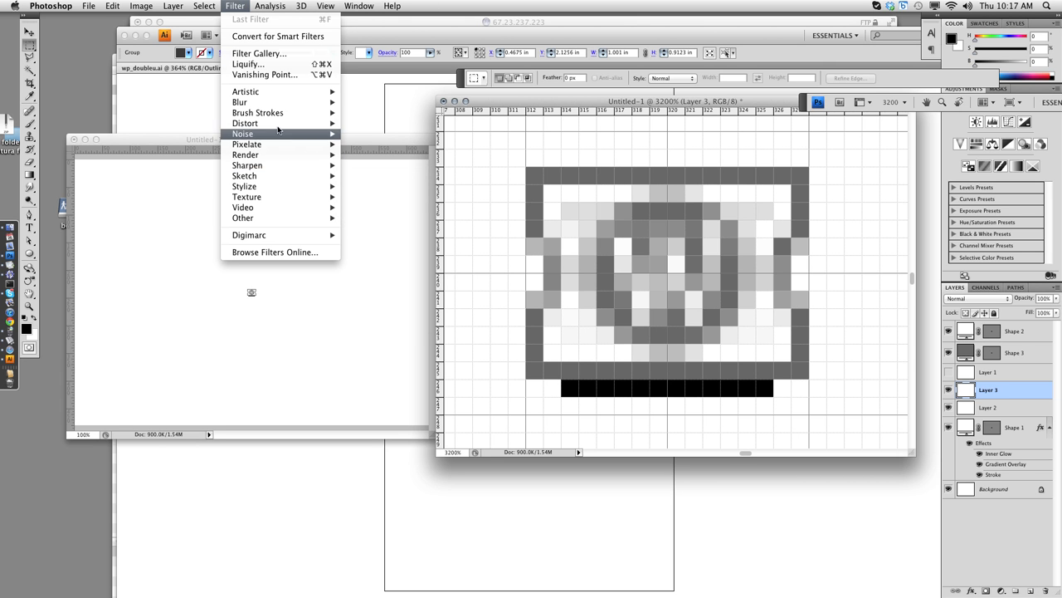
mouse_move(239, 103)
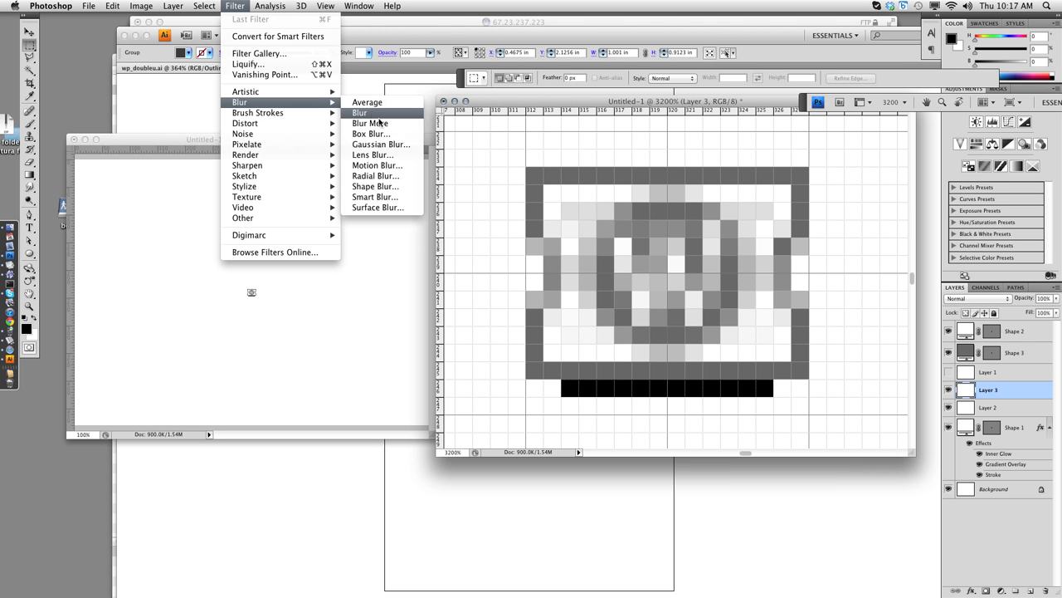
click(377, 164)
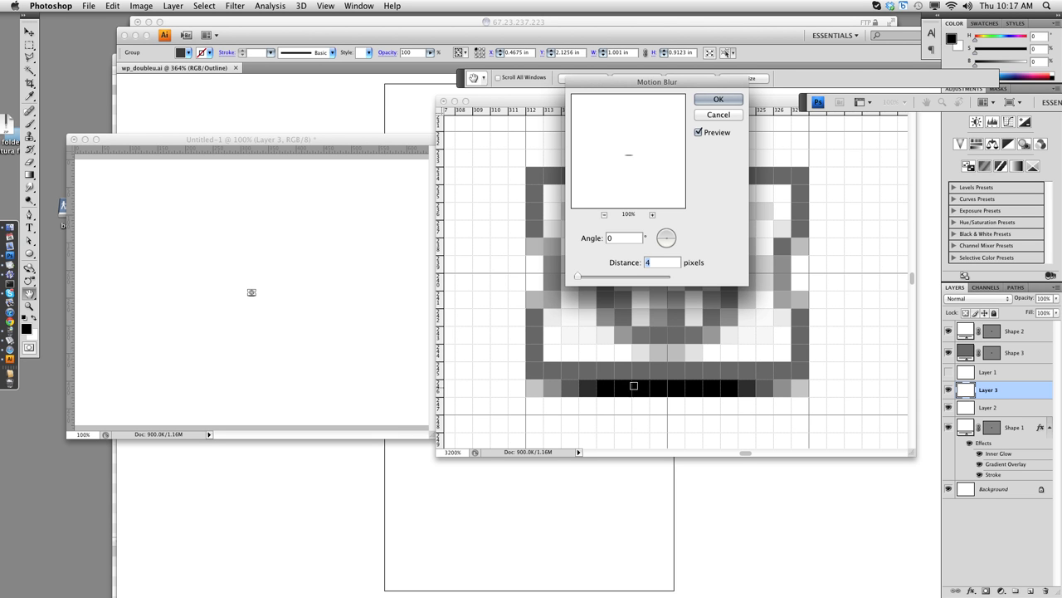
click(717, 99)
text(18)
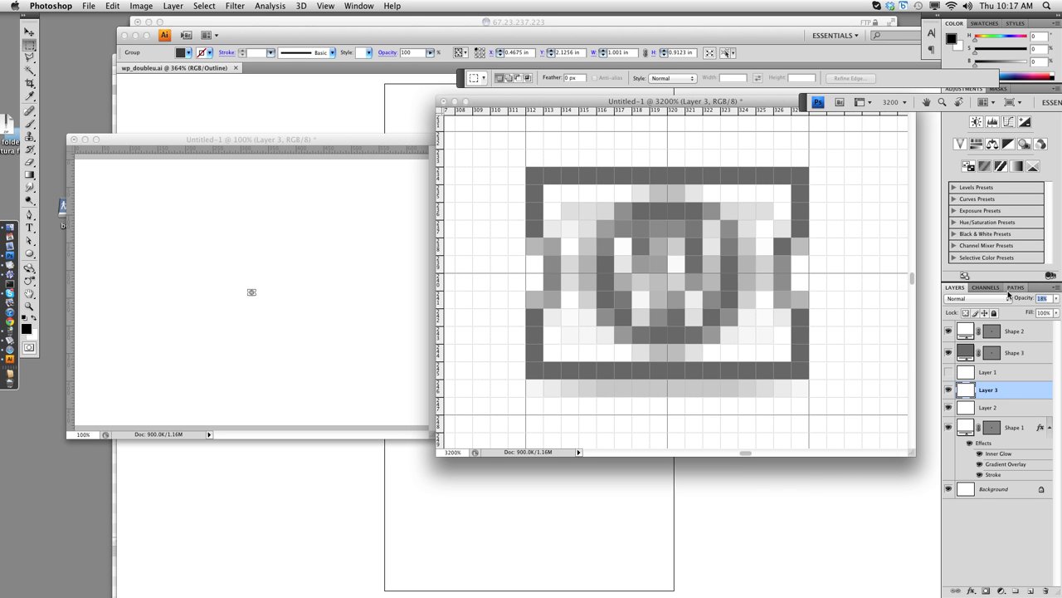
mouse_move(1036, 305)
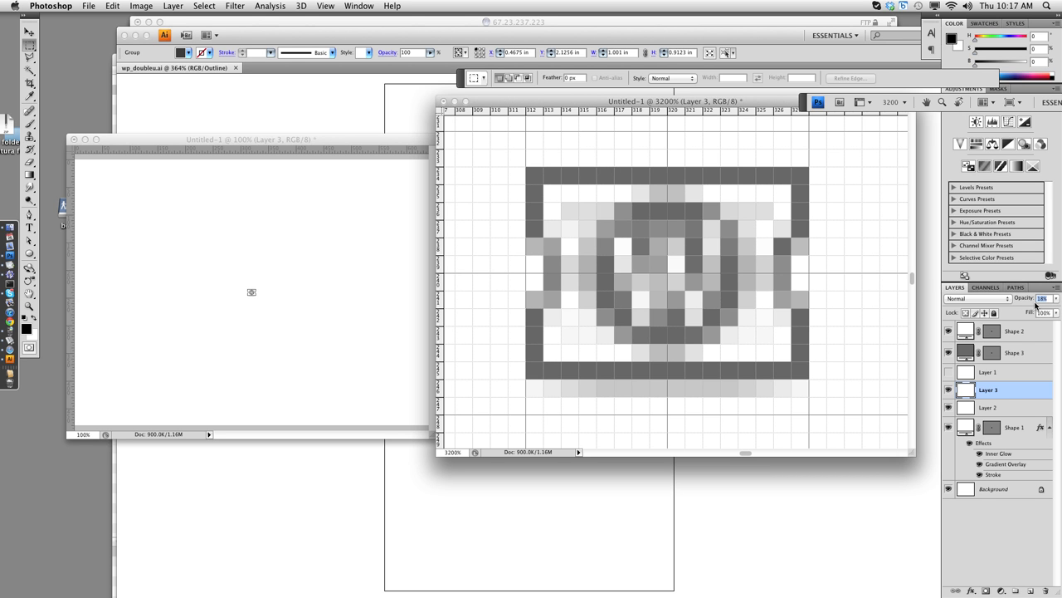